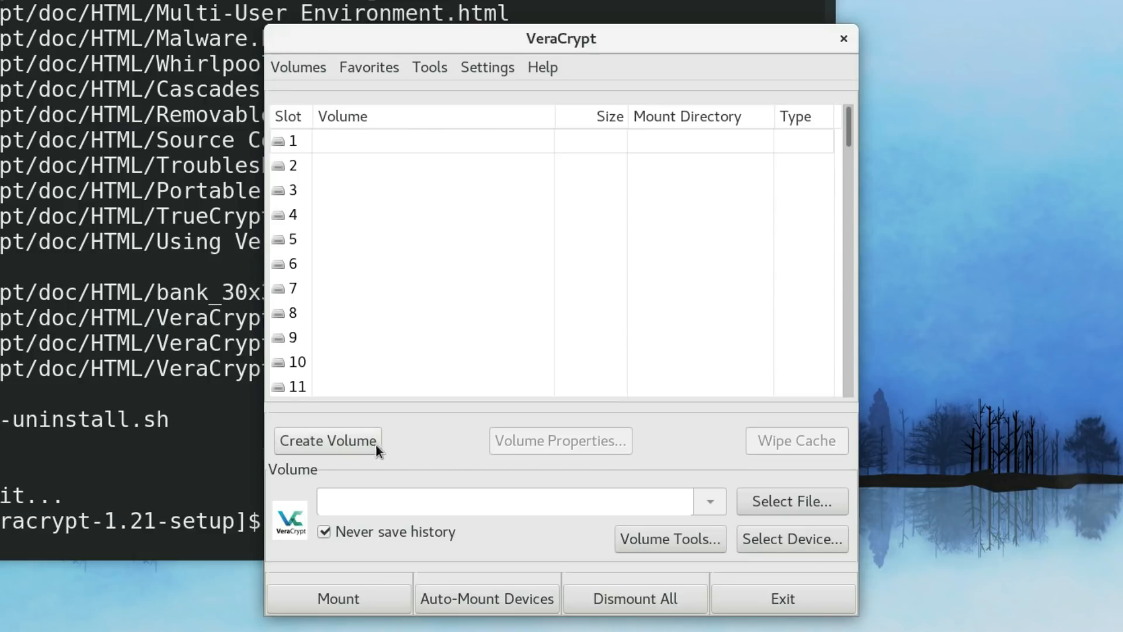
- Start the Volume Creation Wizard from VeraCrypt's Create Volume button
left_click(327, 440)
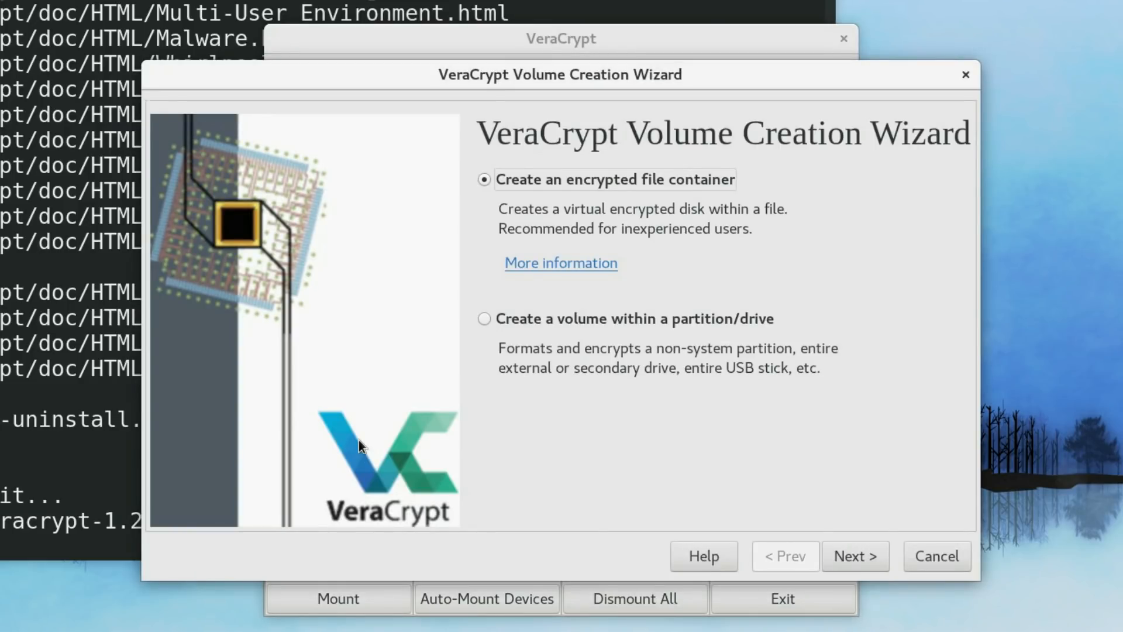
mouse_move(724, 204)
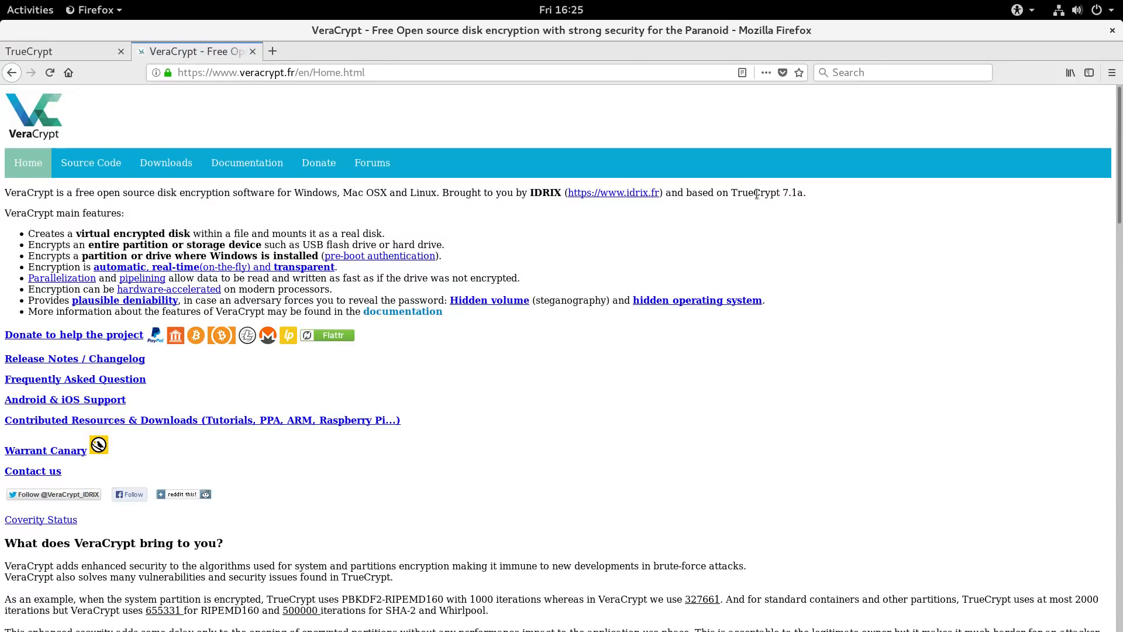
- From the VeraCrypt downloads page, save the Linux 1.21 setup tar.bz2 archive to disk
left_click(58, 51)
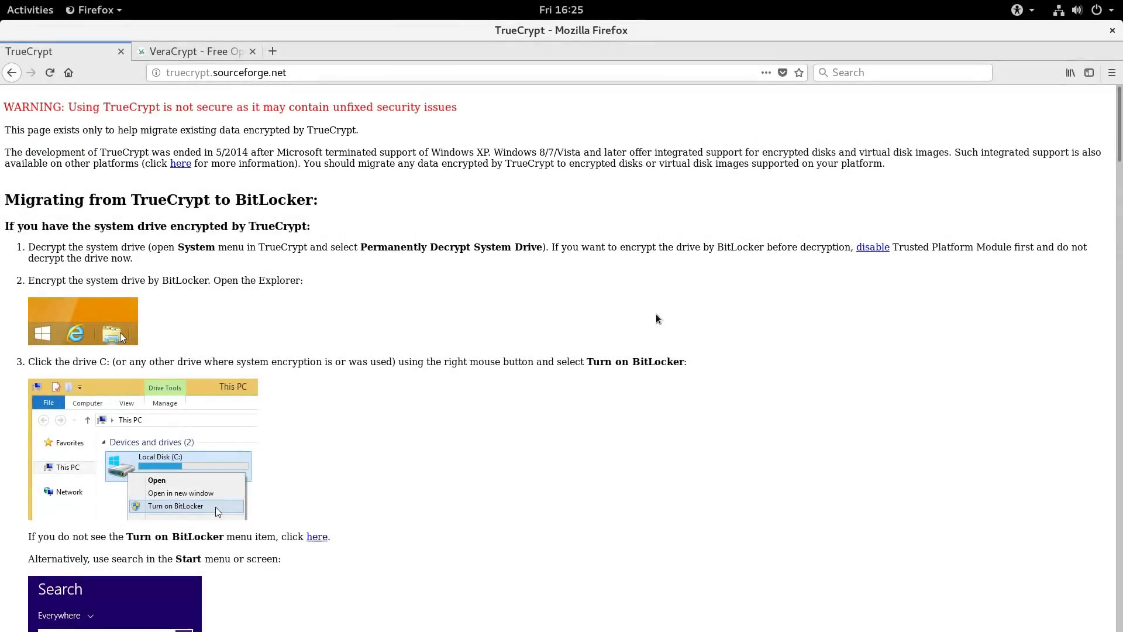
left_click(194, 51)
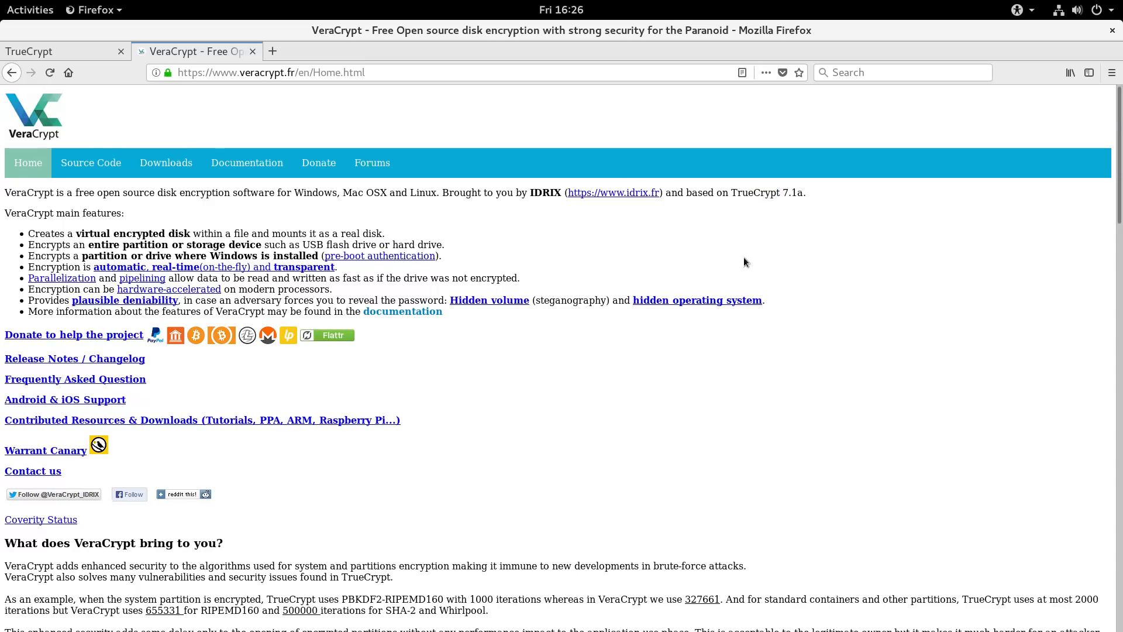
left_click(166, 163)
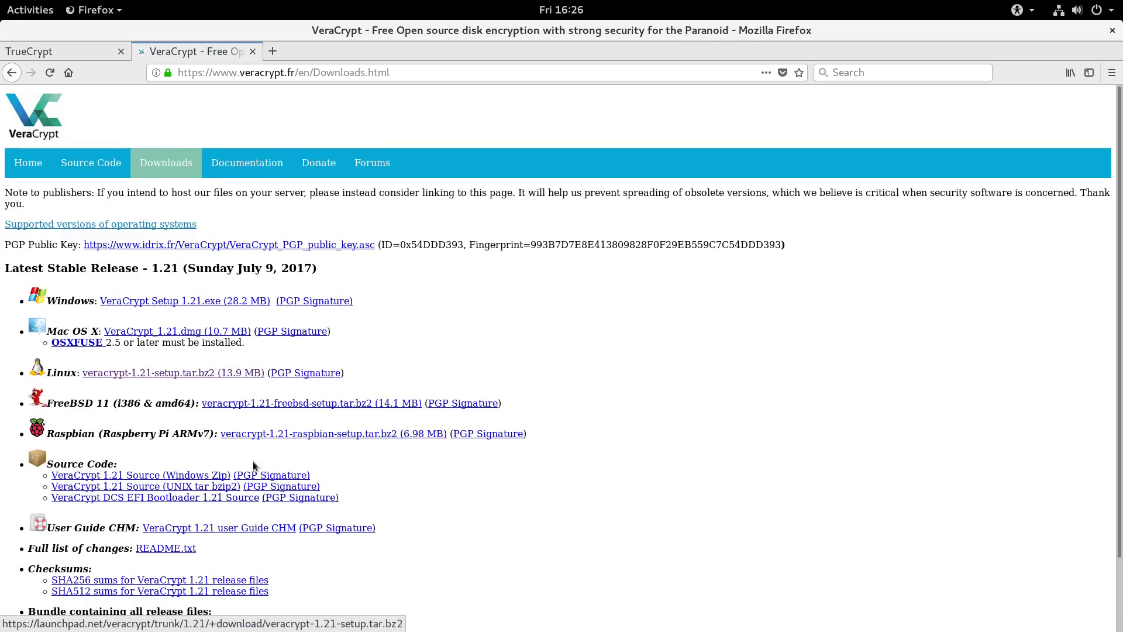
mouse_move(172, 373)
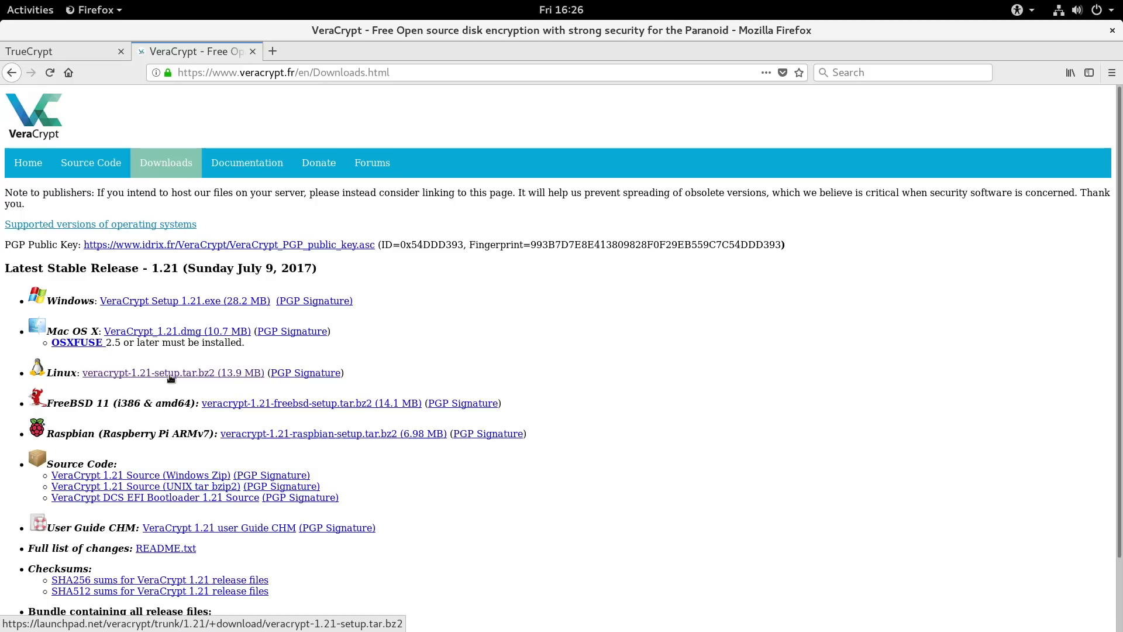
left_click(172, 373)
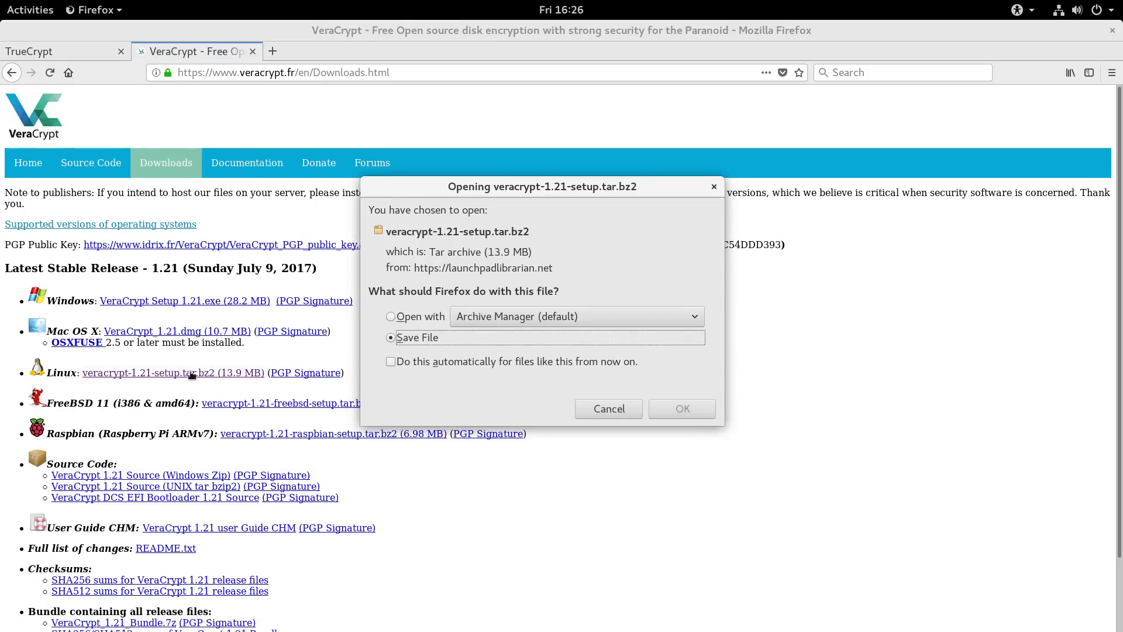
left_click(680, 408)
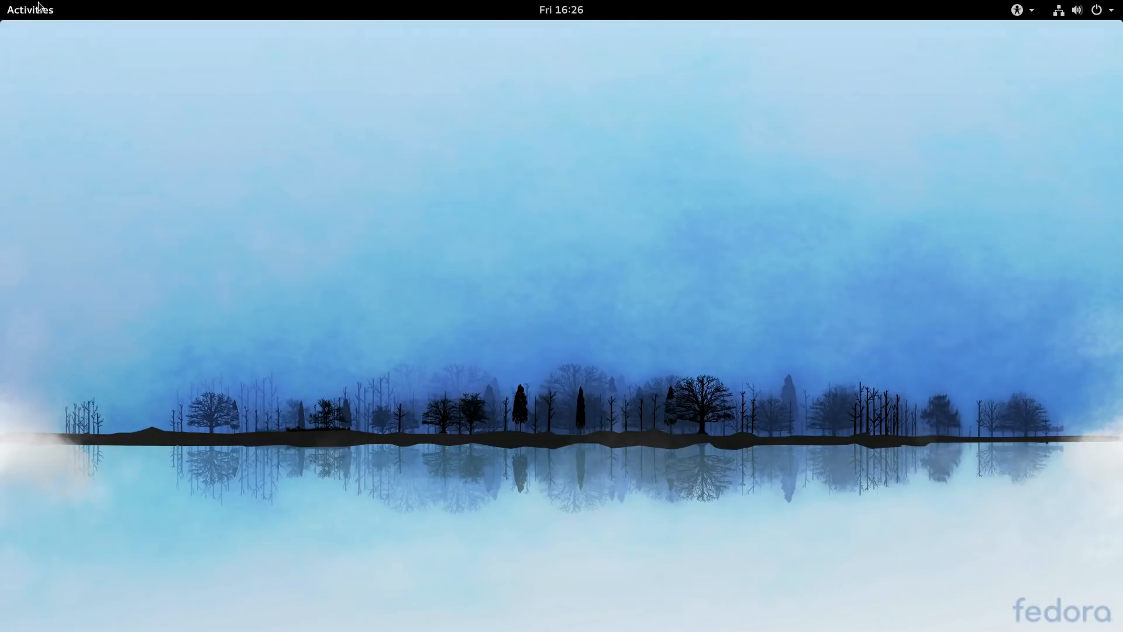
- Extract the setup tar.bz2 in Downloads via Files and enter the veracrypt-1.21-setup folder
left_click(30, 9)
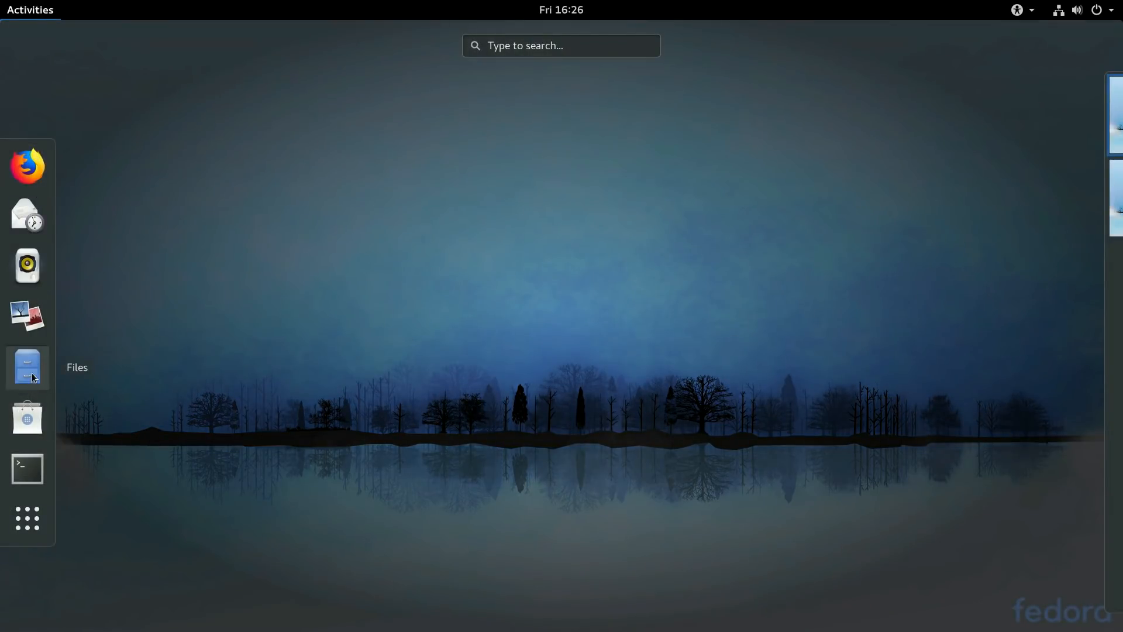
left_click(27, 367)
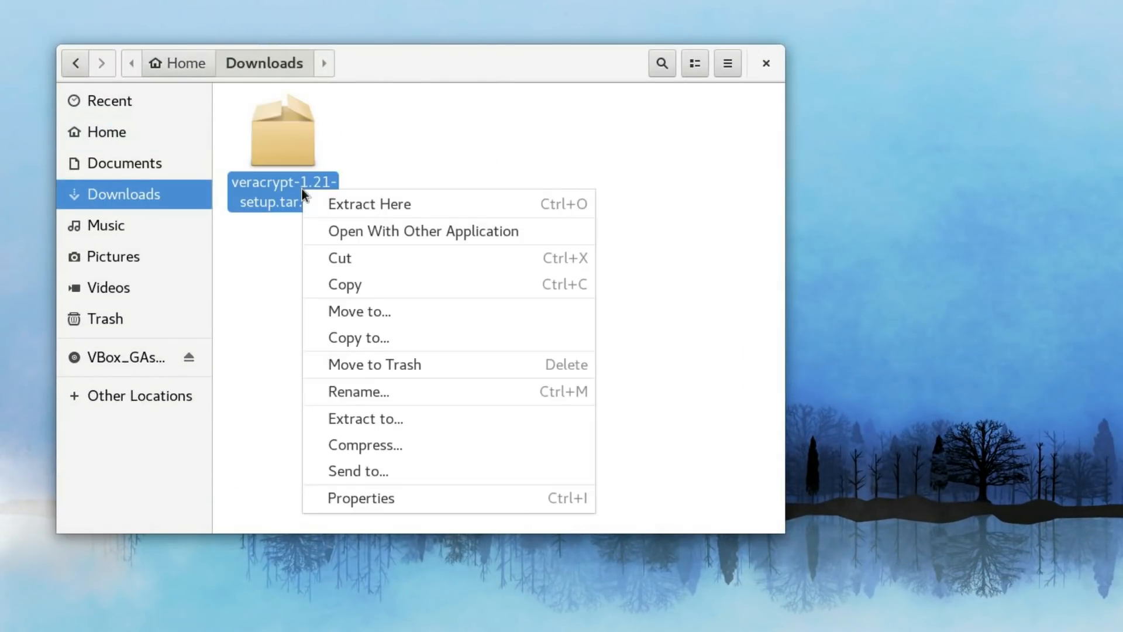
mouse_move(369, 204)
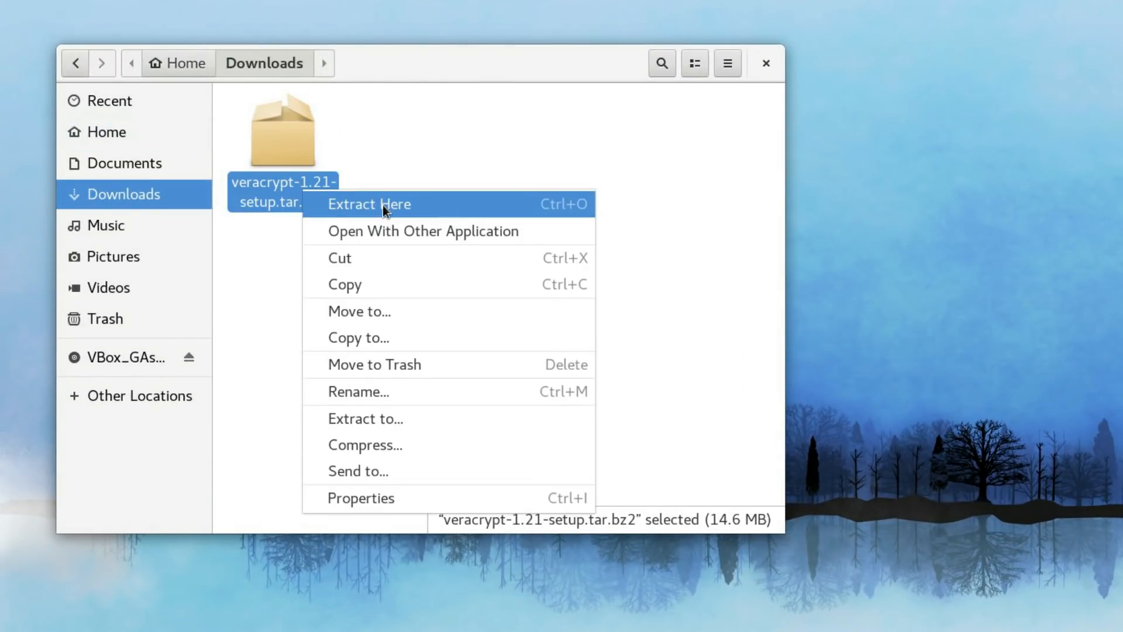
left_click(368, 203)
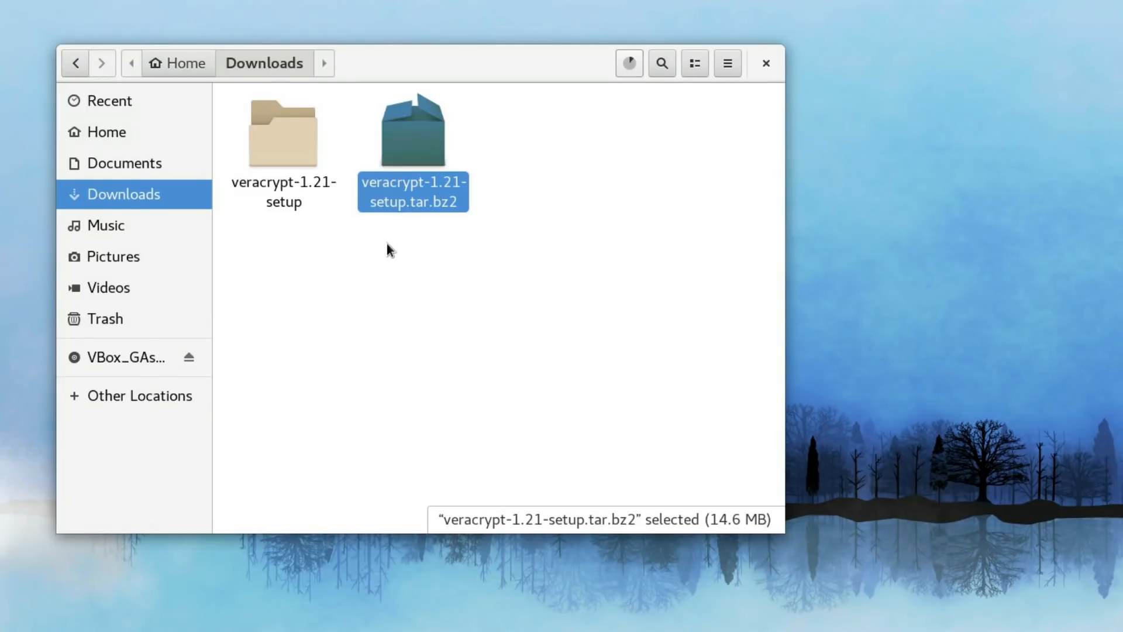
double_click(412, 132)
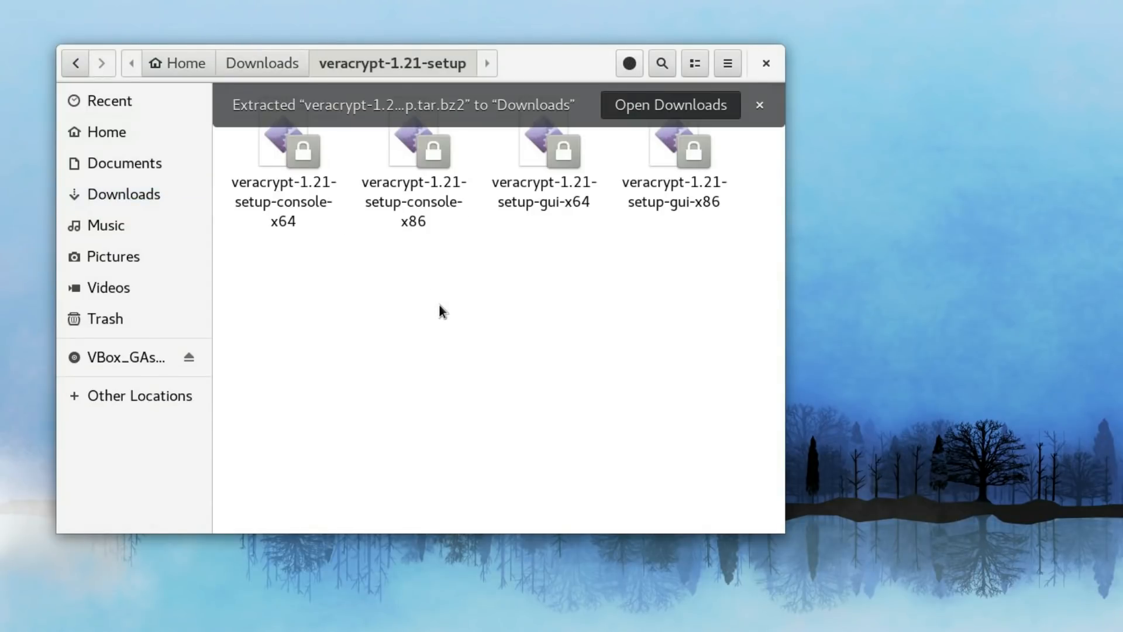
mouse_move(393, 304)
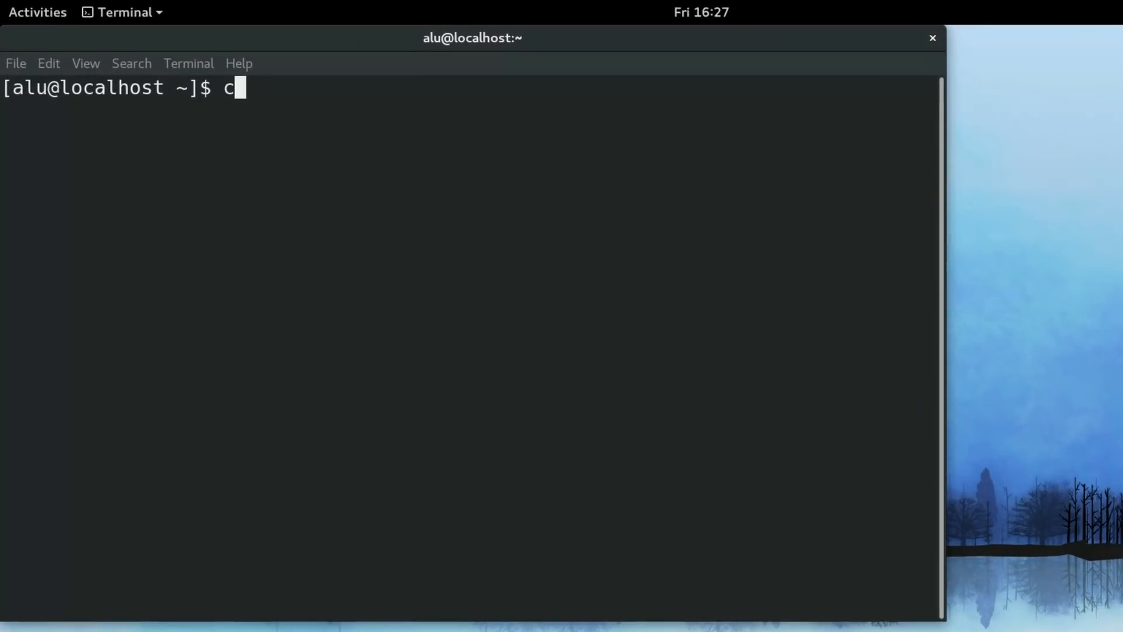
- Change into Downloads/veracrypt-1.21-setup and list its installer files
type("d Dow")
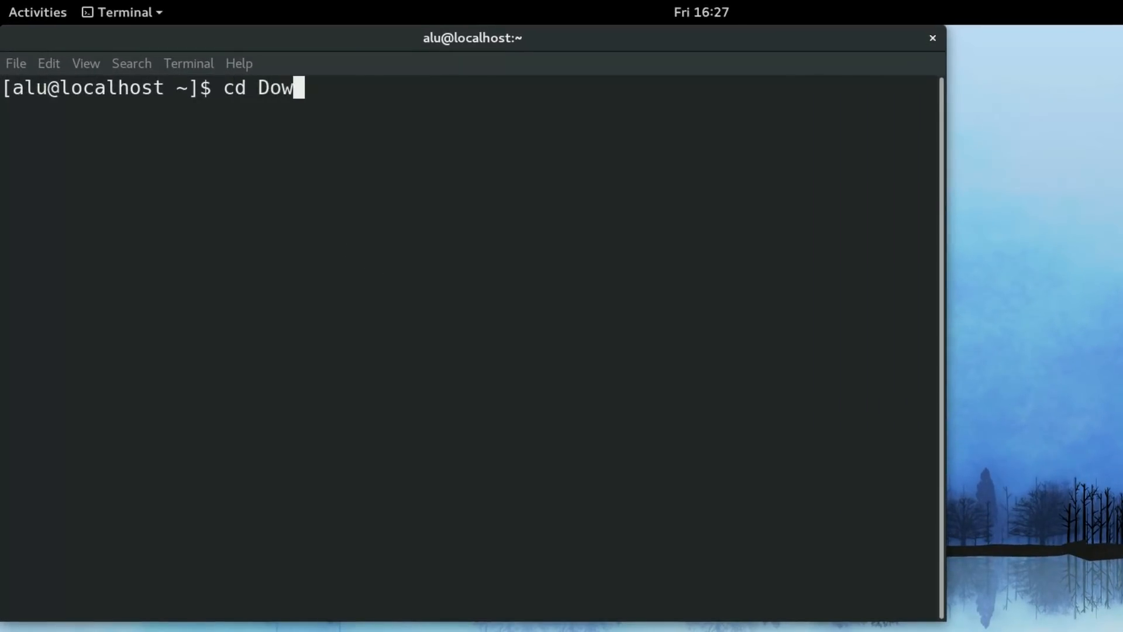
type("nloads/")
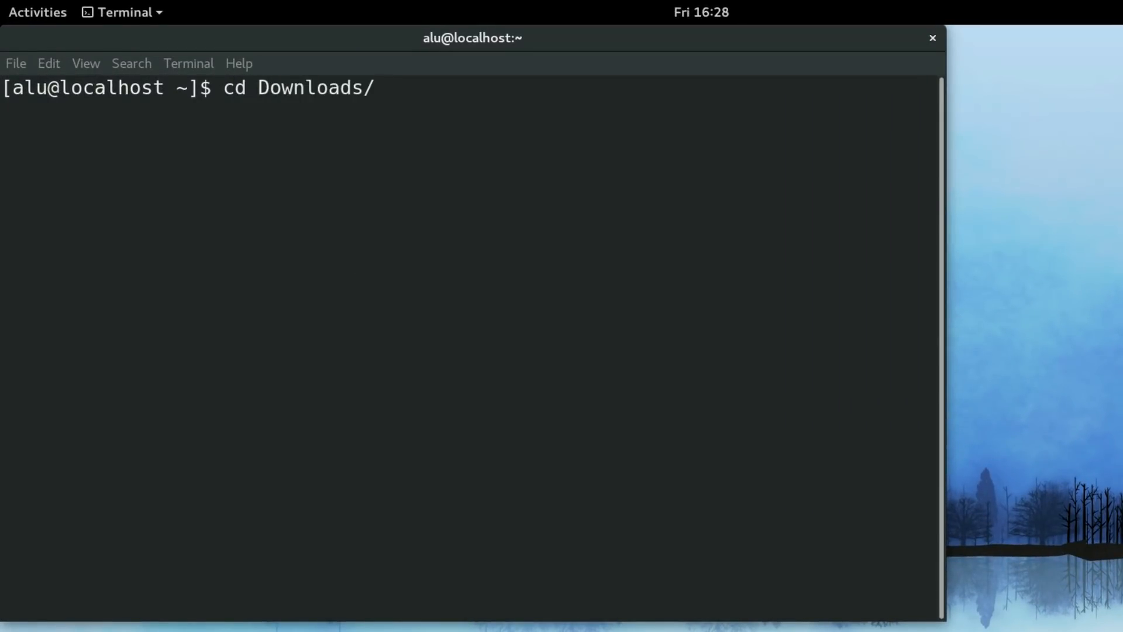
type("veracrypt-1.21-setup/")
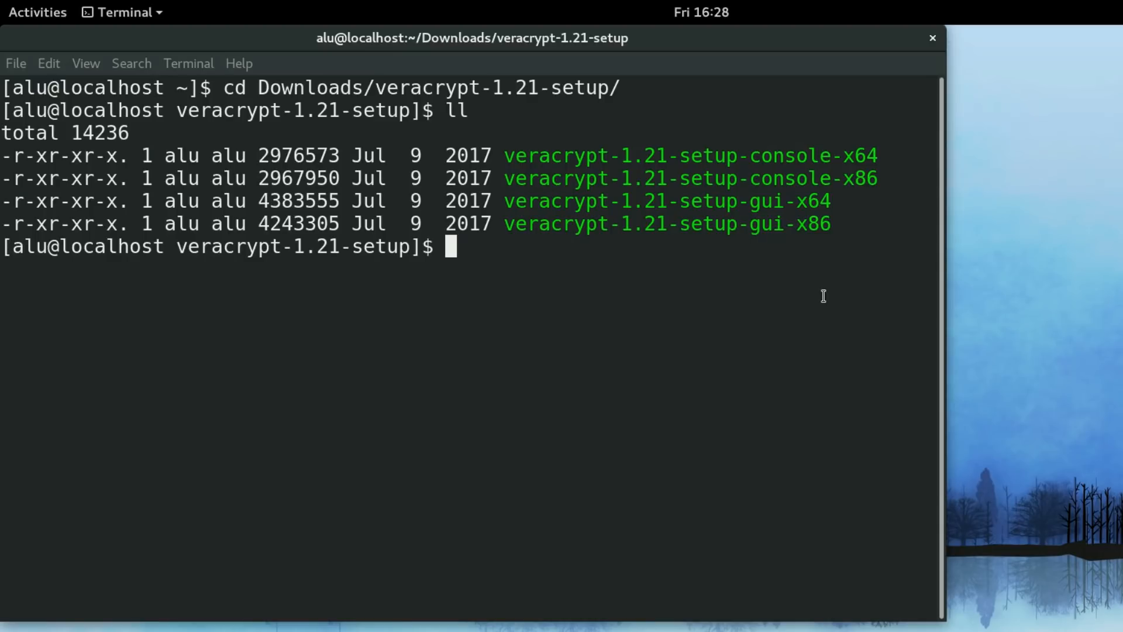
mouse_move(752, 201)
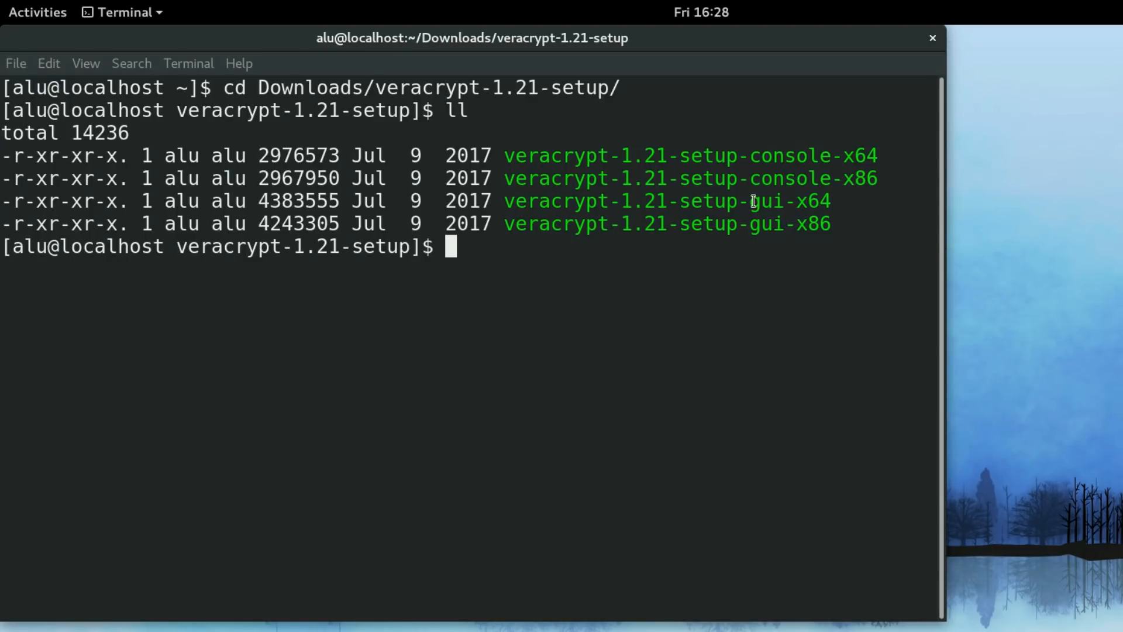
double_click(764, 201)
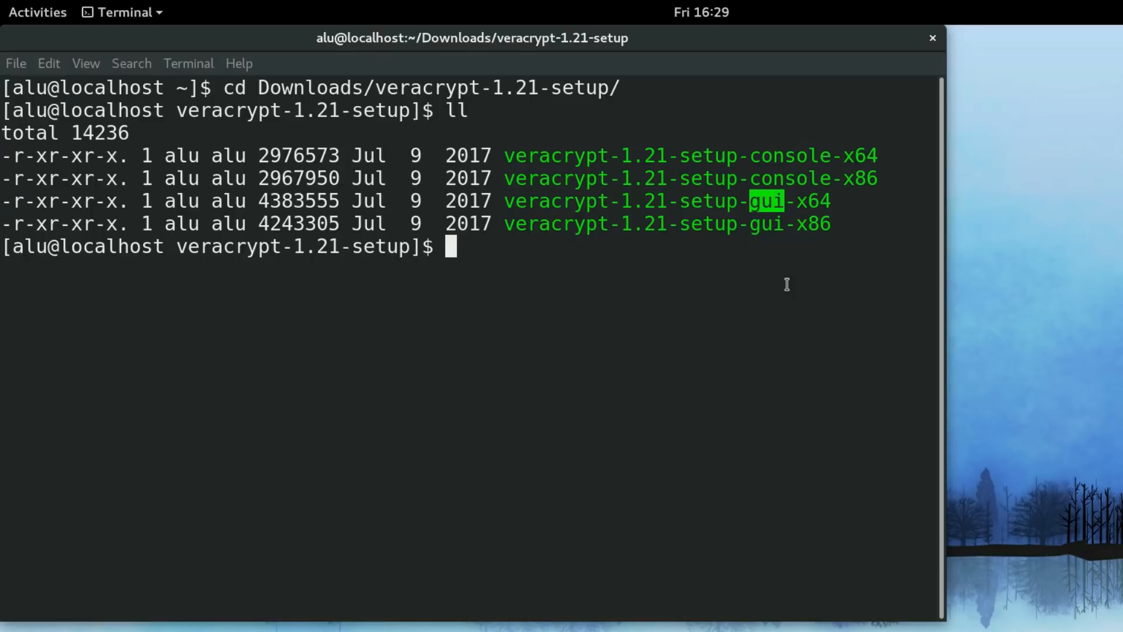
double_click(811, 201)
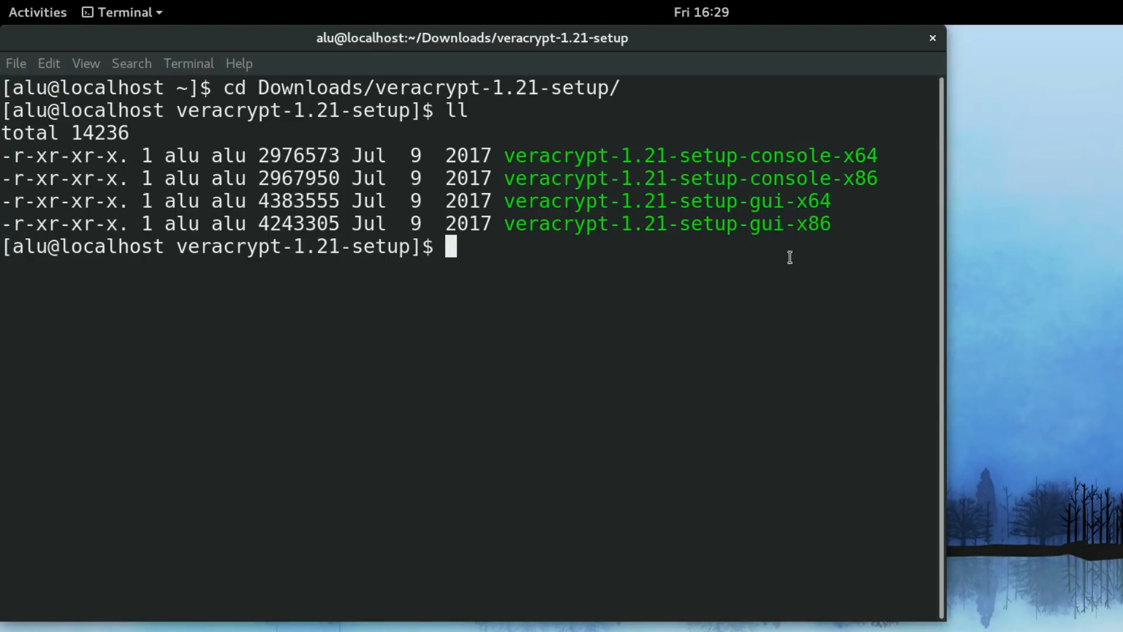
- Run sudo ./veracrypt-1.21-setup-gui-x64 to launch the 64-bit GUI installer
type("sudo")
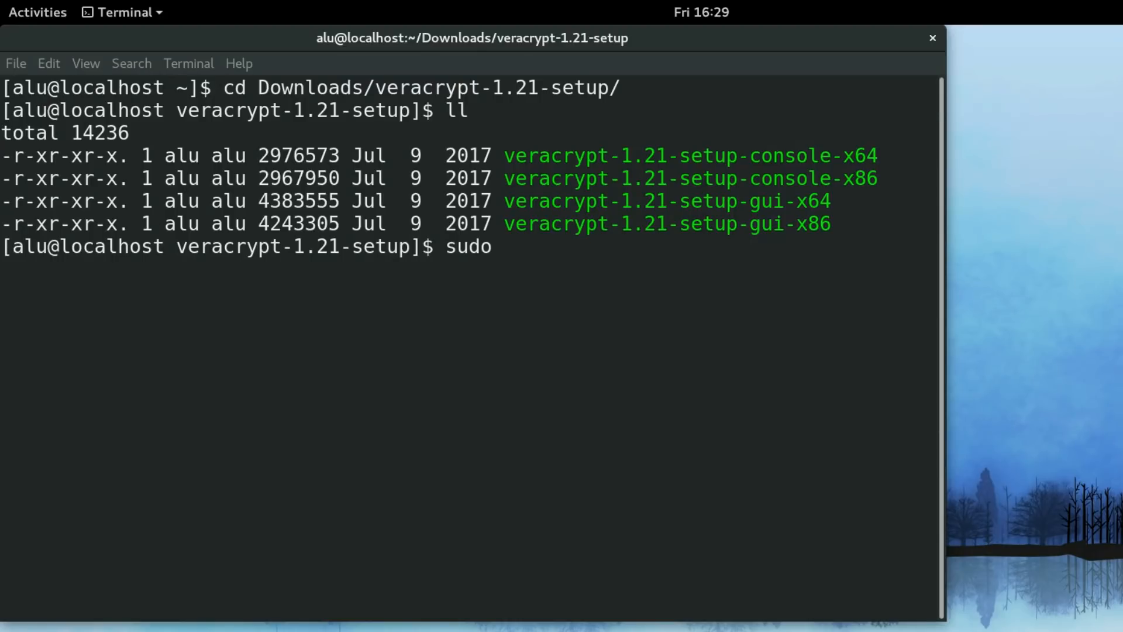
type("./")
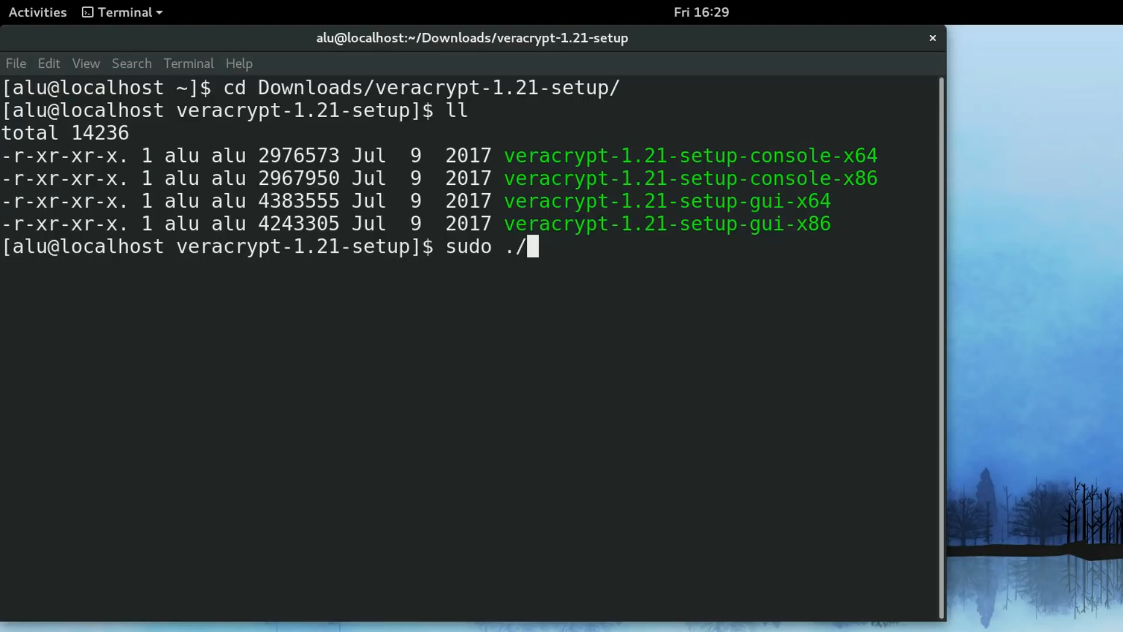
type("veracrypt-1.21-setup-gui-x64")
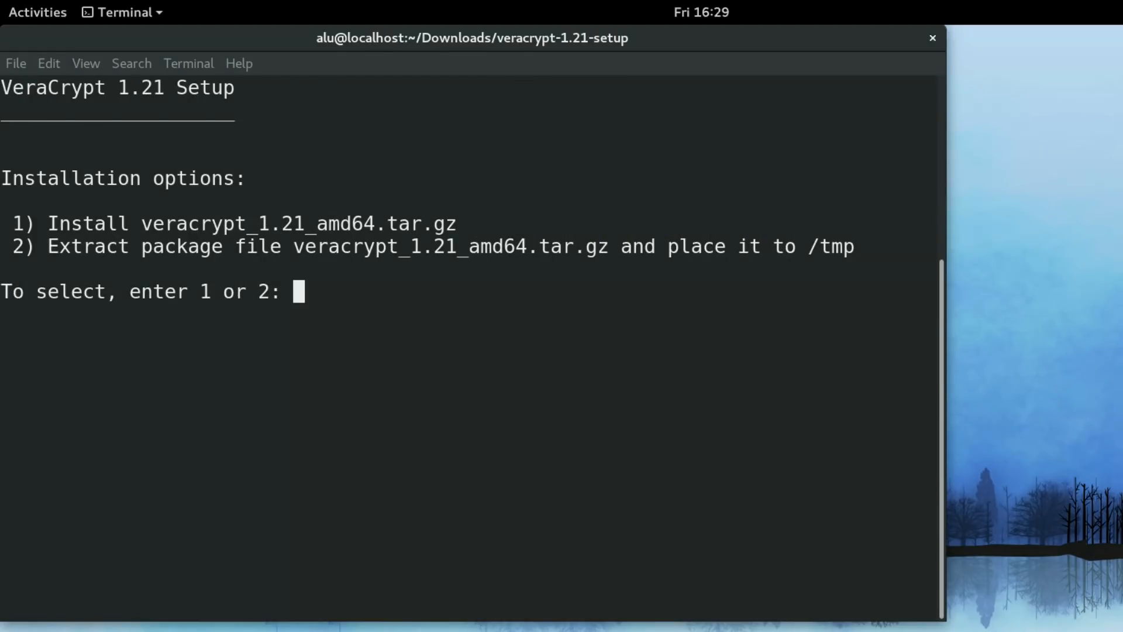
- Choose option 1 to install, page through the license and answer yes
type("1")
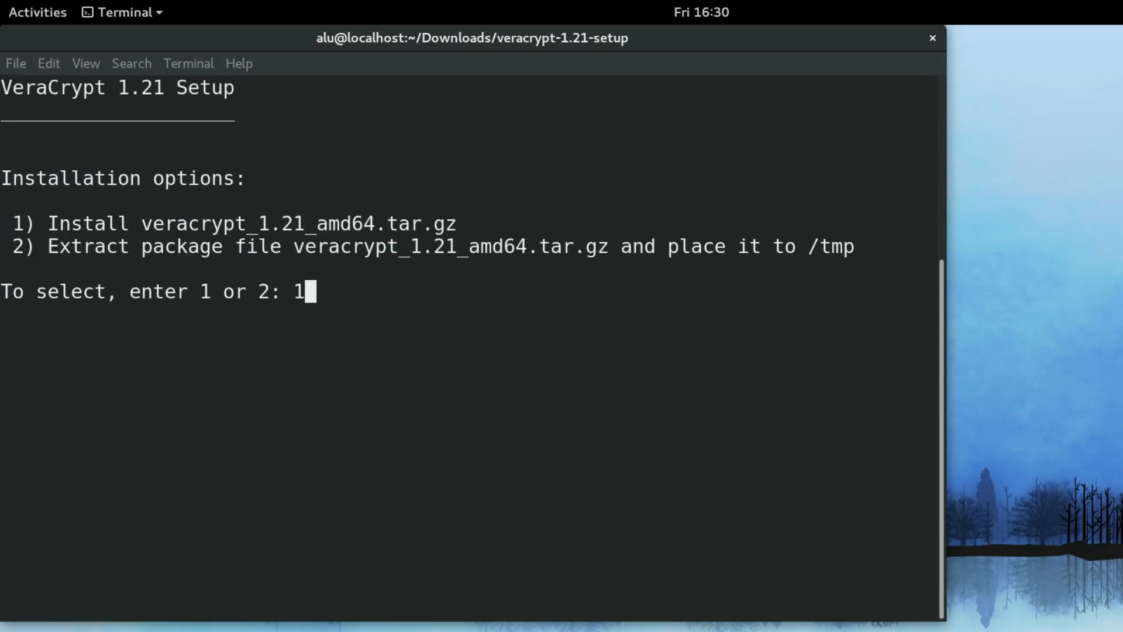
key("Return")
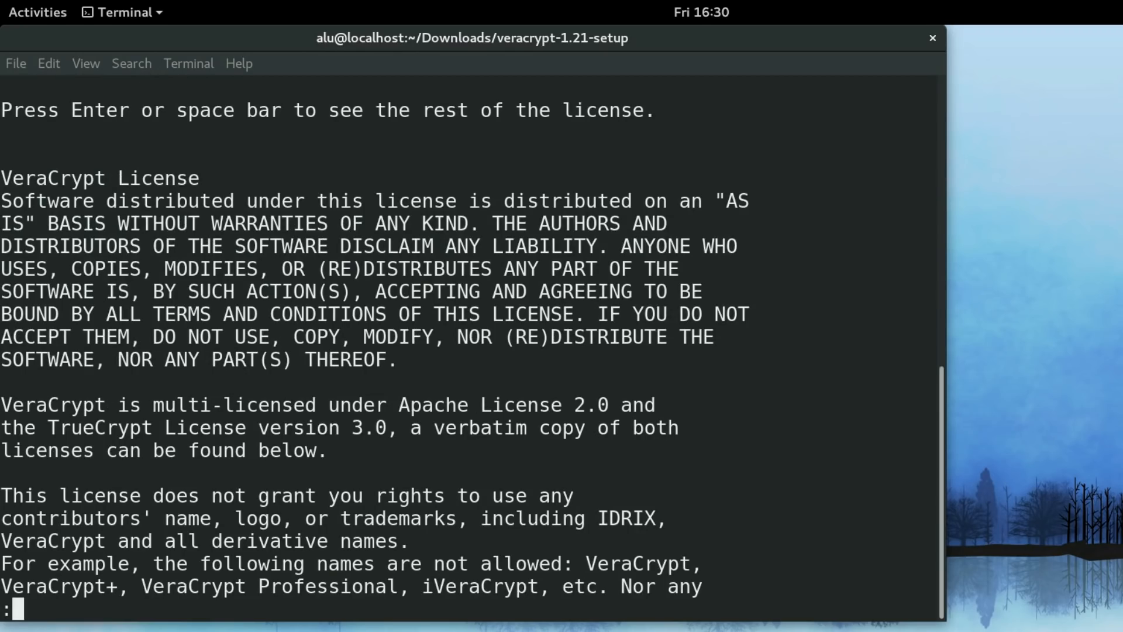
key("space")
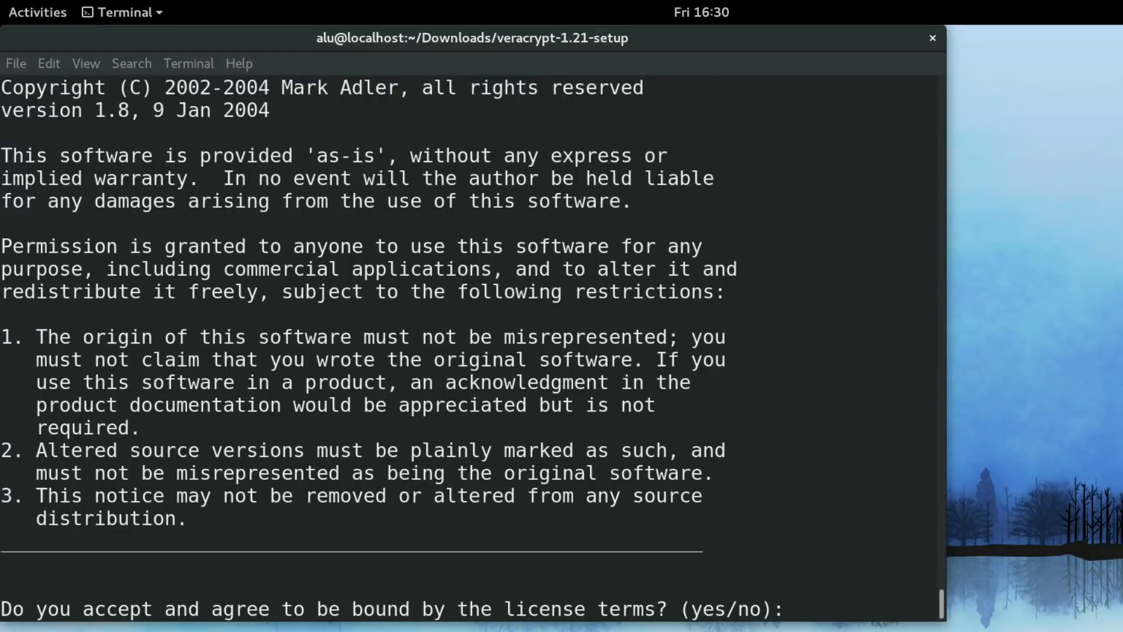
type("yes")
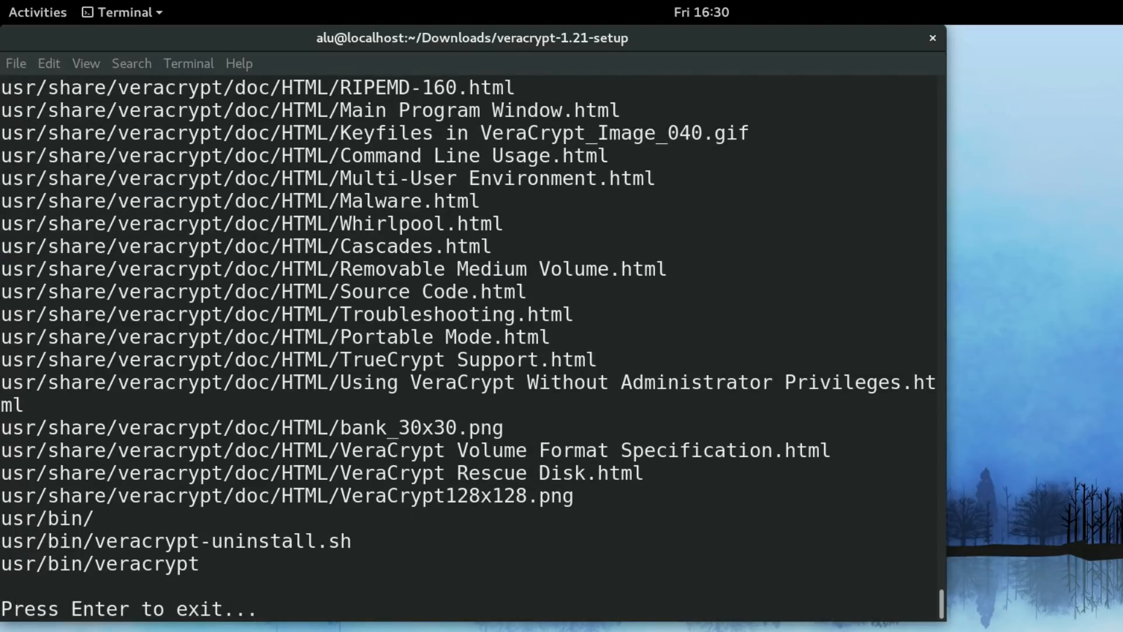
mouse_move(114, 539)
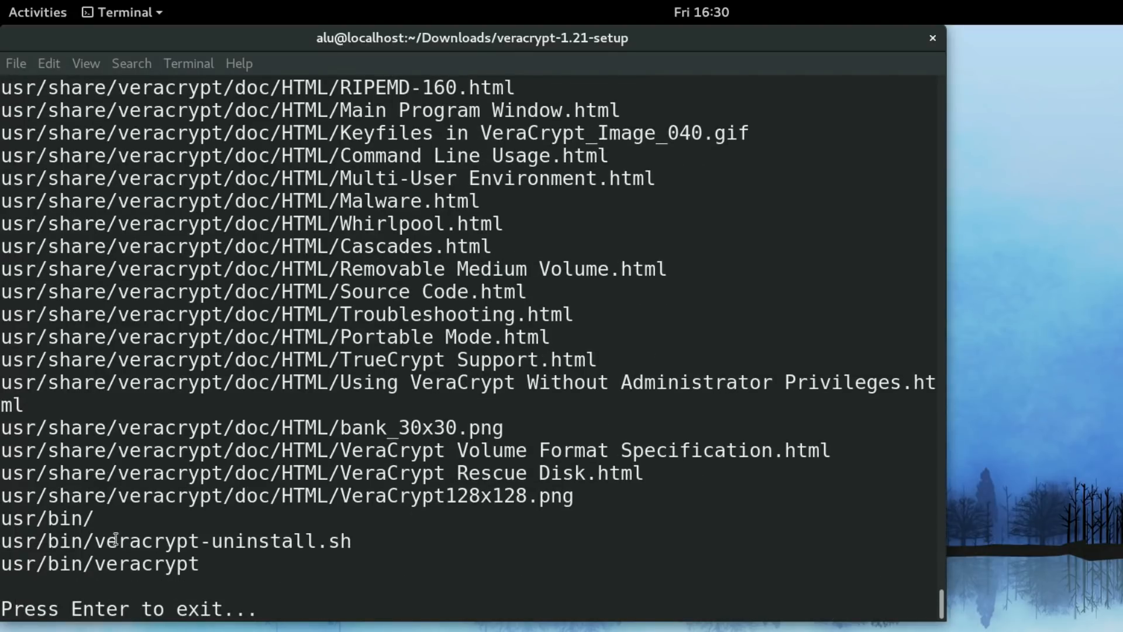
- Exit the finished installer and launch veracrypt from the shell prompt
double_click(220, 540)
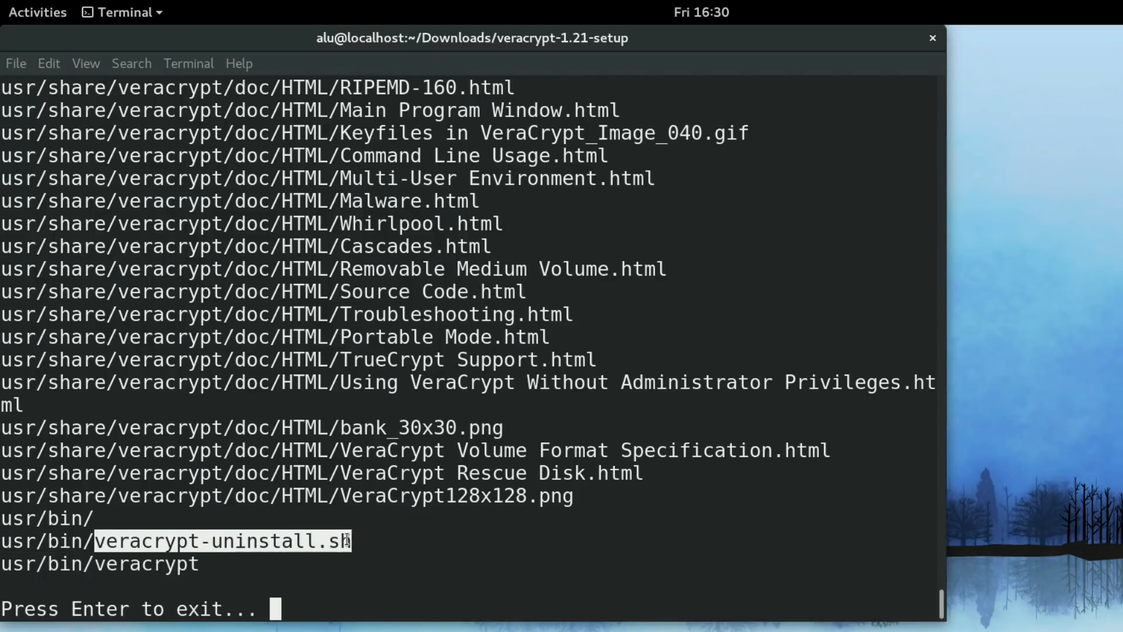
mouse_move(491, 546)
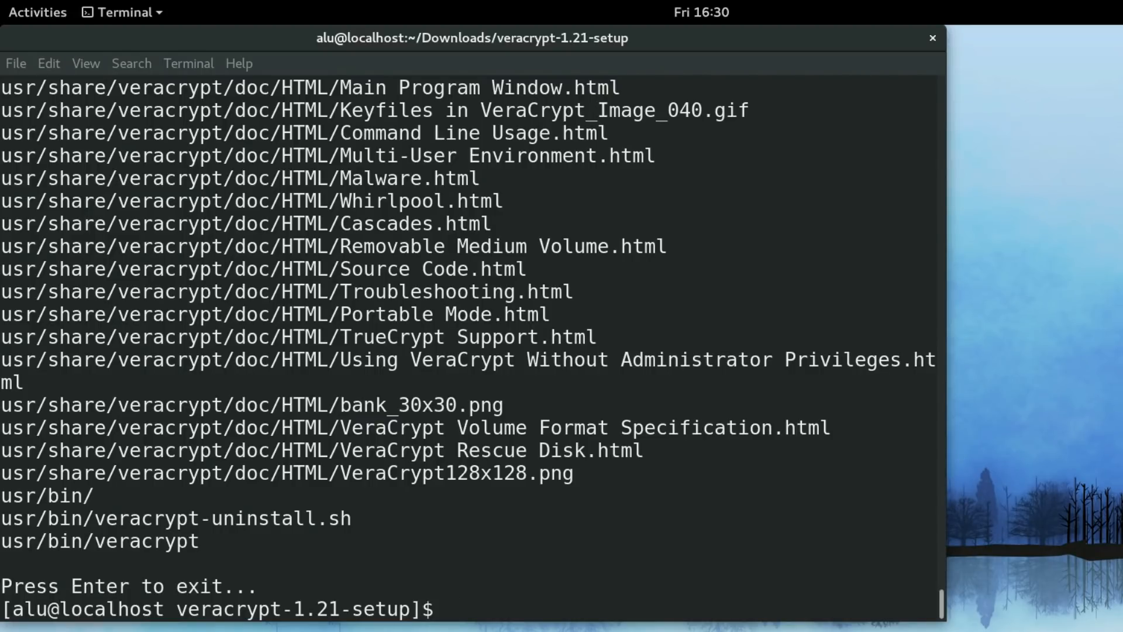
type("v")
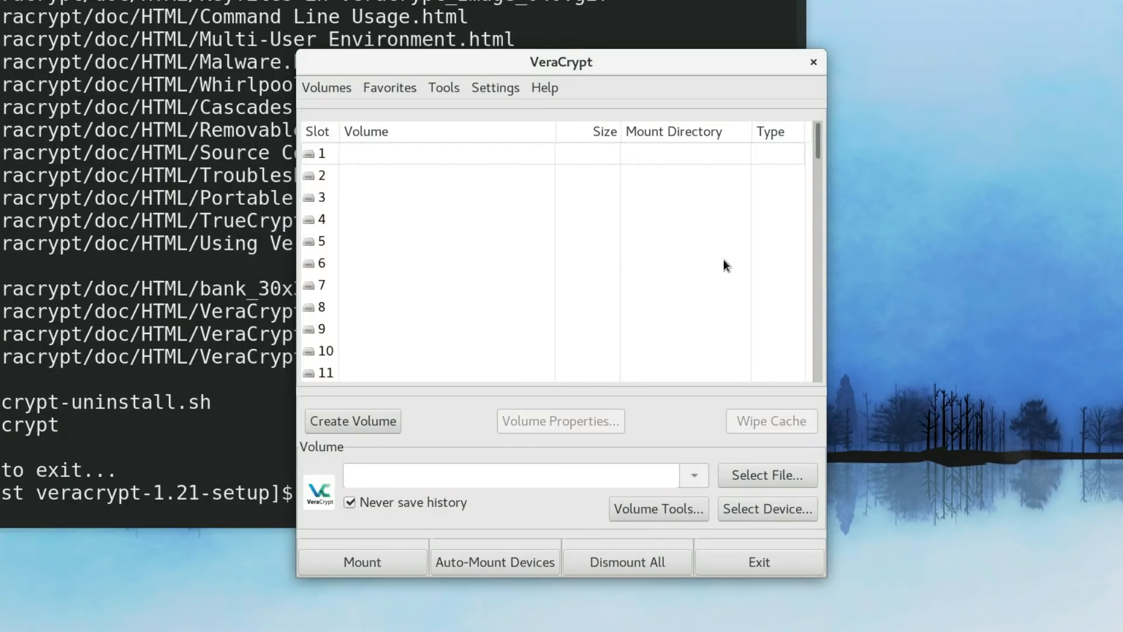
- Begin a new encrypted file container and settle on a standard (not hidden) volume
left_click(352, 420)
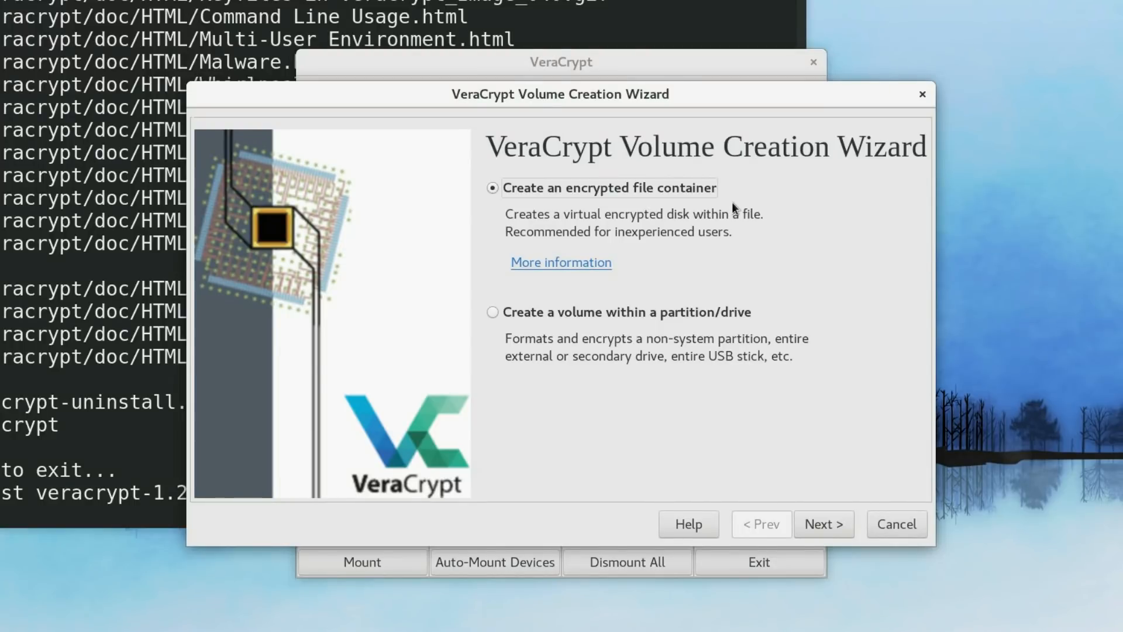
mouse_move(494, 322)
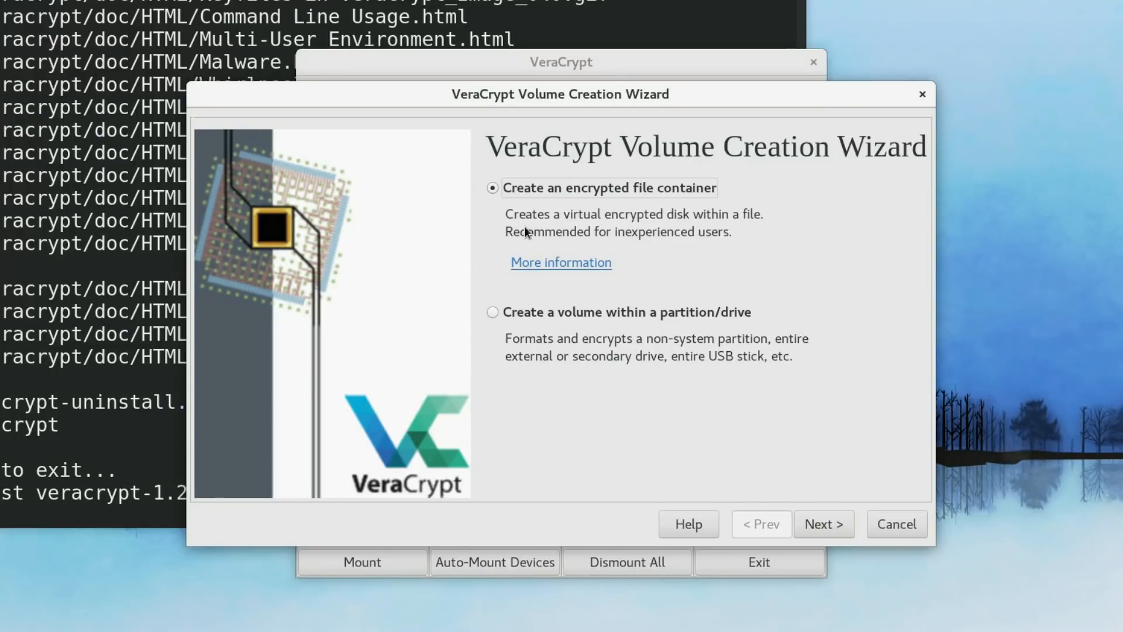
mouse_move(671, 201)
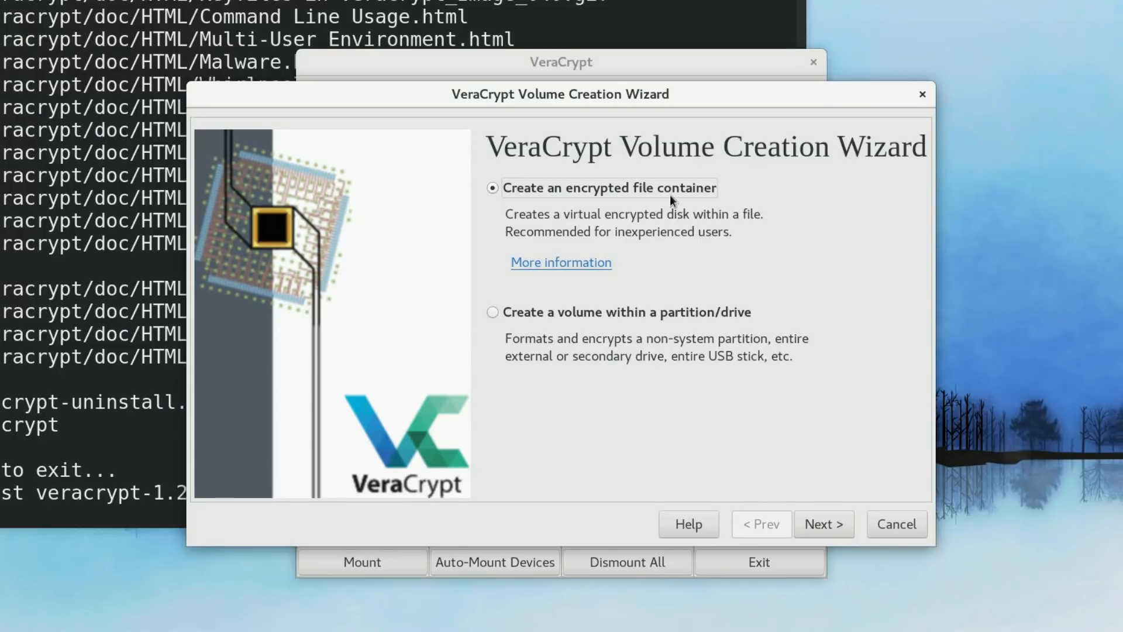
left_click(823, 524)
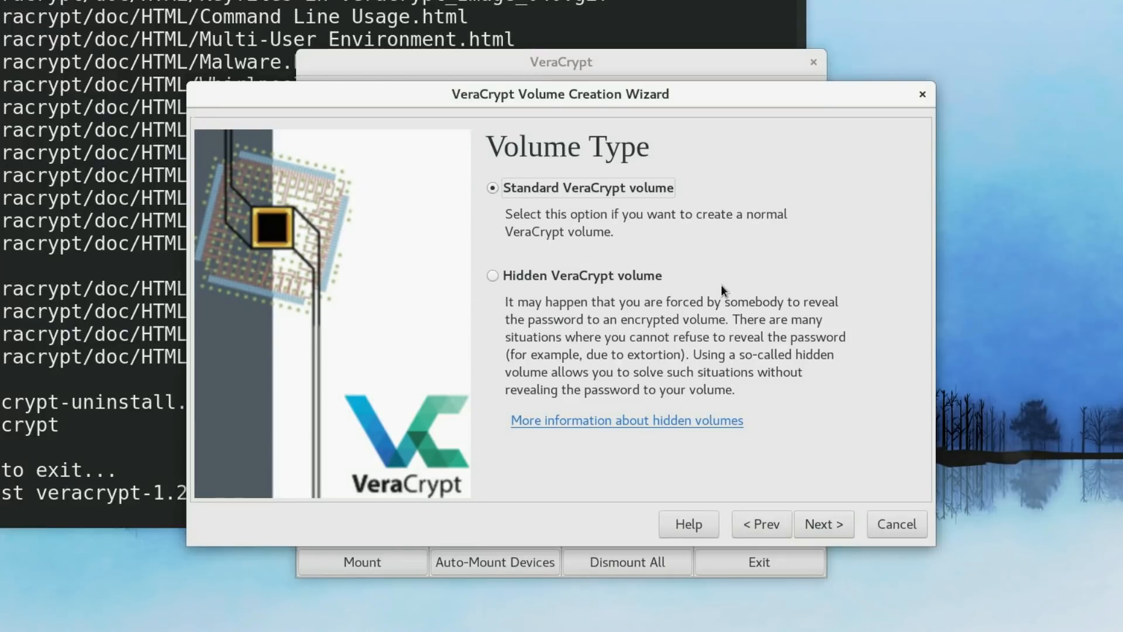
left_click(492, 275)
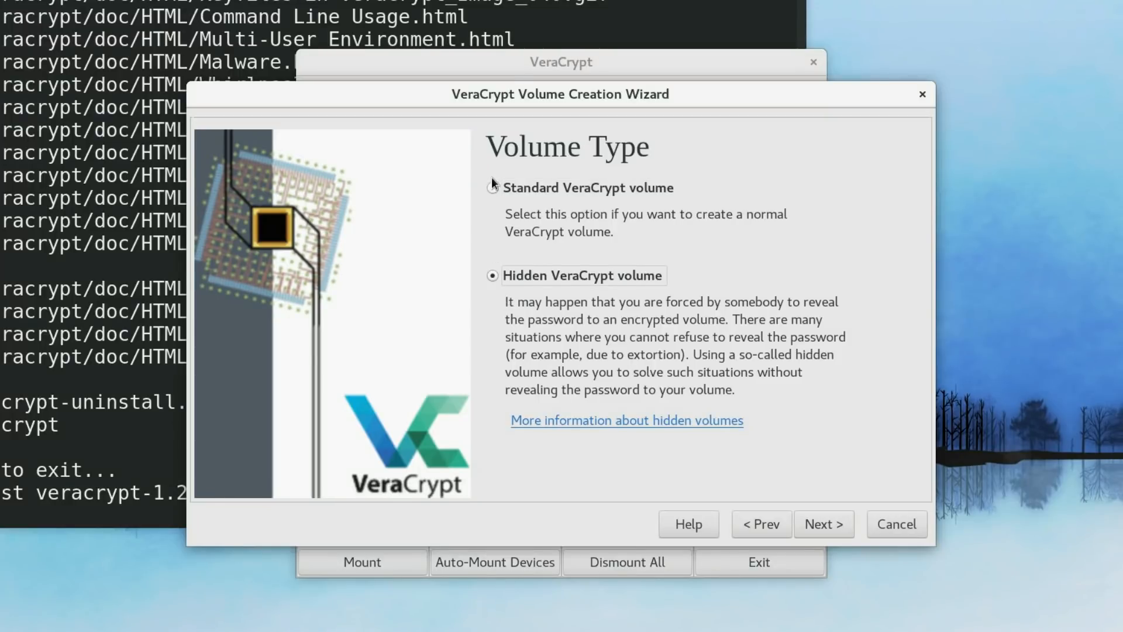
left_click(493, 188)
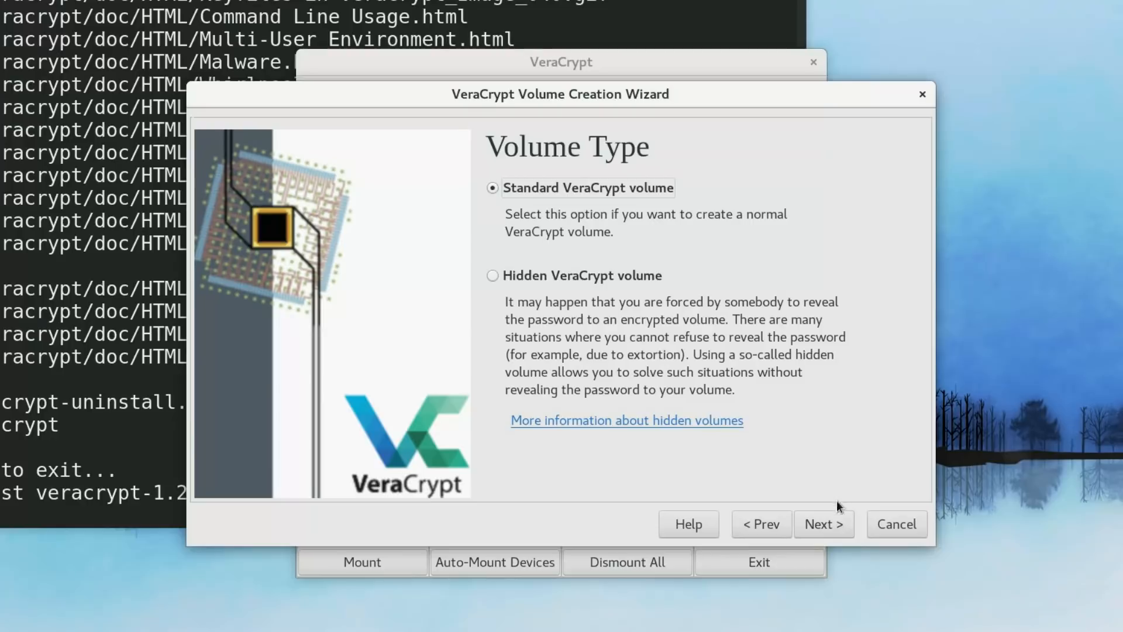
left_click(823, 523)
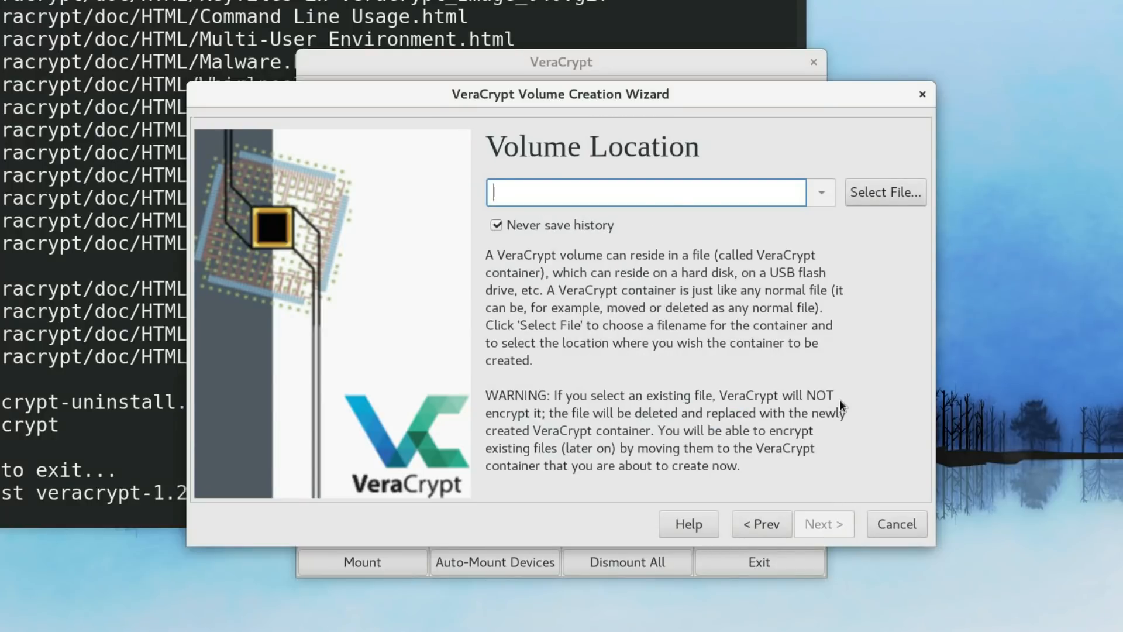
- Save the container as test-volume in the setup folder and choose AES encryption
left_click(884, 192)
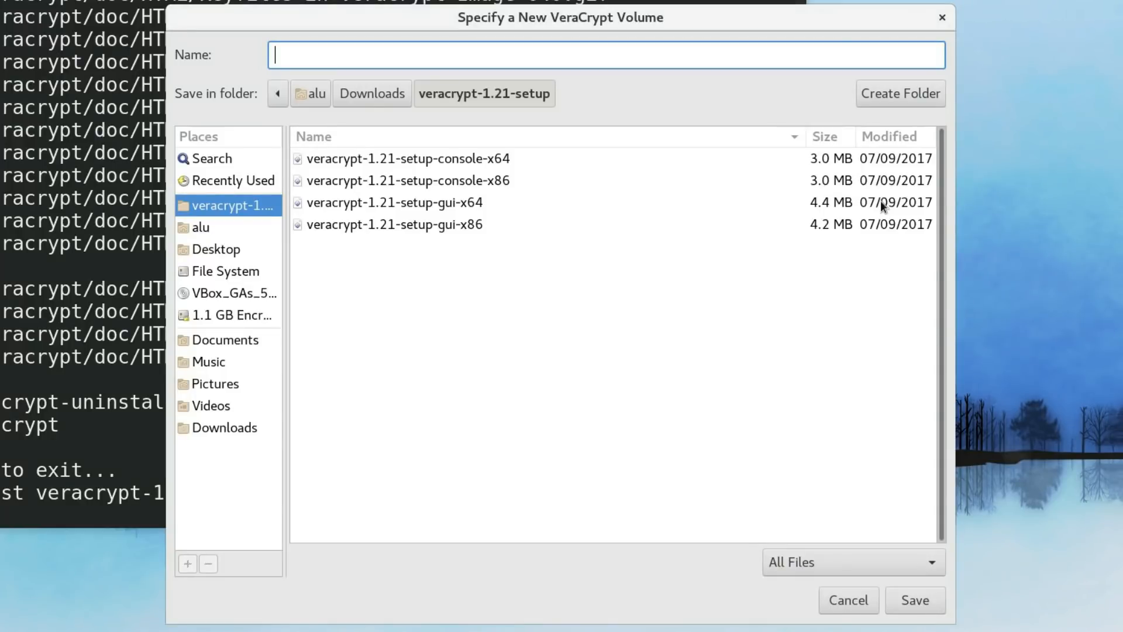
mouse_move(729, 352)
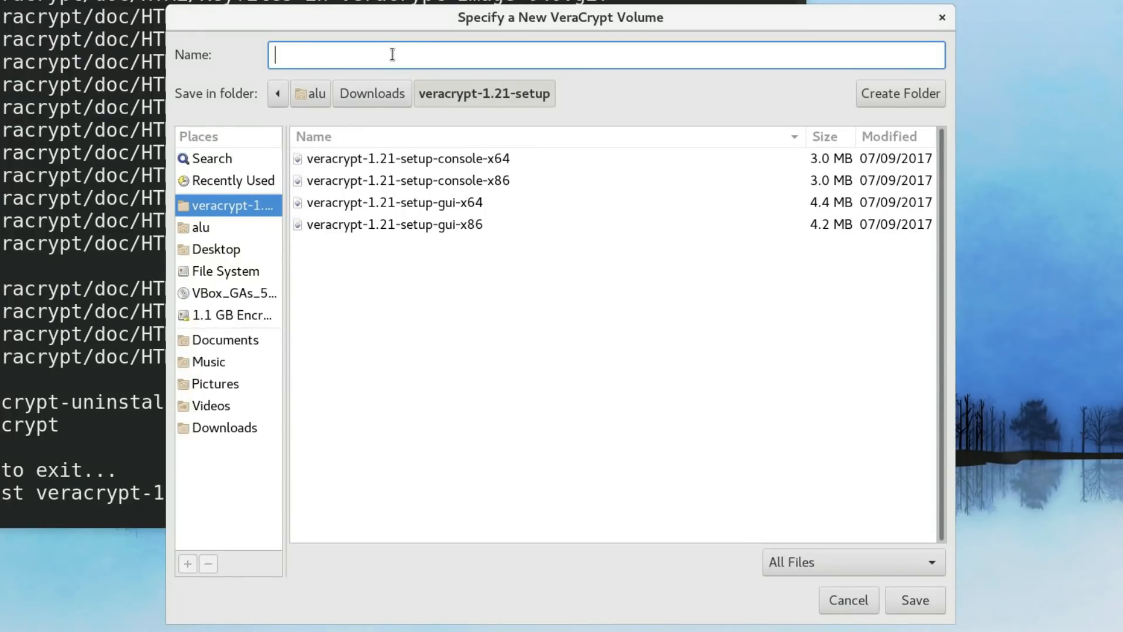
type("test-vol")
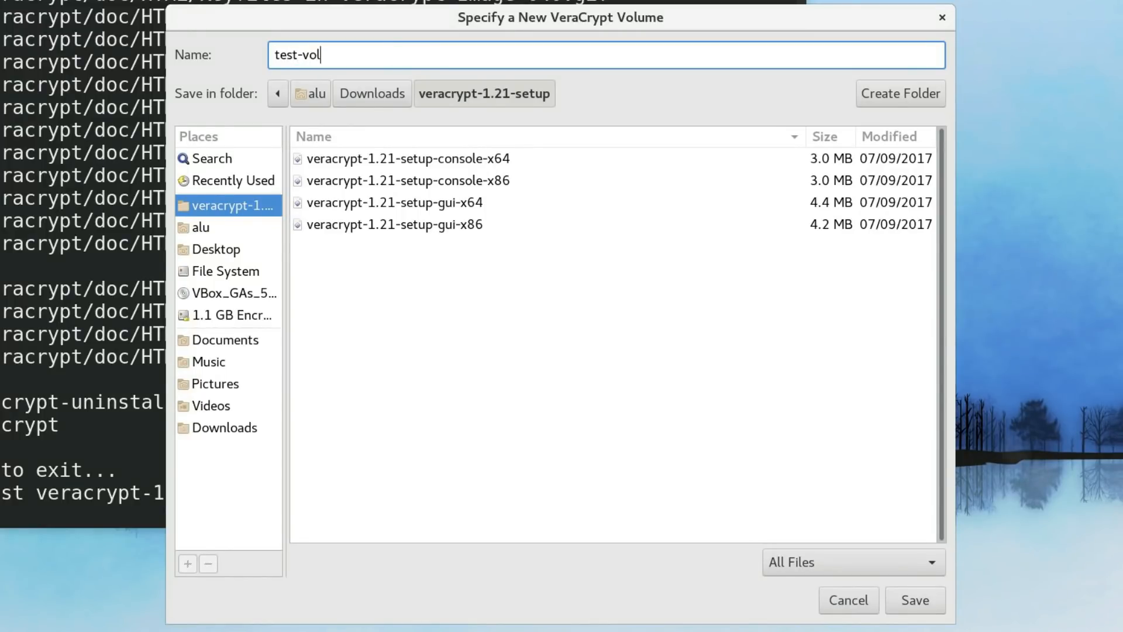
type("ume")
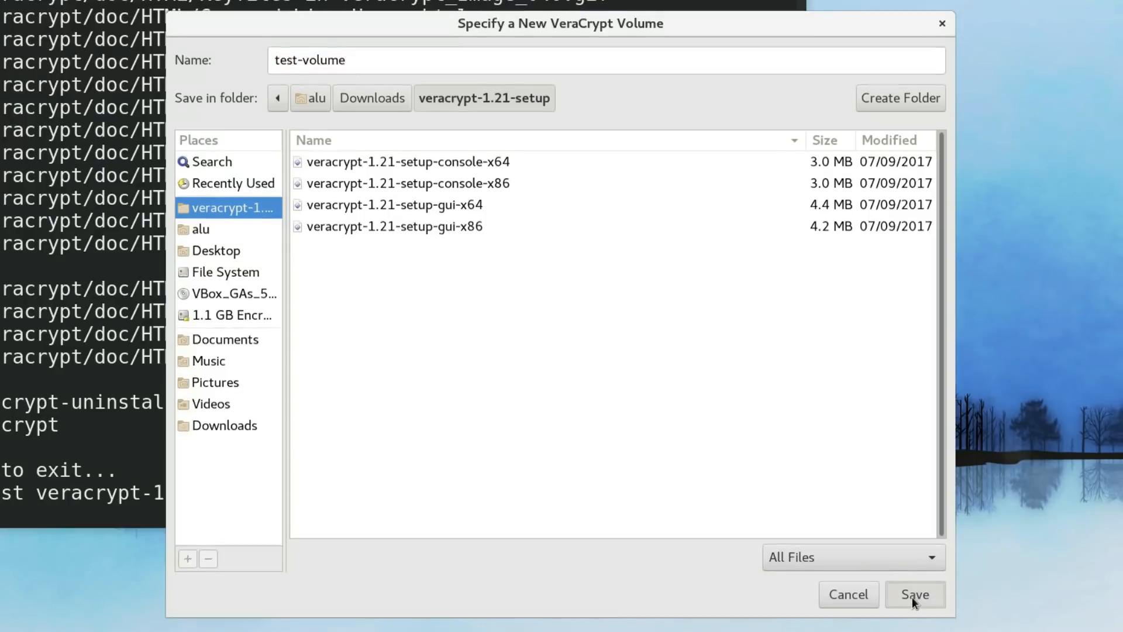
left_click(915, 594)
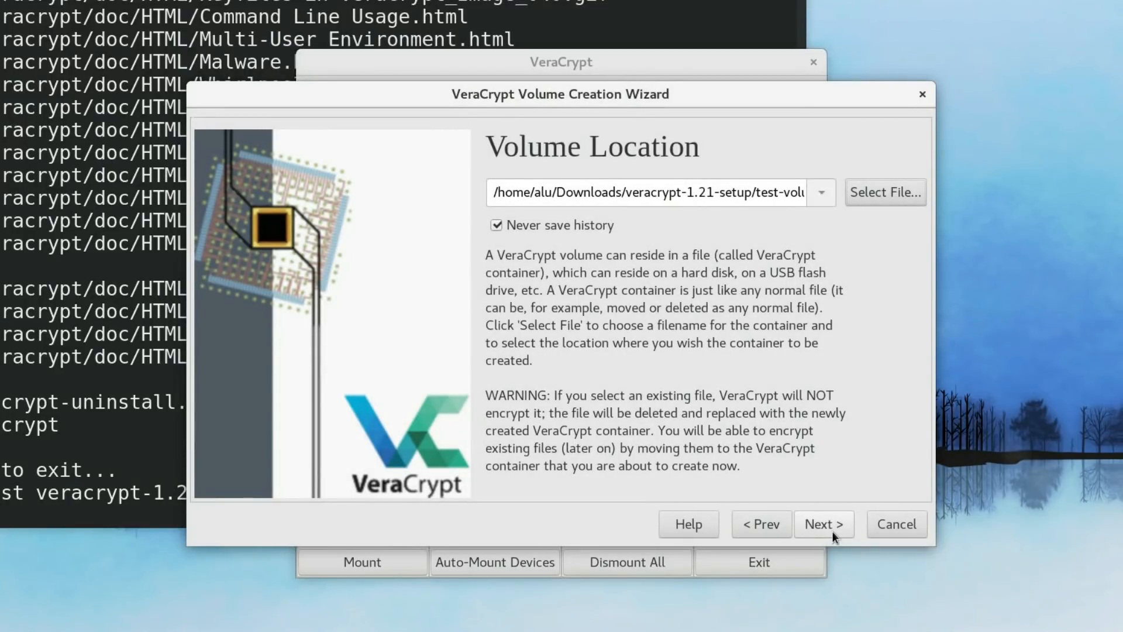
left_click(824, 524)
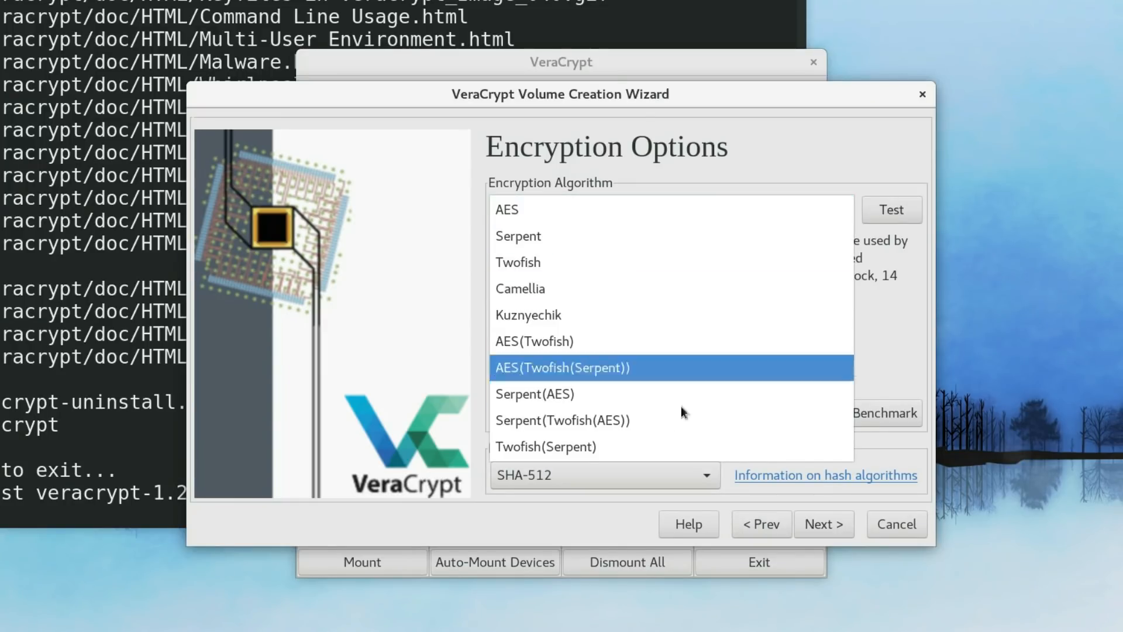
left_click(507, 209)
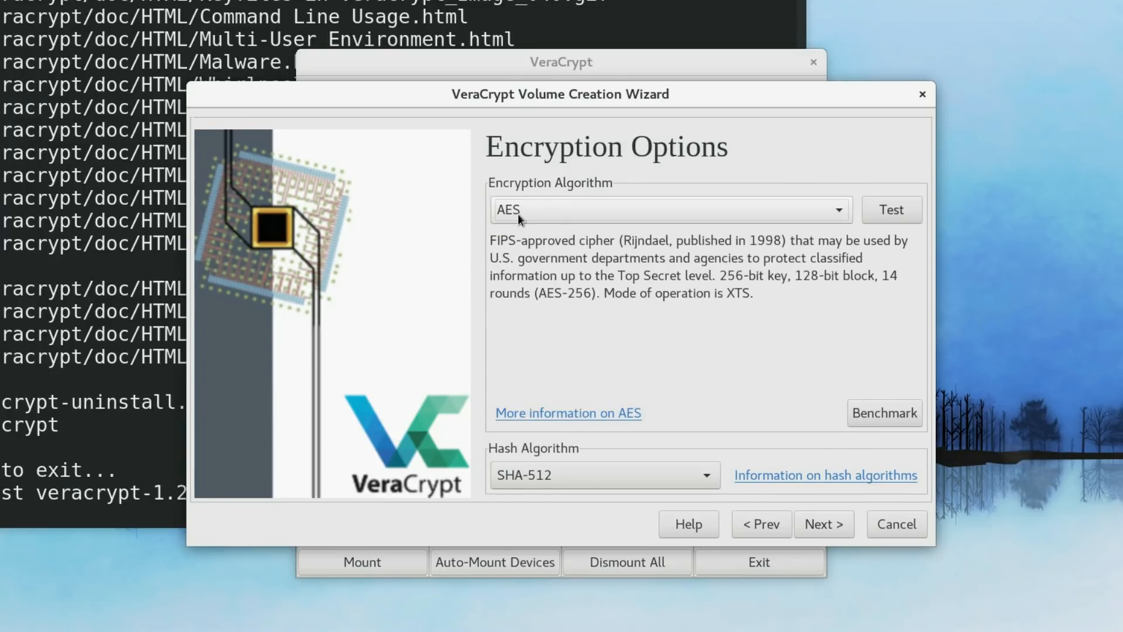
mouse_move(612, 419)
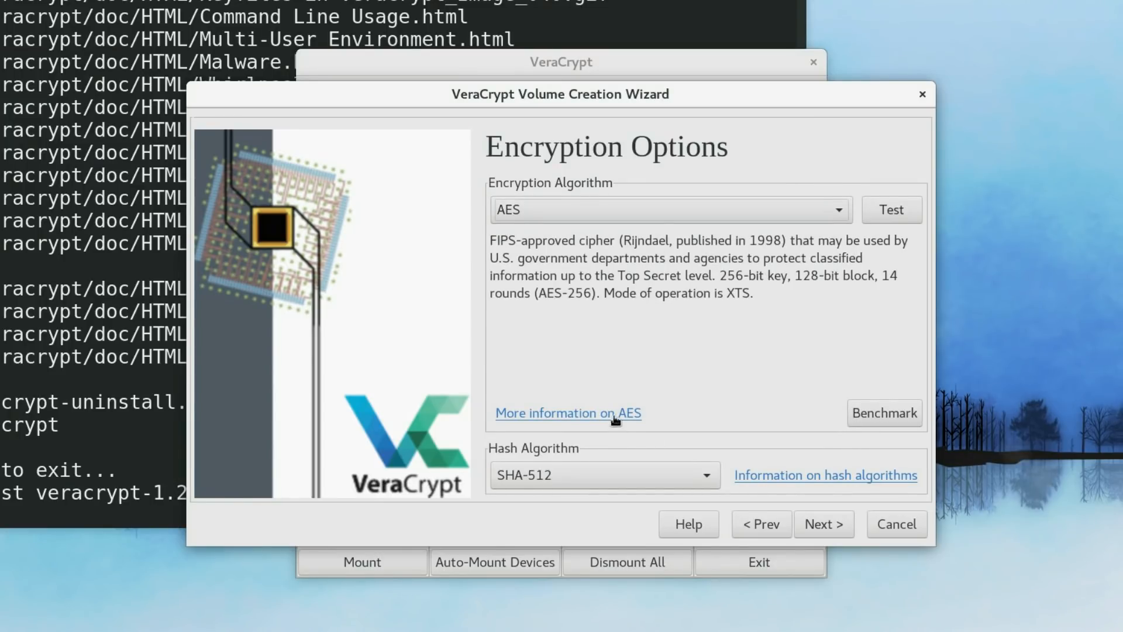
mouse_move(730, 452)
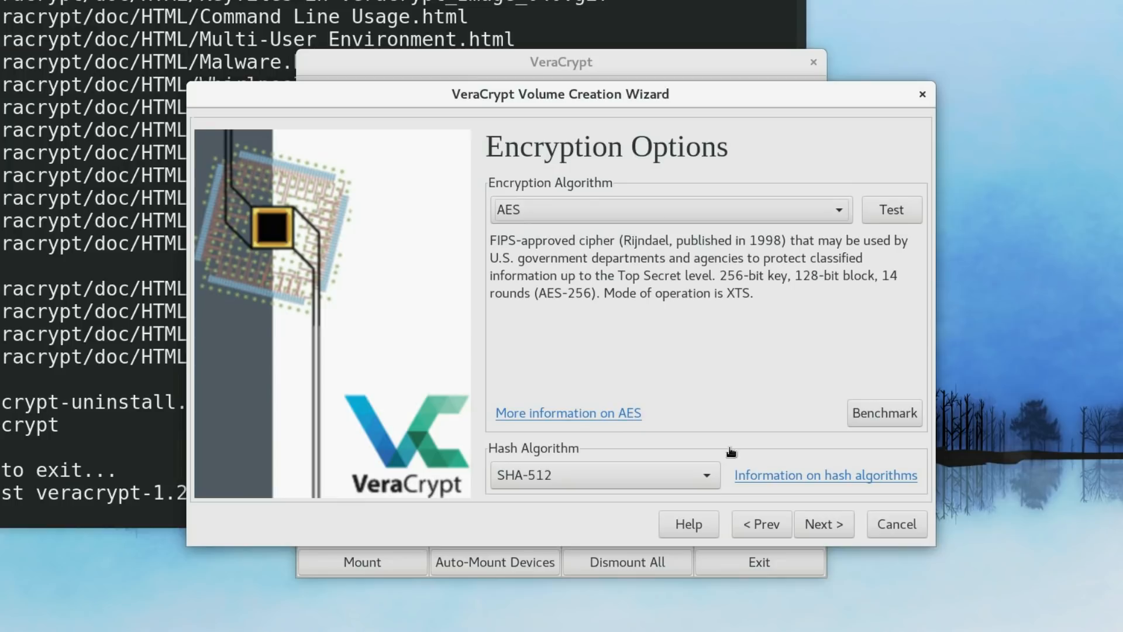
left_click(823, 523)
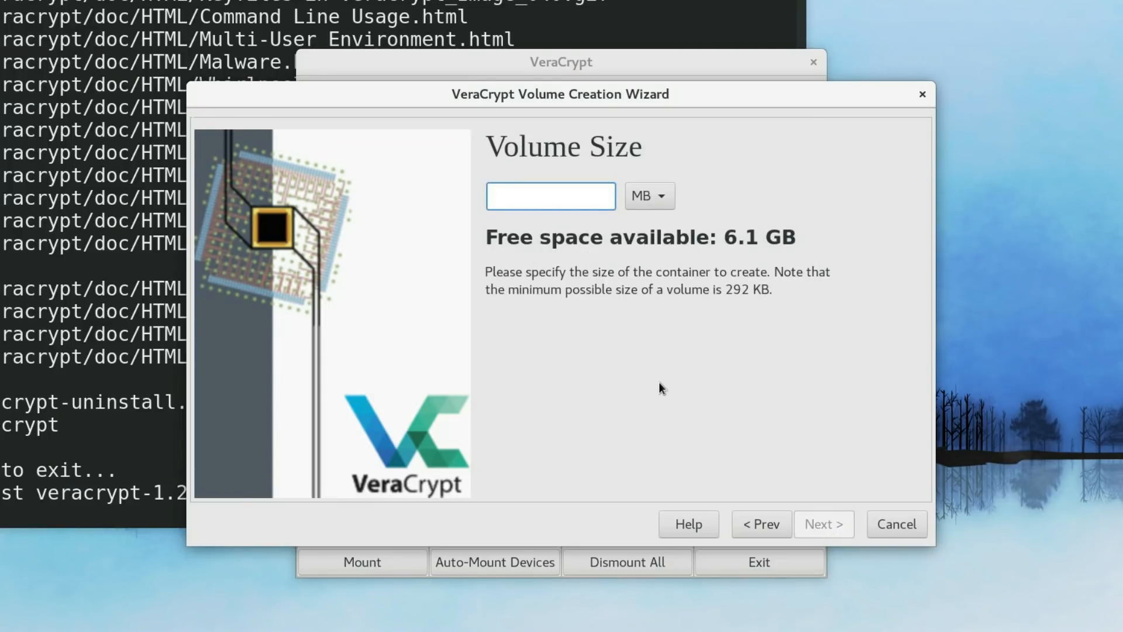
- Size the container at 1000 MB and continue to the password page
left_click(550, 196)
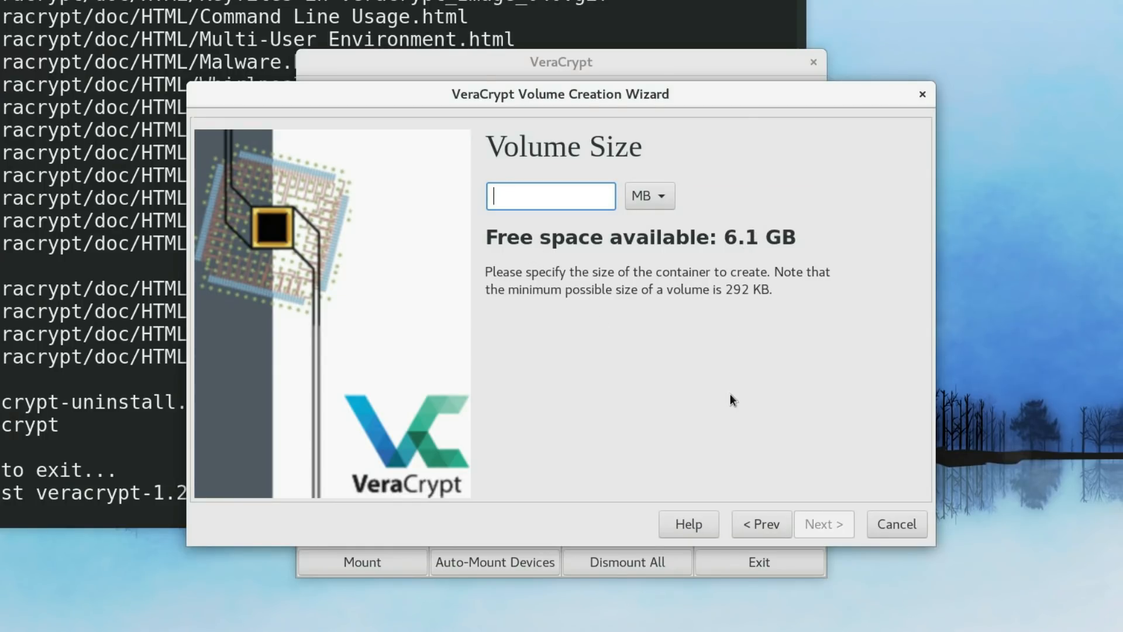
mouse_move(537, 300)
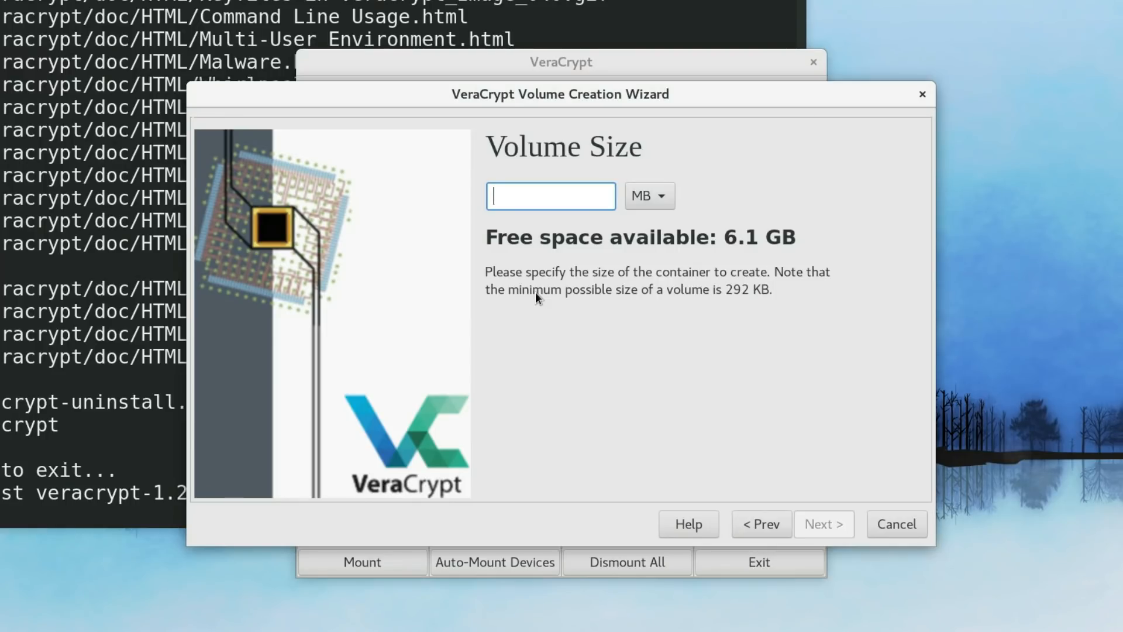
type("1000")
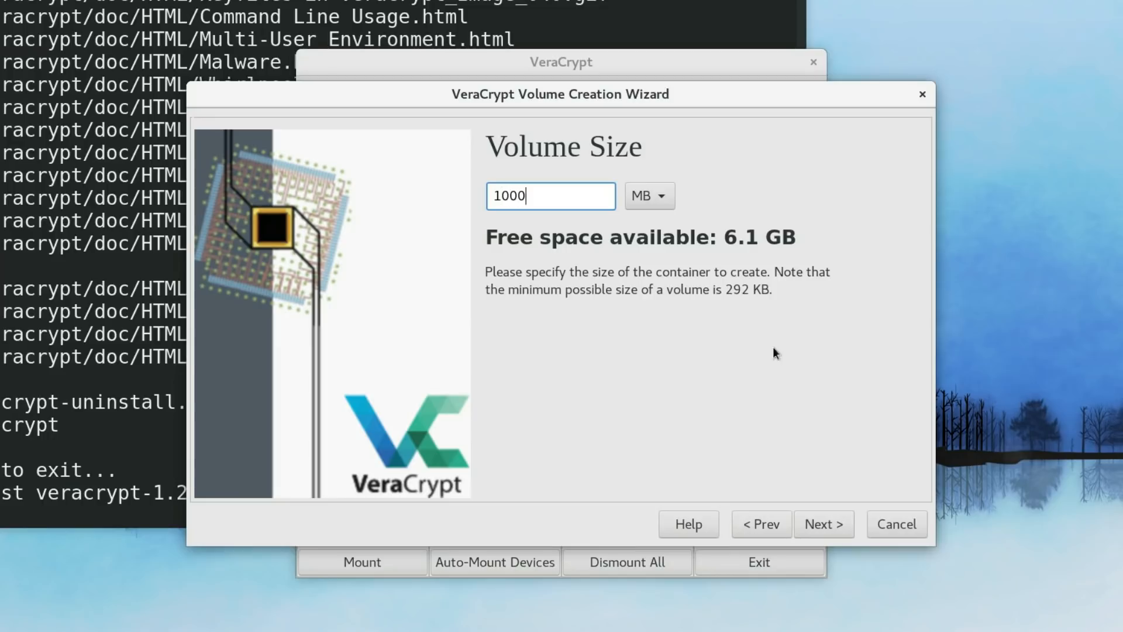
left_click(823, 524)
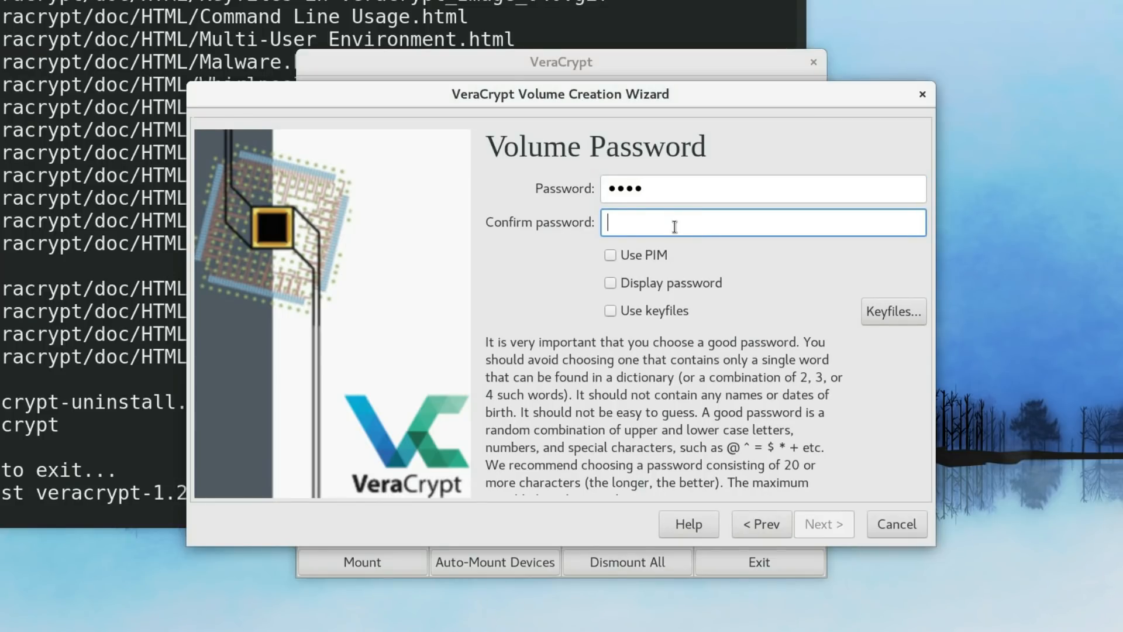
- Enter the volume password and enable Use keyfiles, reaching the keyfile list
type("••••")
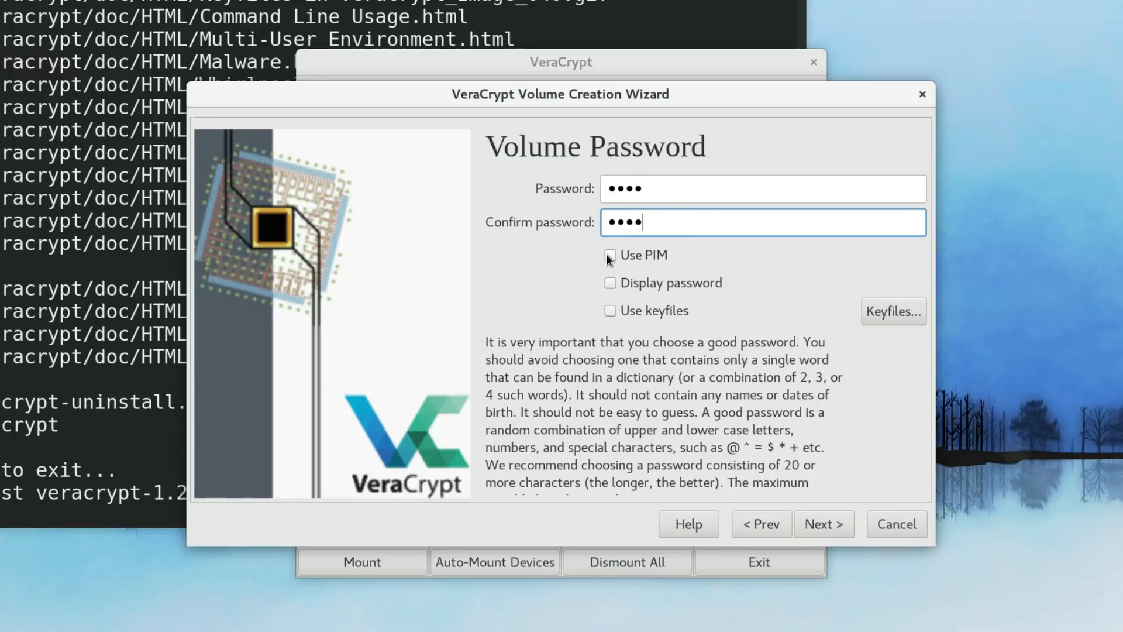
mouse_move(663, 261)
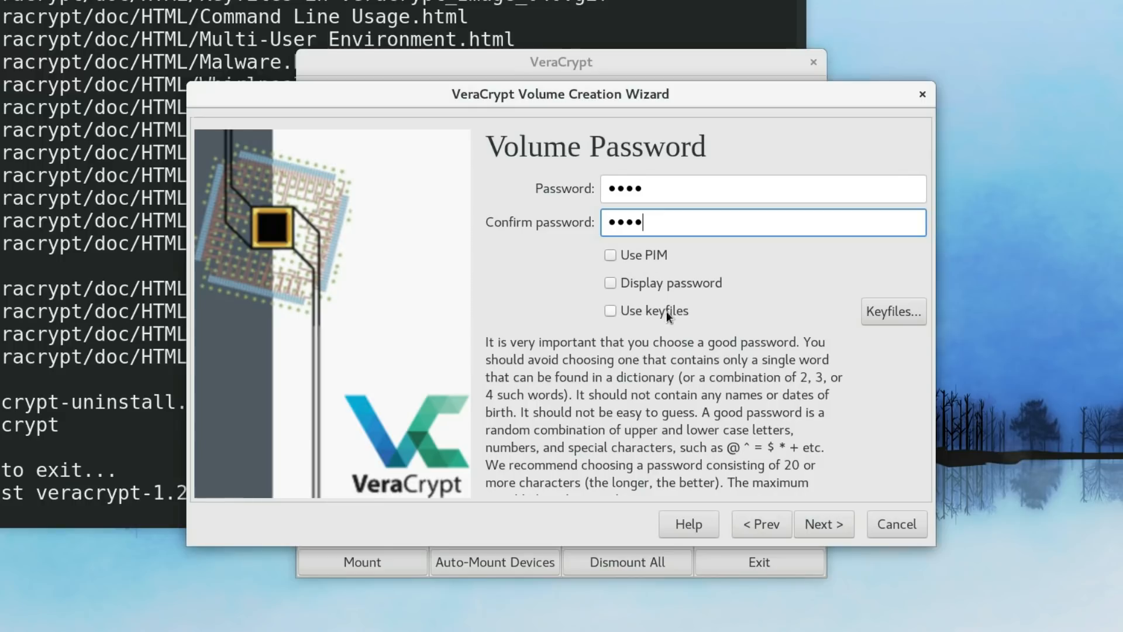
left_click(609, 310)
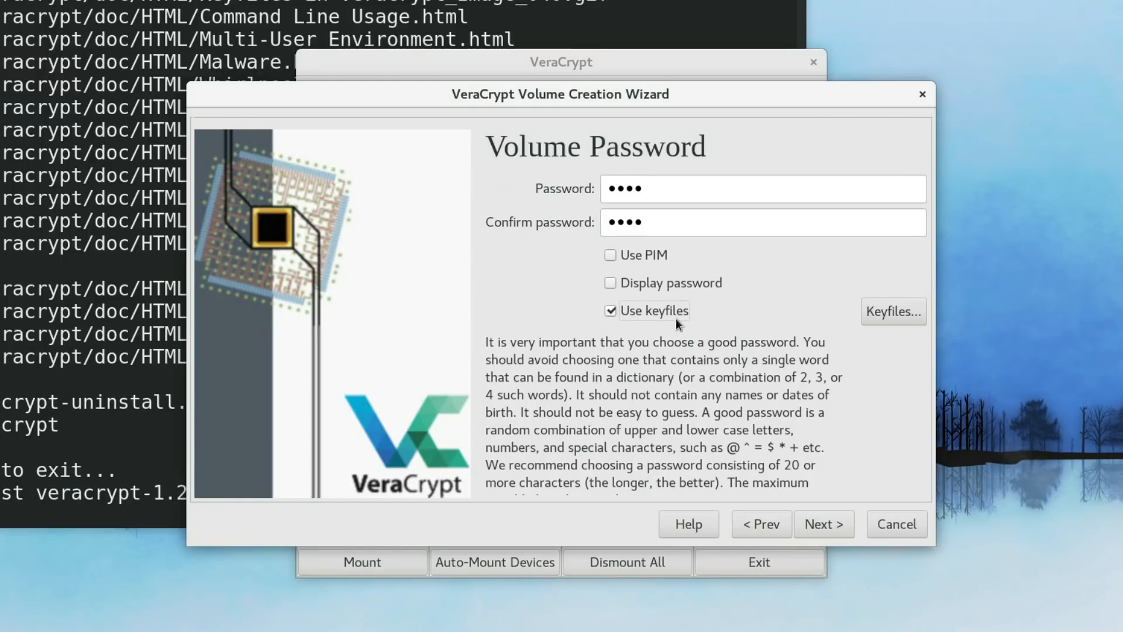
left_click(893, 311)
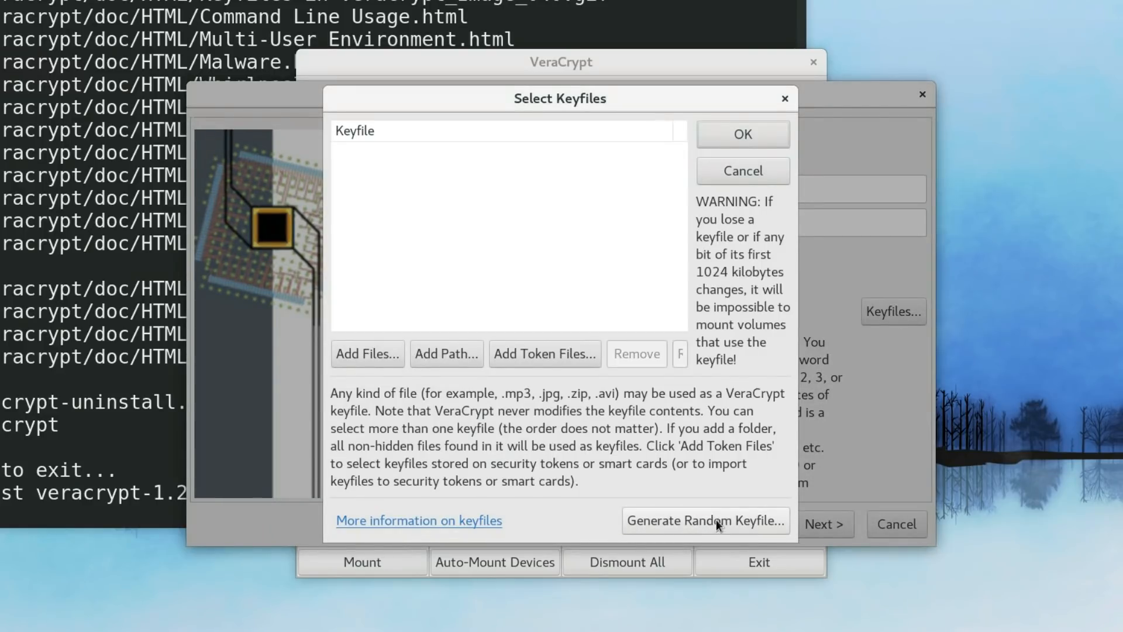
- Generate a random keyfile named keyfile, save it in veracrypt-1.21-setup, then browse to add it
left_click(704, 520)
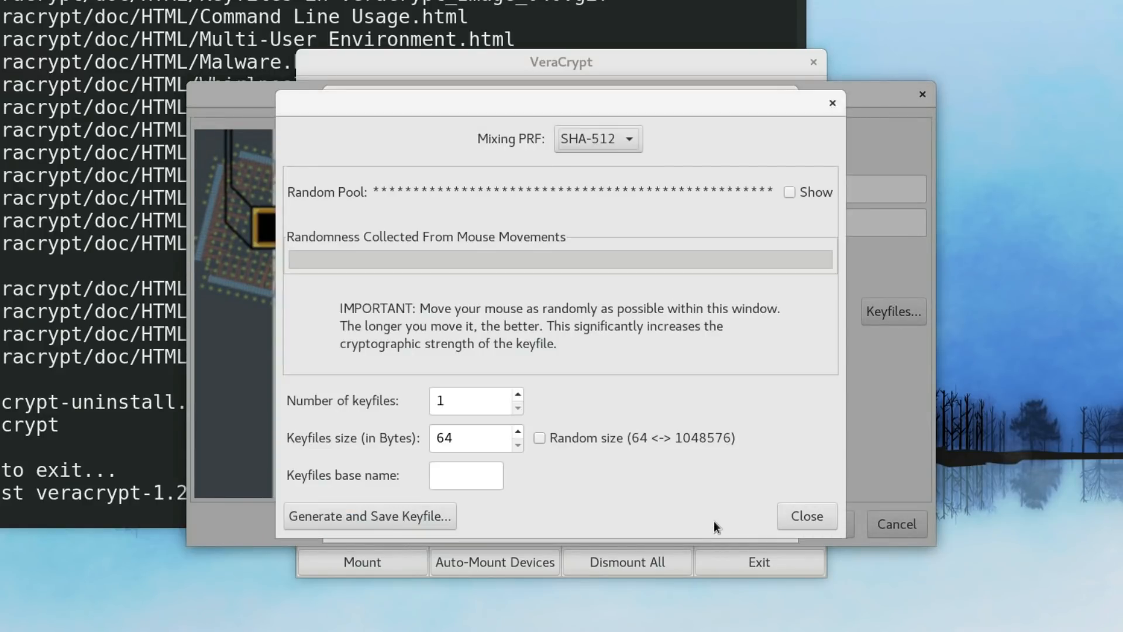
mouse_move(476, 175)
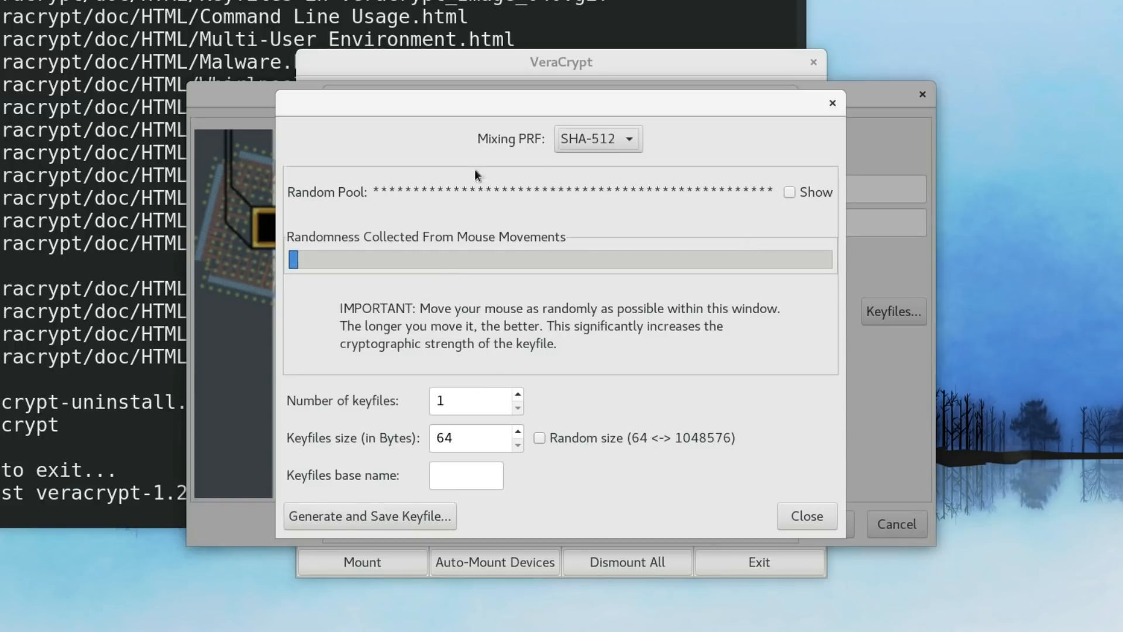
mouse_move(442, 367)
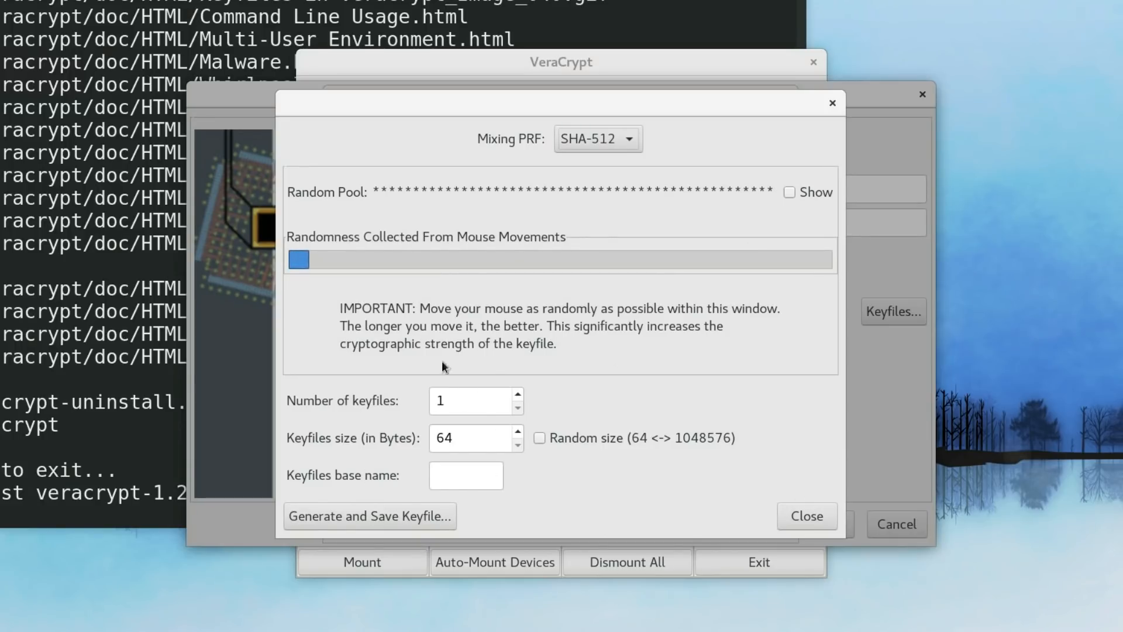
mouse_move(785, 248)
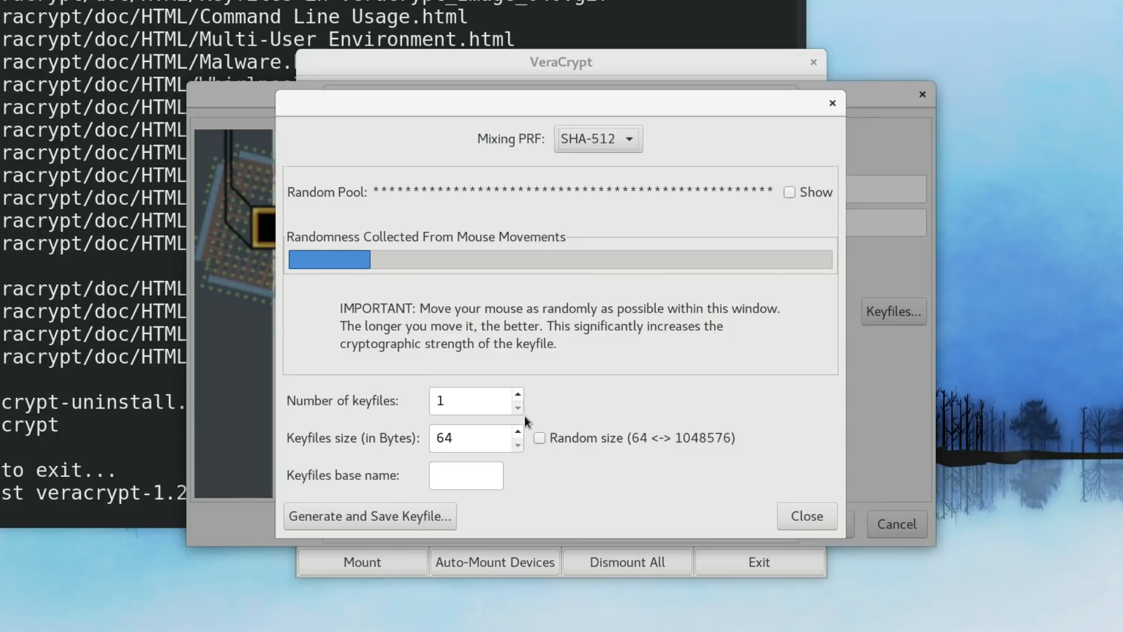
left_click(466, 475)
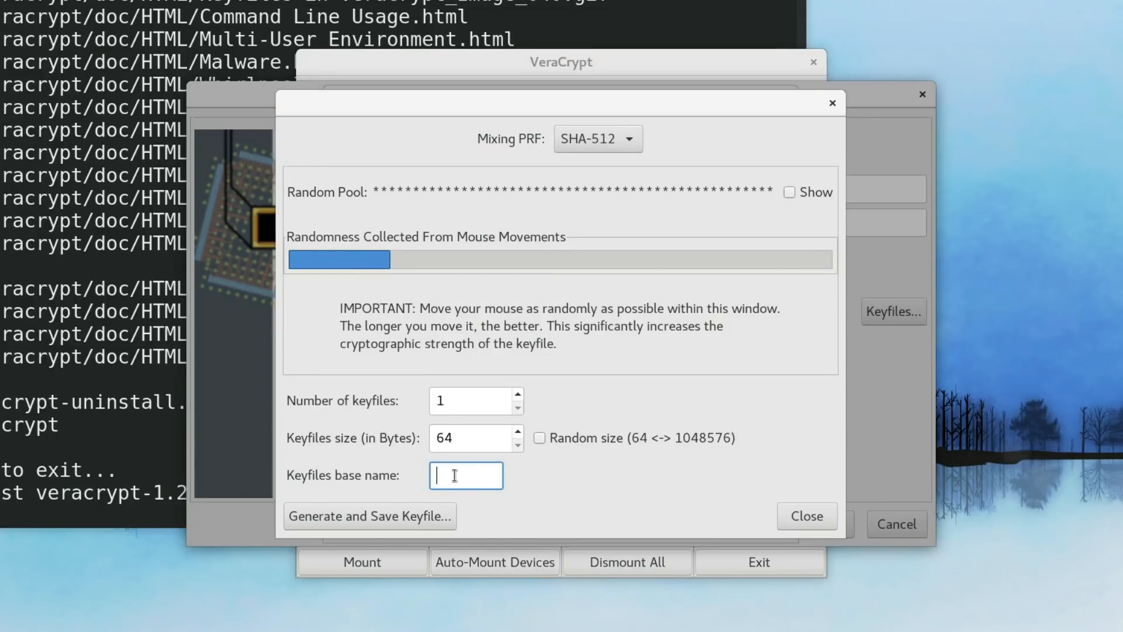
type("keyfile")
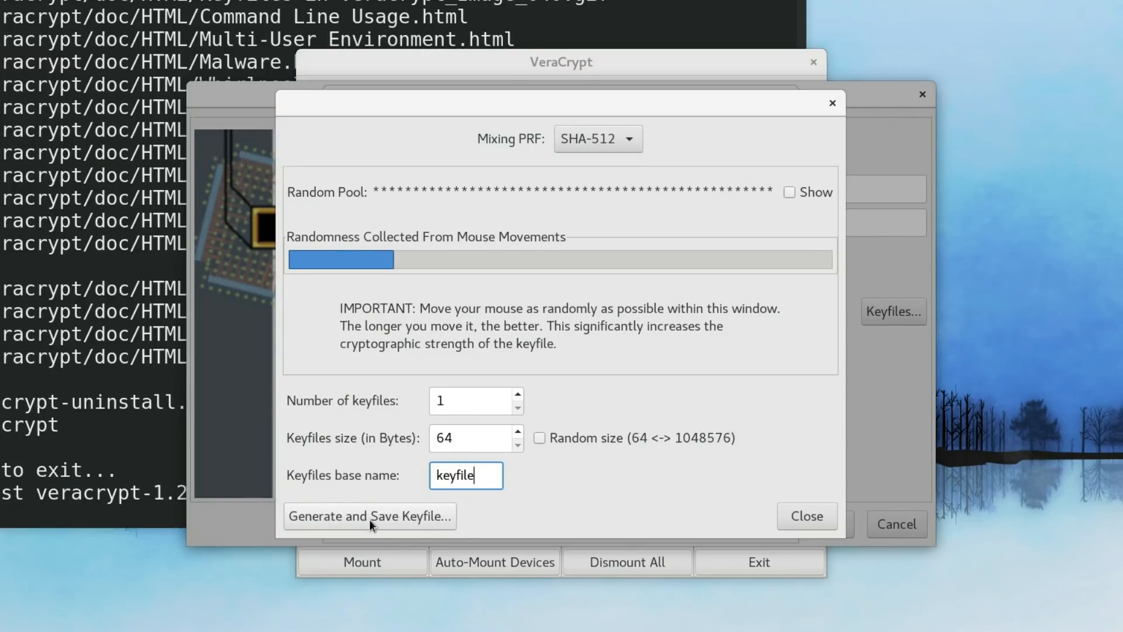
left_click(370, 516)
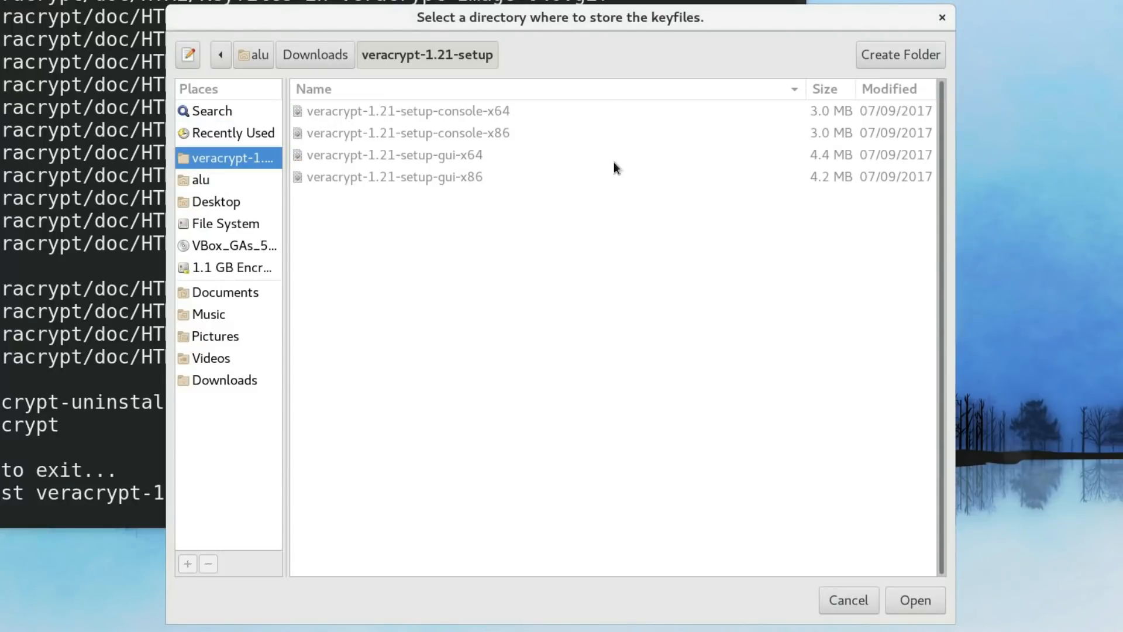
left_click(913, 599)
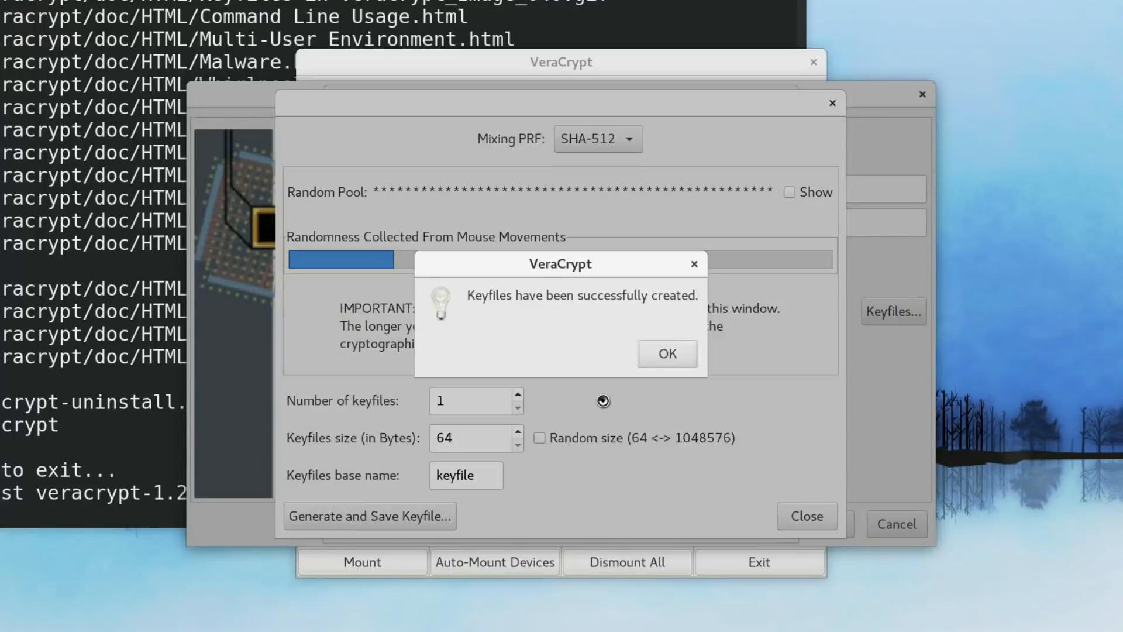
left_click(665, 354)
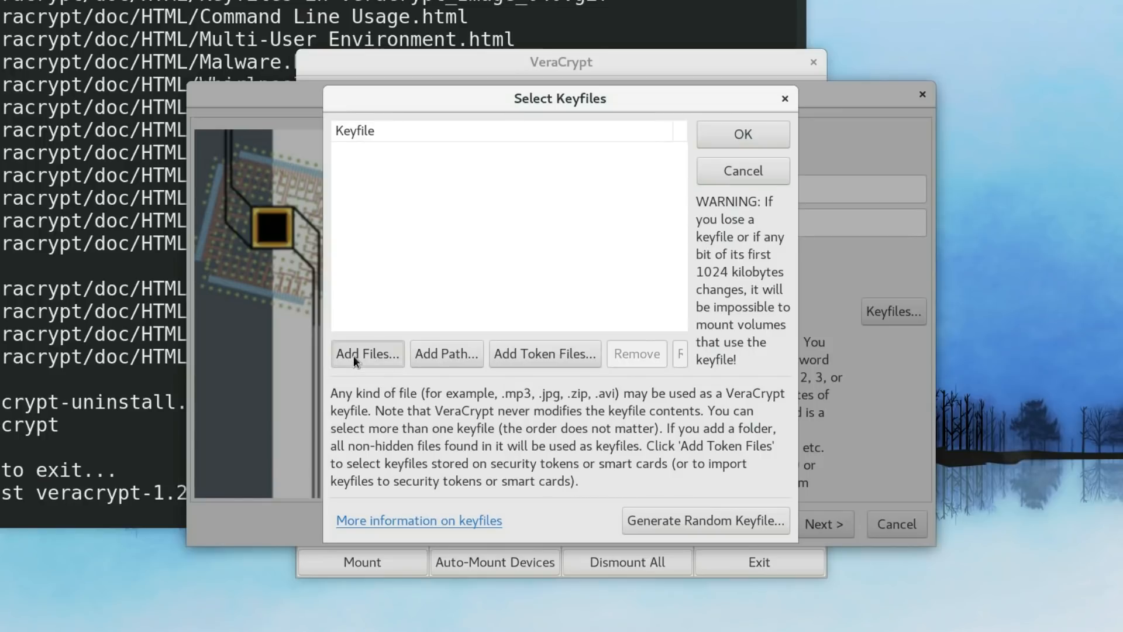
left_click(367, 354)
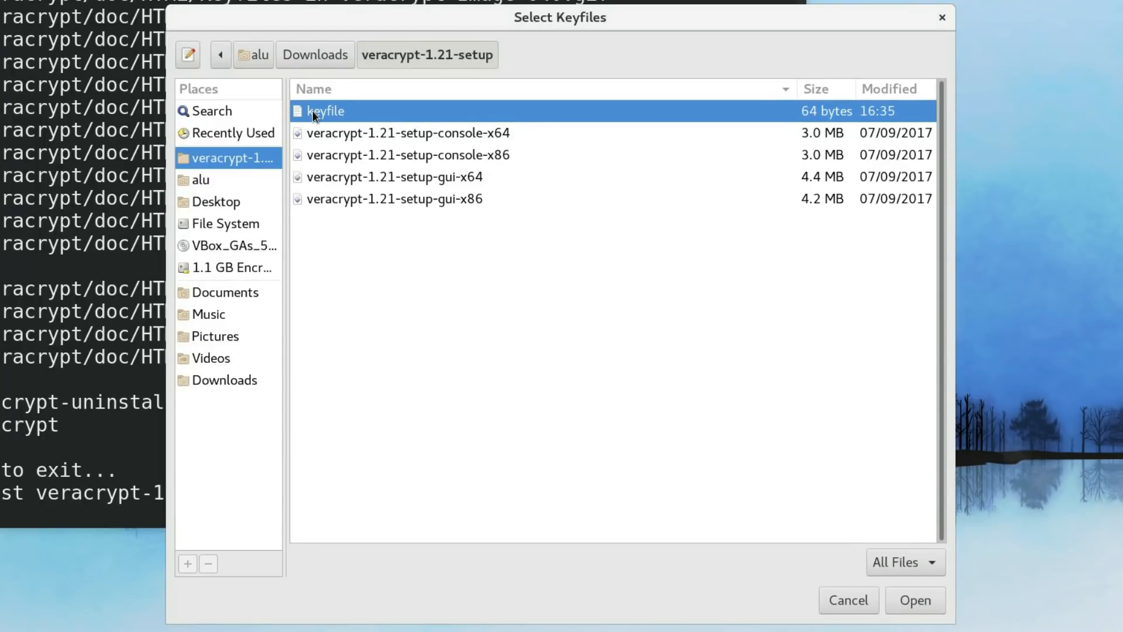
mouse_move(888, 565)
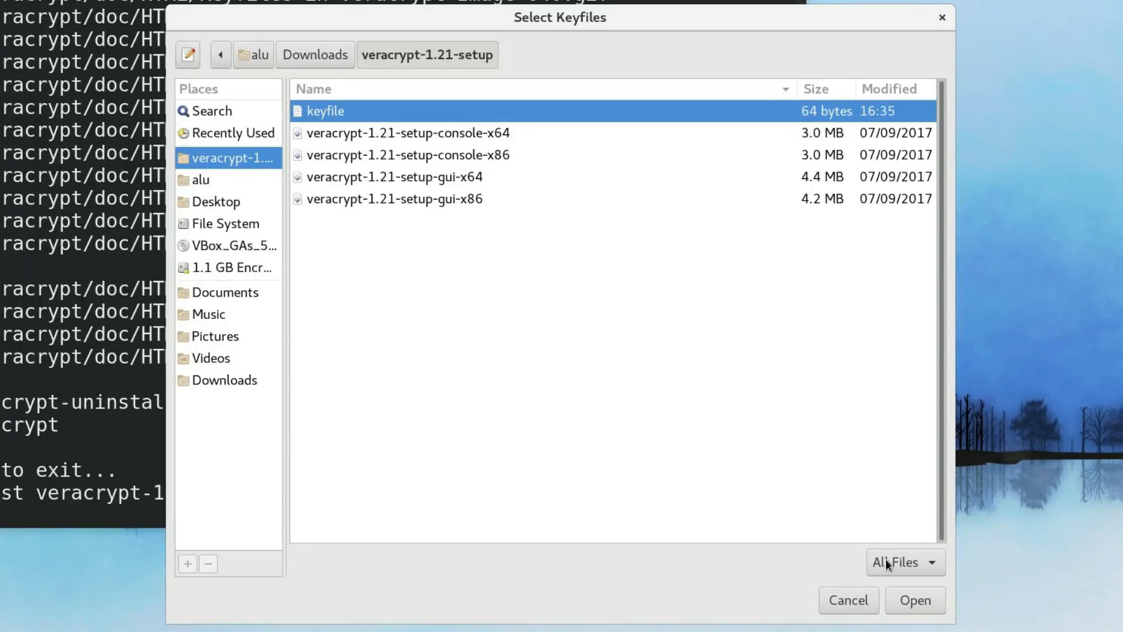
- Add the file keyfile to the volume's keyfile list and confirm the selection
left_click(915, 600)
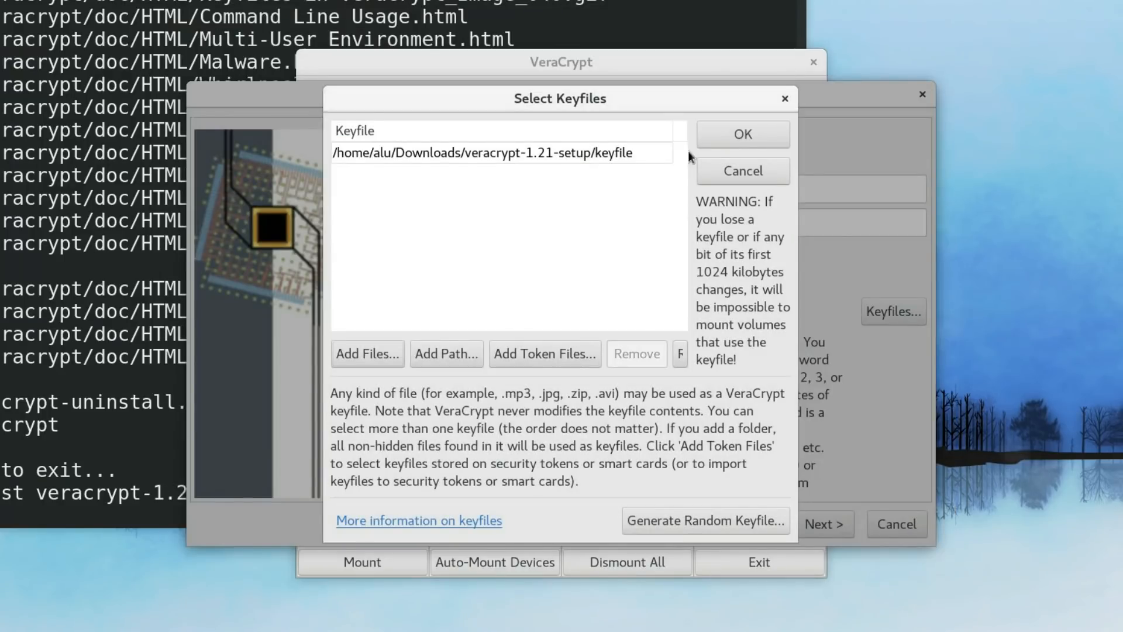
left_click(741, 134)
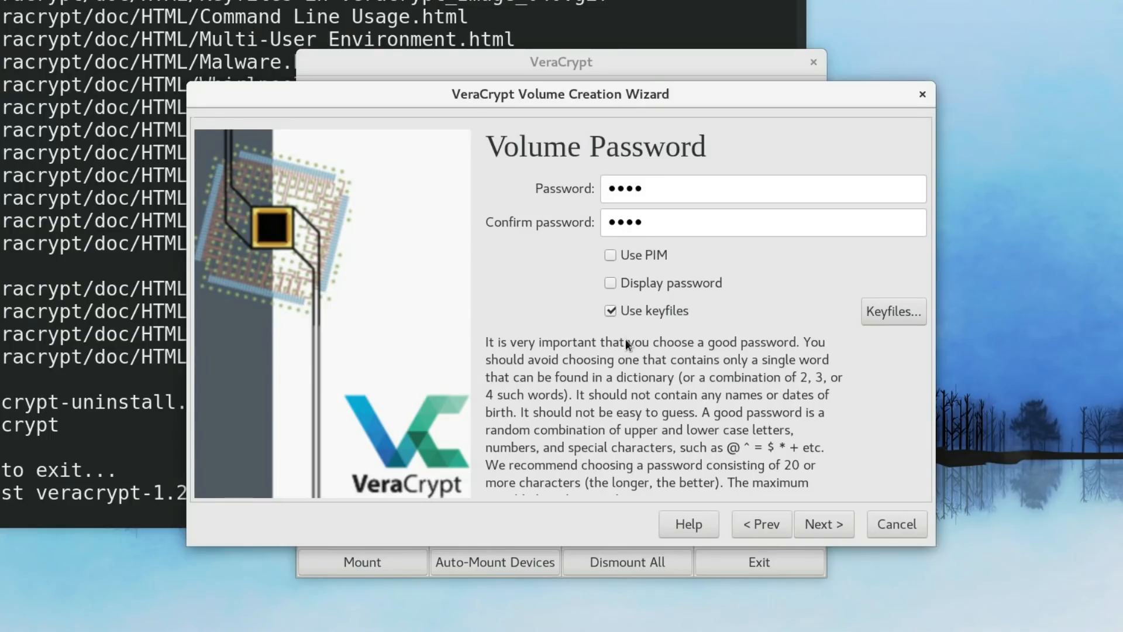
mouse_move(619, 326)
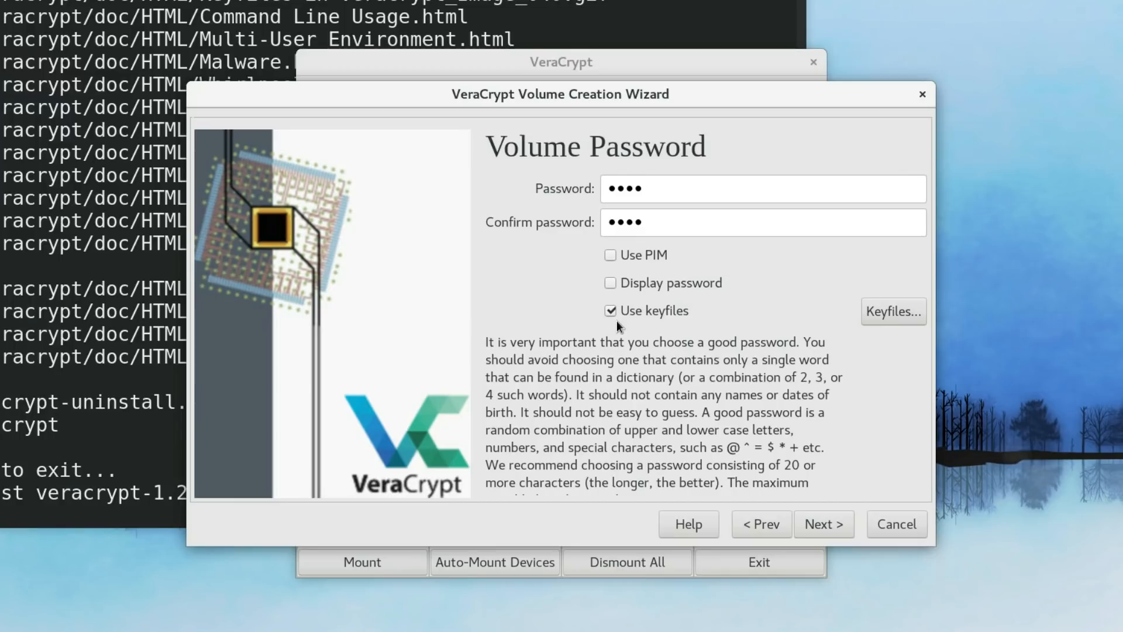
mouse_move(671, 328)
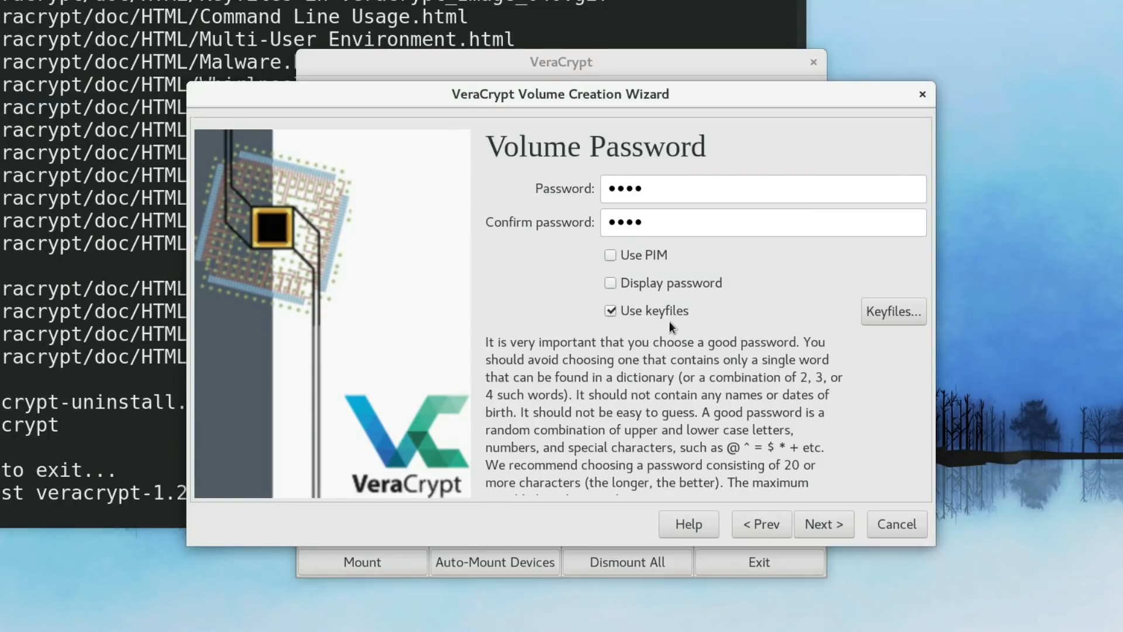
mouse_move(666, 330)
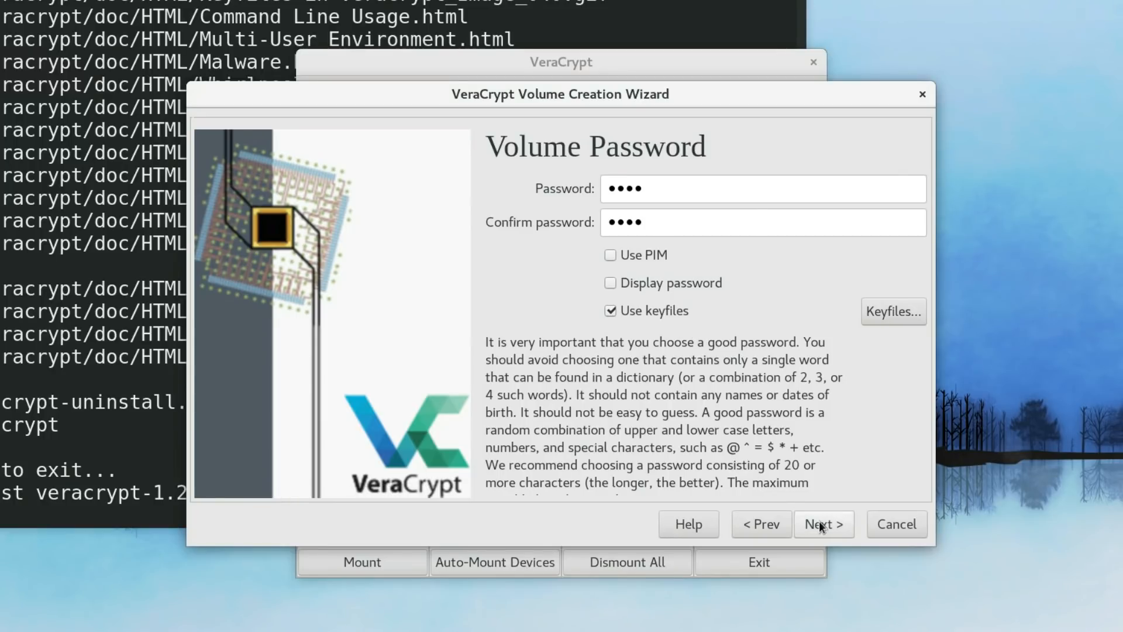
- Accept the short-password warning, choose FAT, and restrict mounting to Linux only
left_click(823, 523)
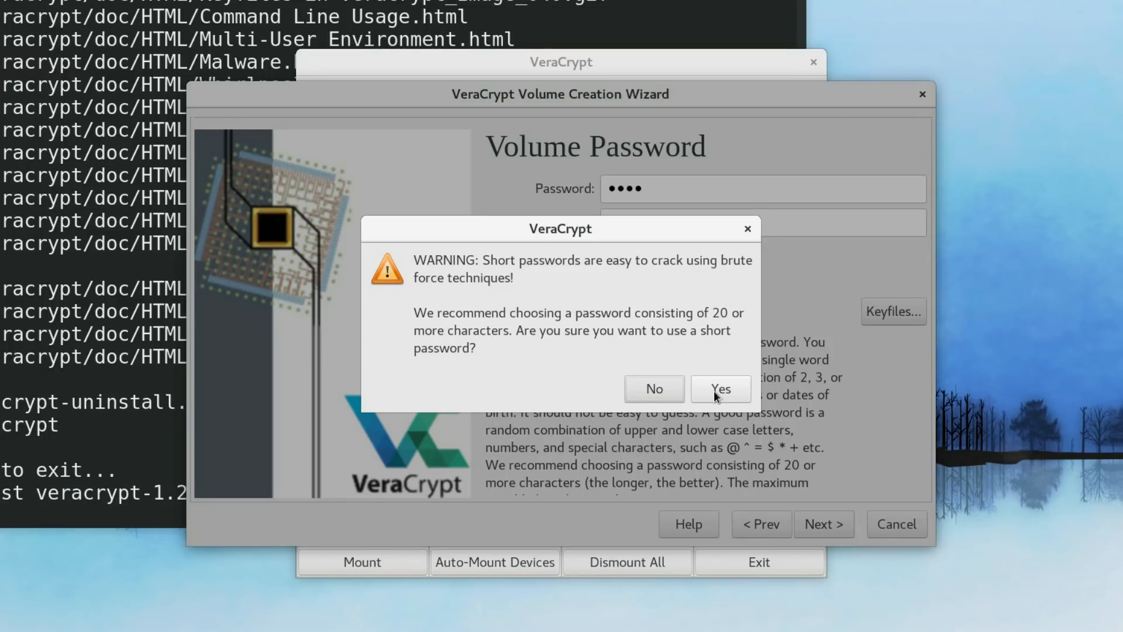
left_click(718, 388)
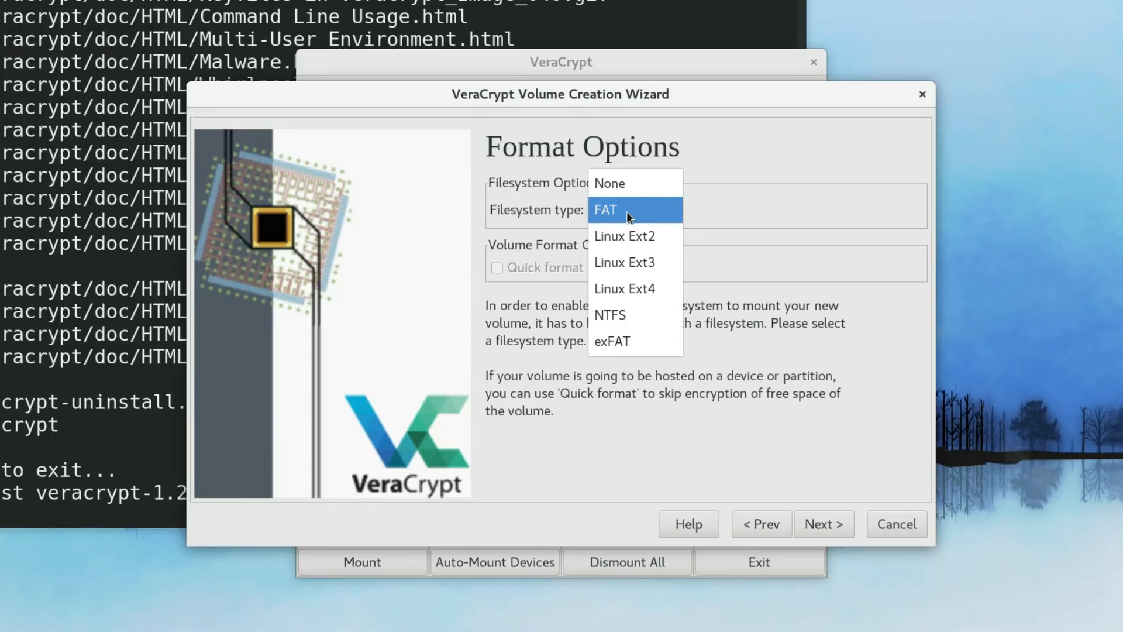
left_click(624, 288)
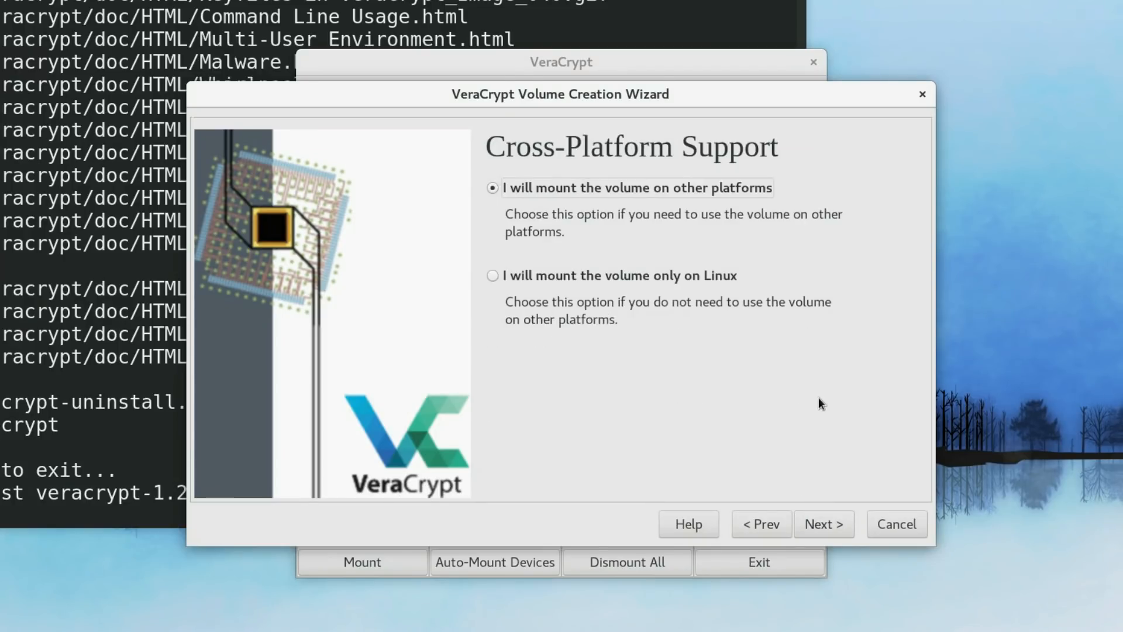
mouse_move(578, 243)
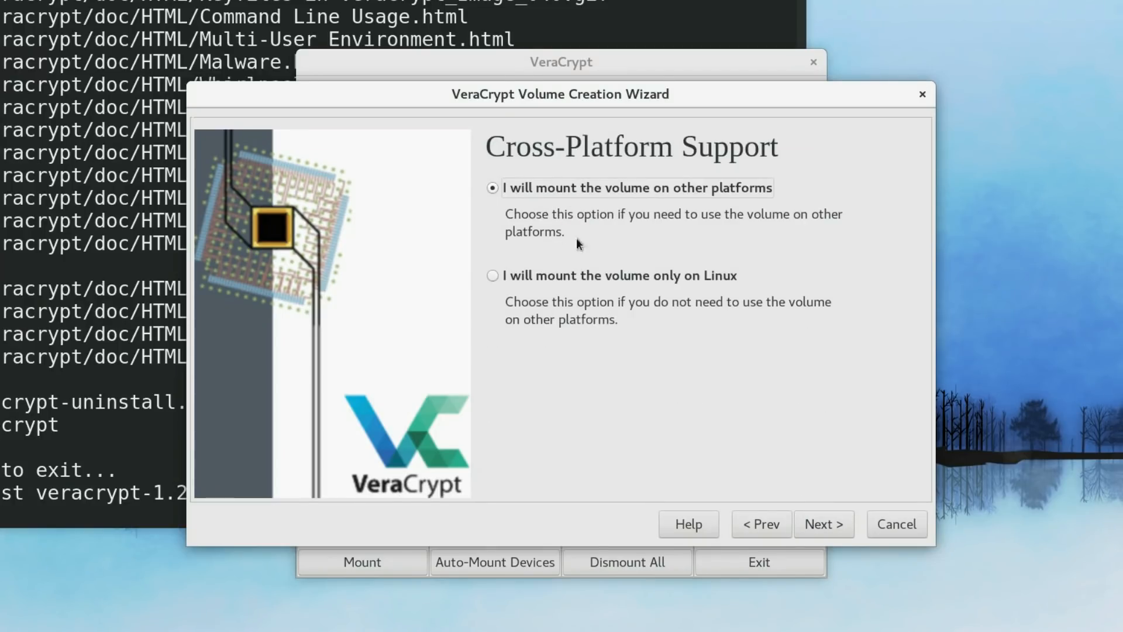
mouse_move(548, 349)
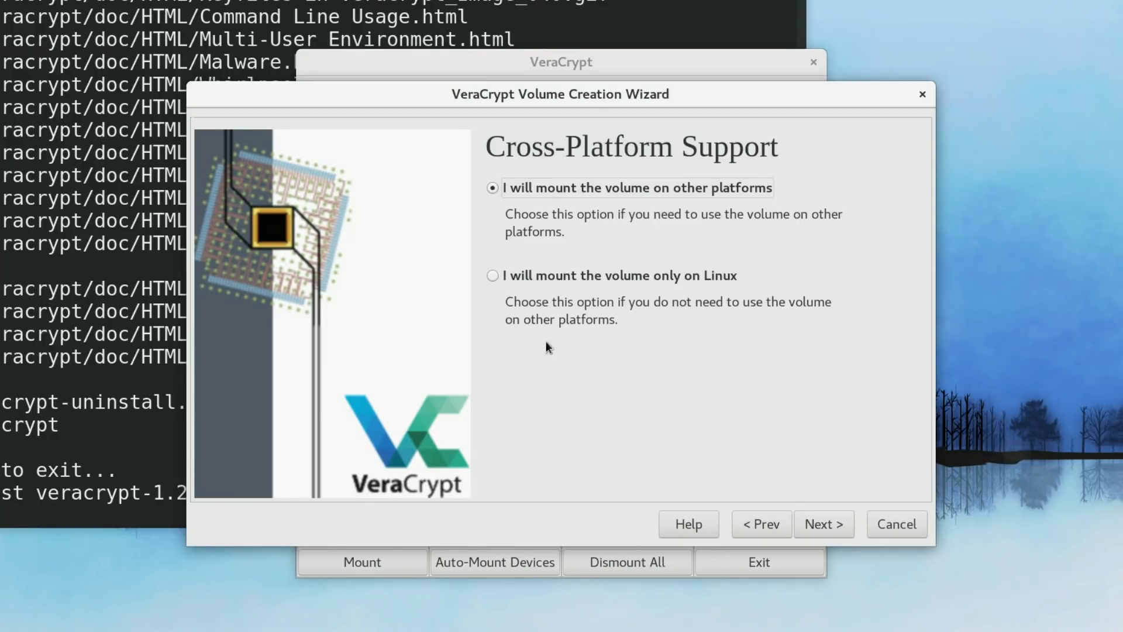
mouse_move(492, 278)
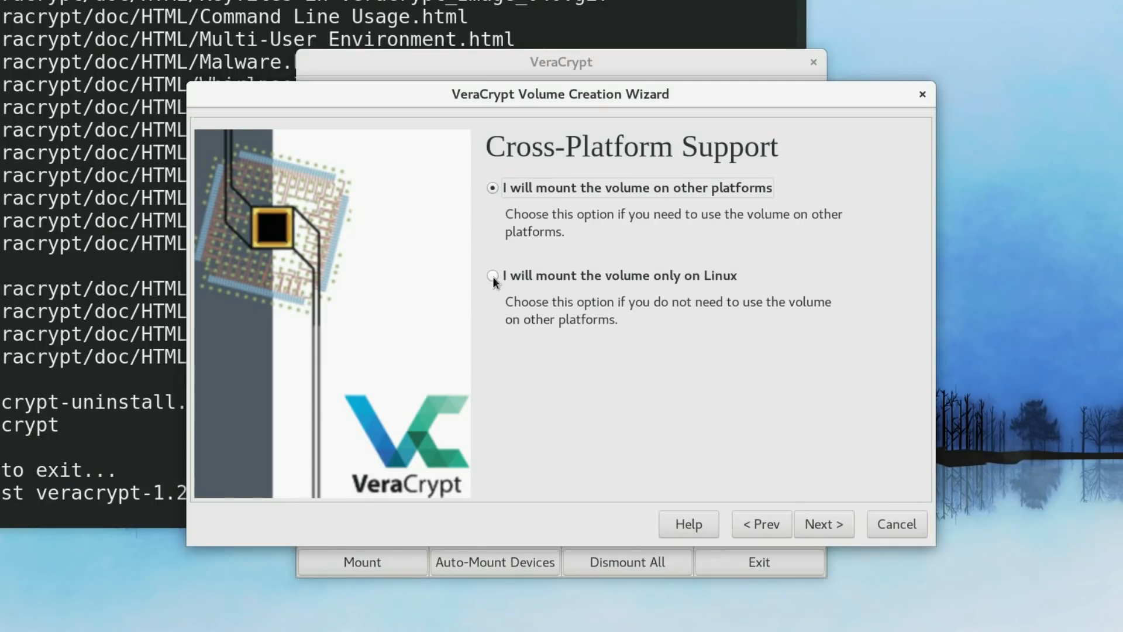
left_click(491, 275)
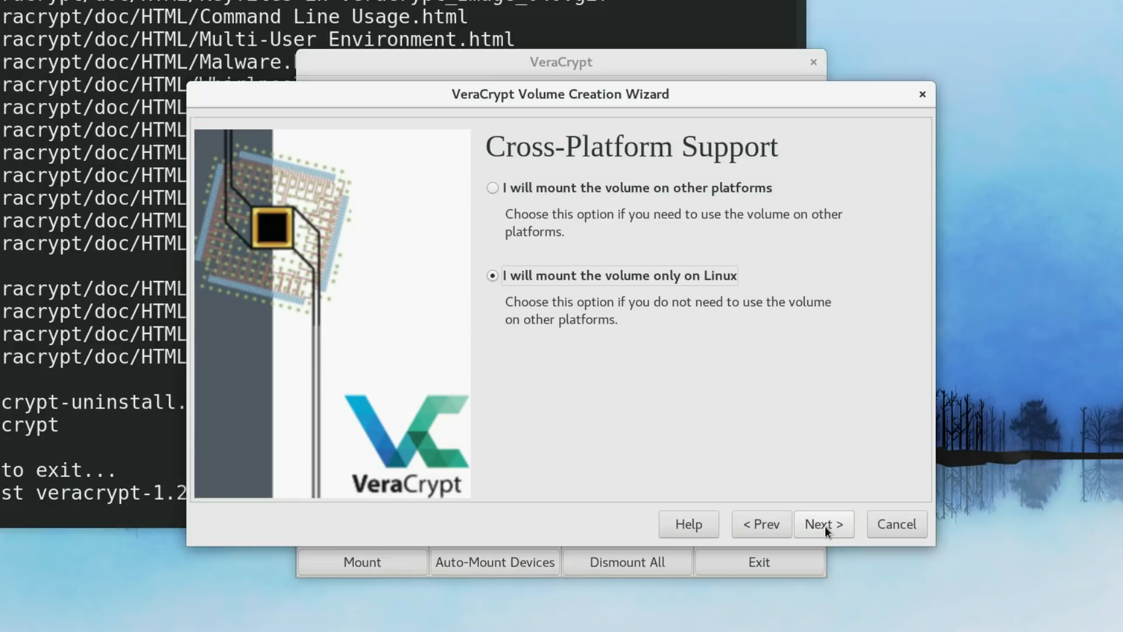
- Format the volume, giving the administrator password, until test-volume is reported successfully created
left_click(823, 523)
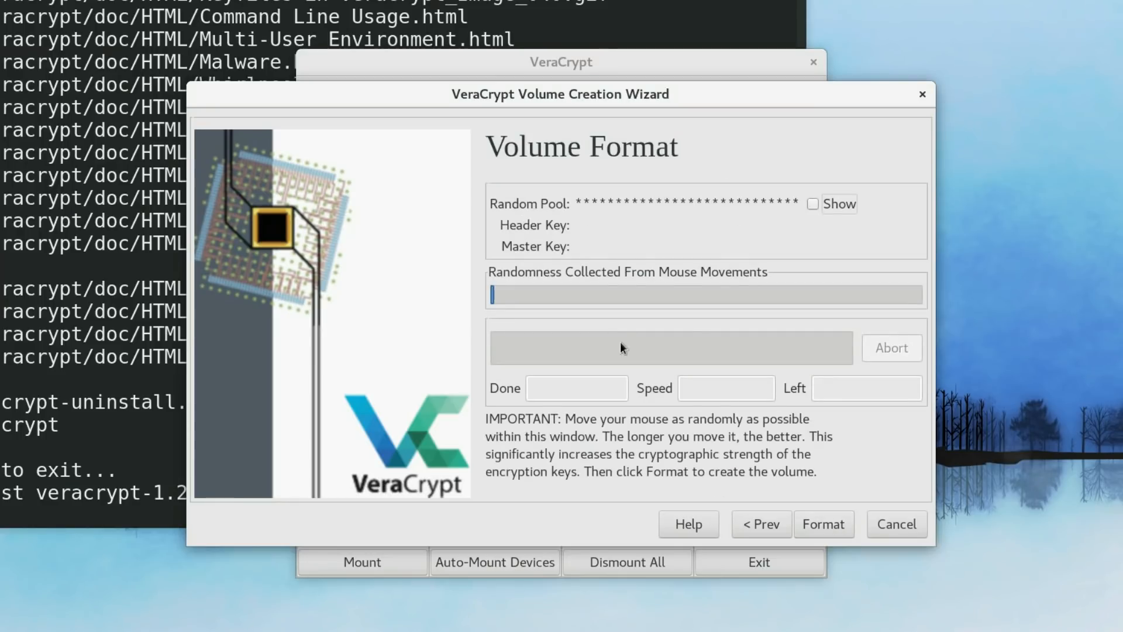
mouse_move(556, 268)
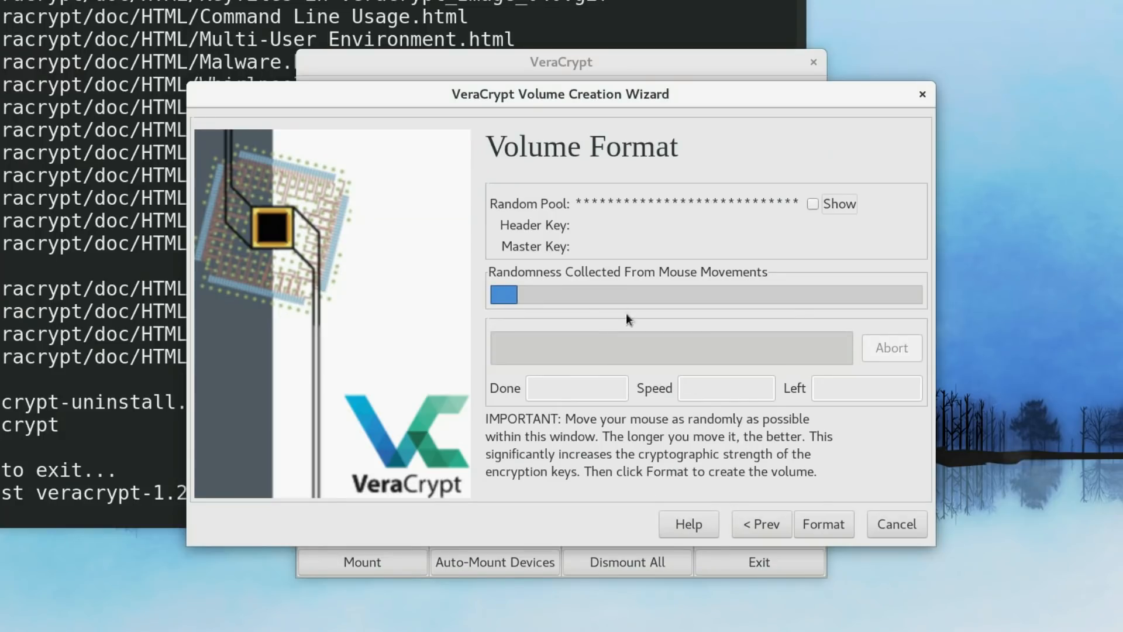
mouse_move(860, 154)
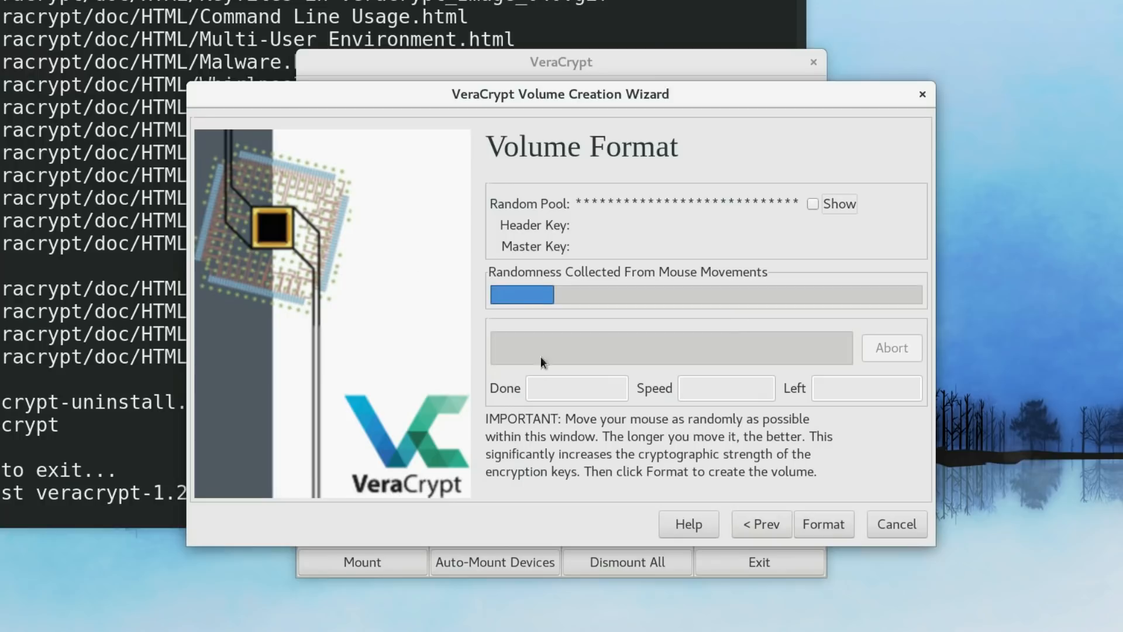
mouse_move(568, 405)
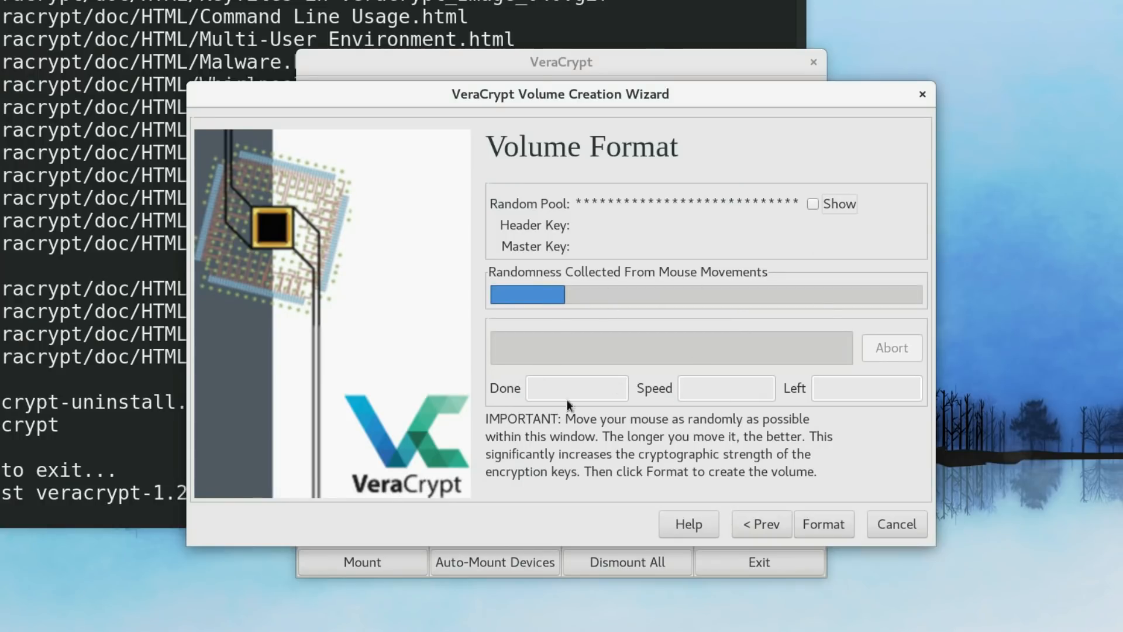
mouse_move(662, 317)
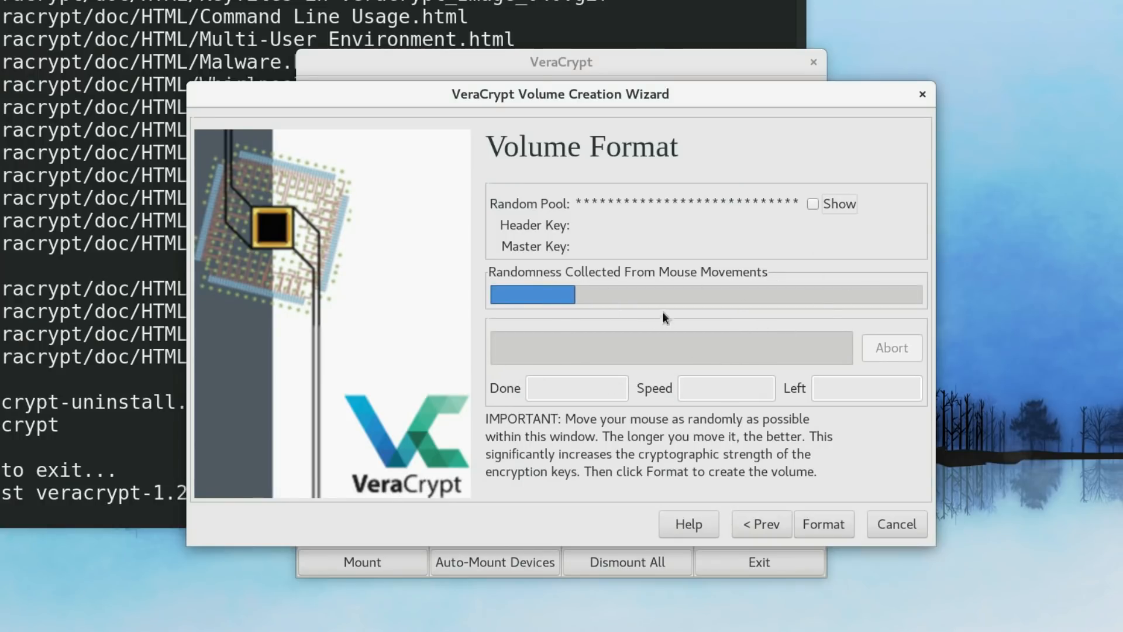
mouse_move(644, 428)
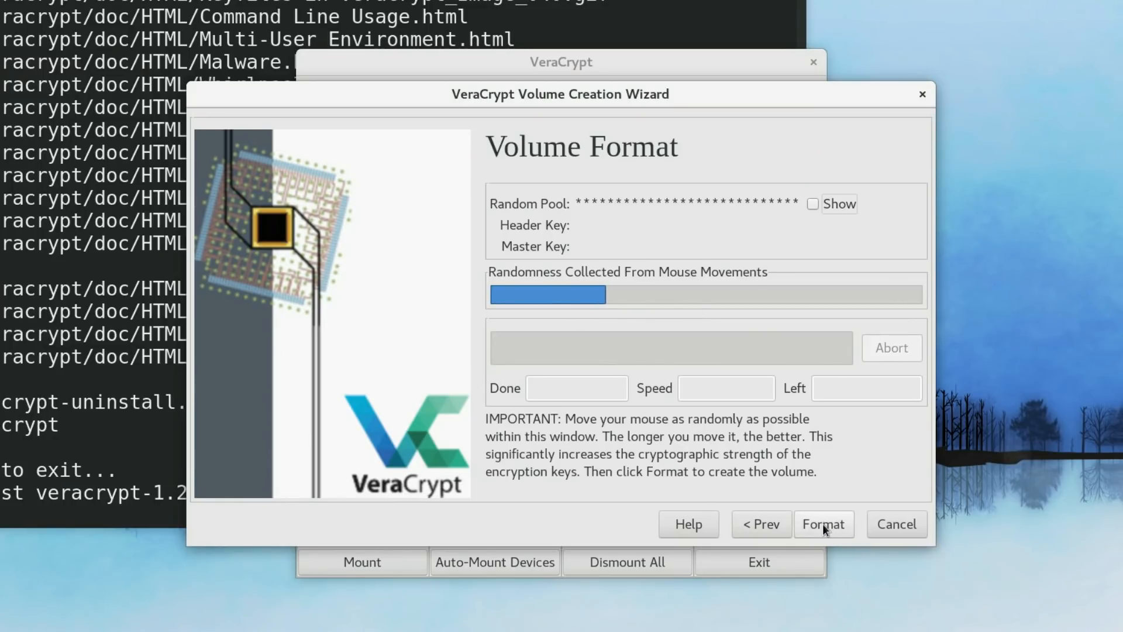
left_click(824, 523)
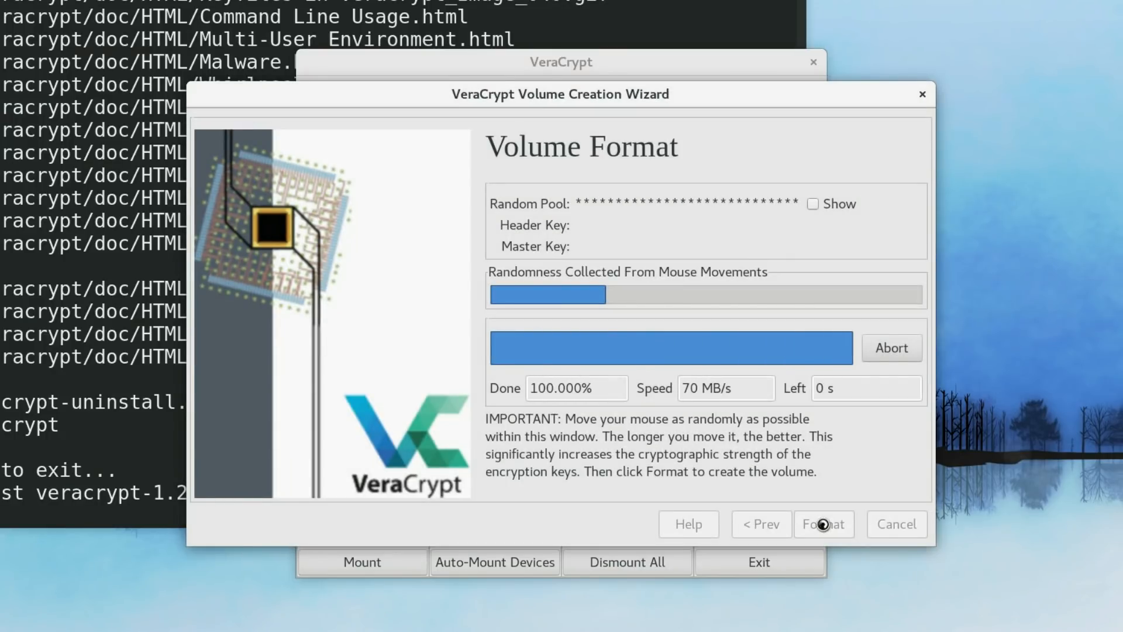
left_click(822, 523)
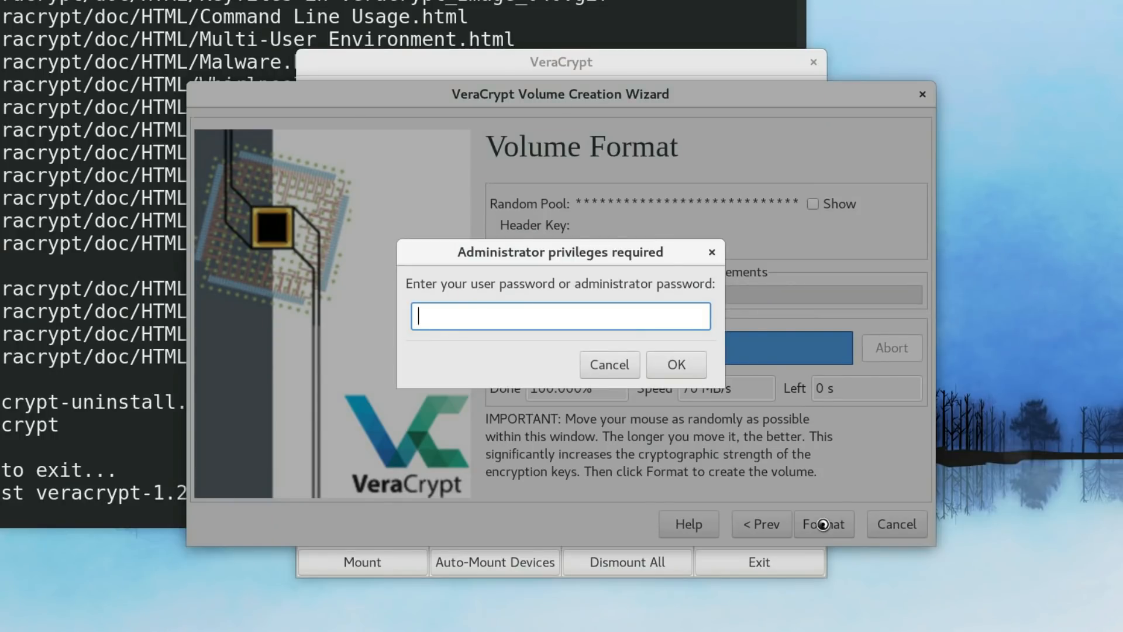
left_click(673, 365)
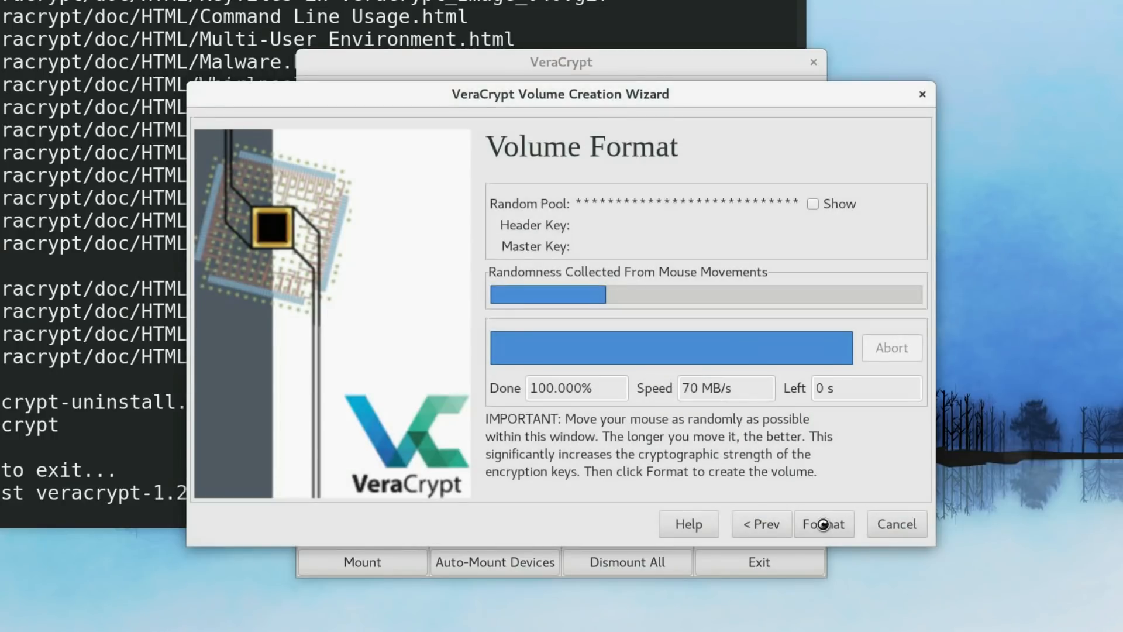
left_click(822, 524)
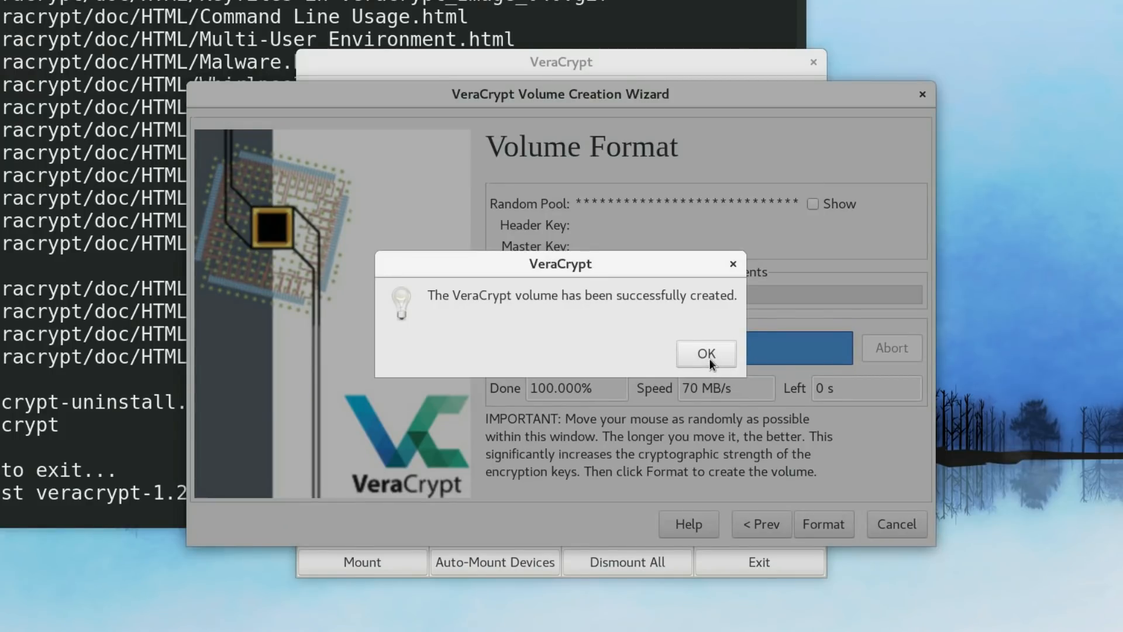
- Exit the wizard and select the test-volume file as the volume for slot 1
left_click(705, 354)
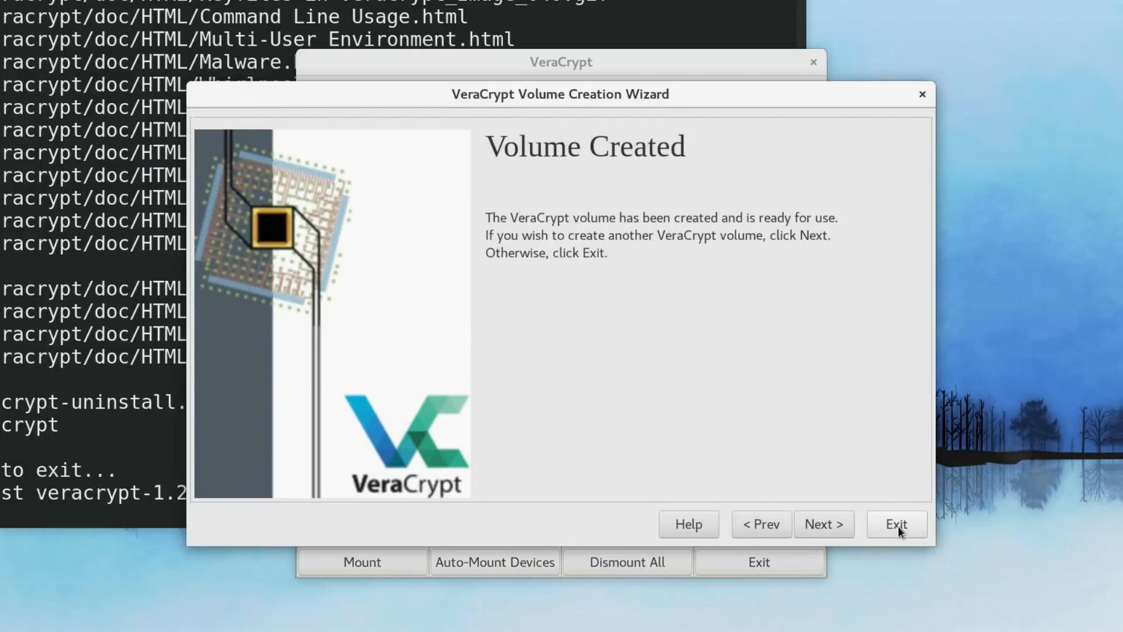
left_click(895, 524)
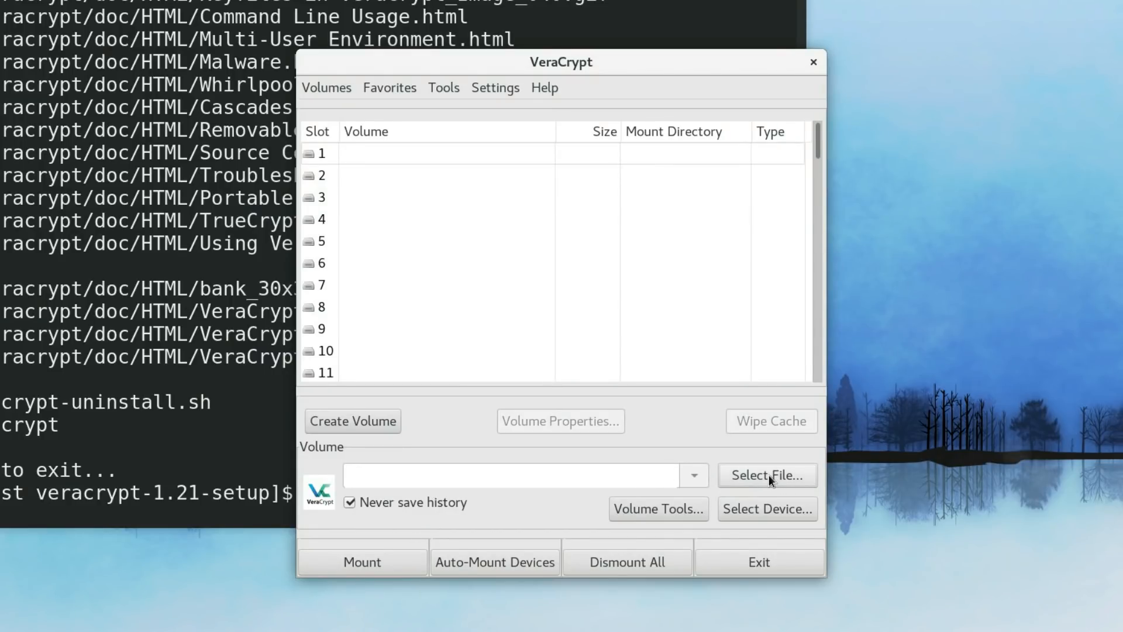
left_click(767, 475)
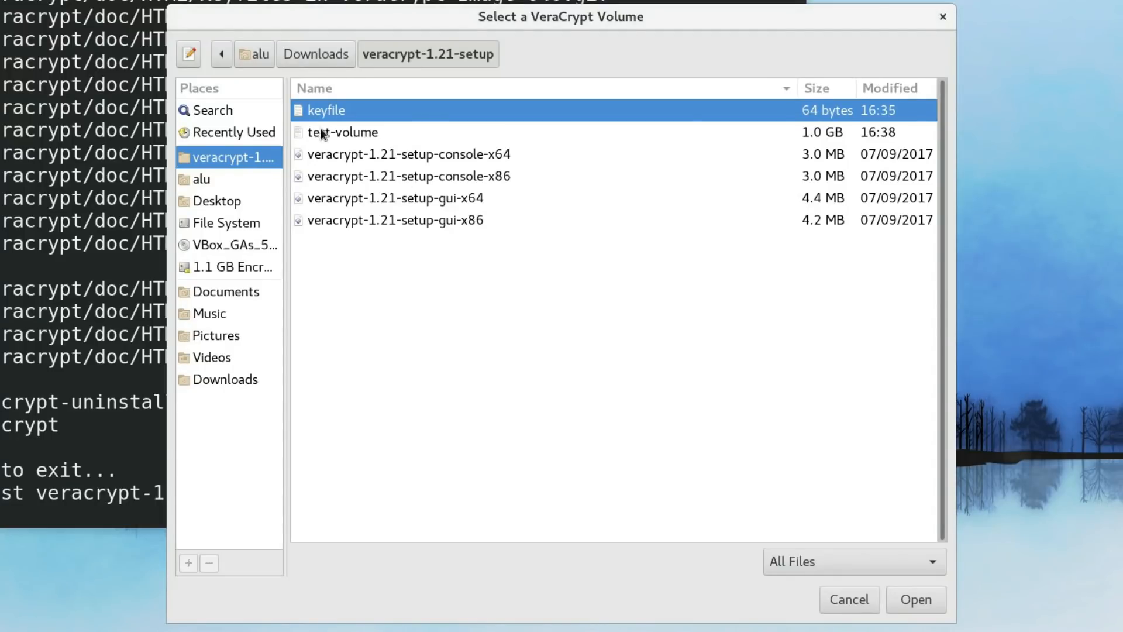
left_click(342, 131)
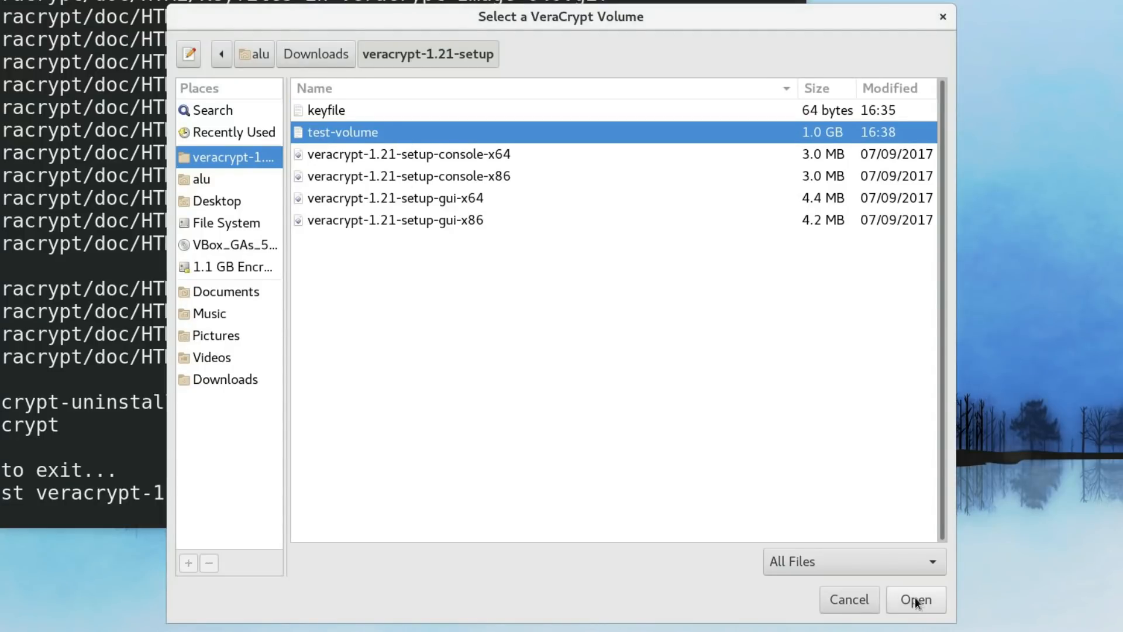
left_click(915, 600)
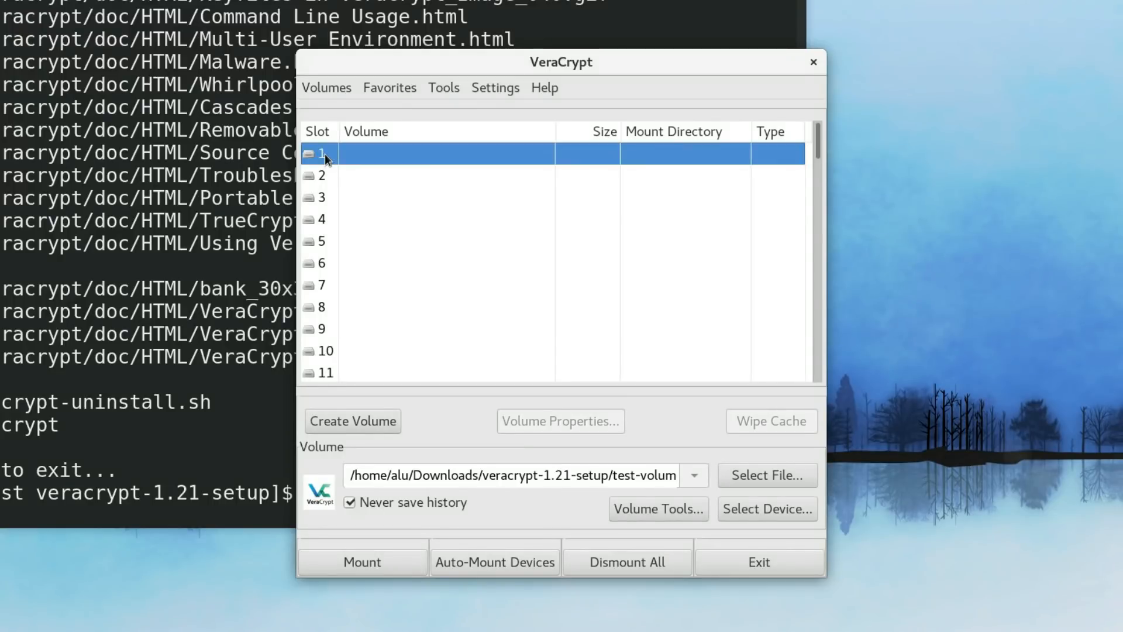
mouse_move(424, 179)
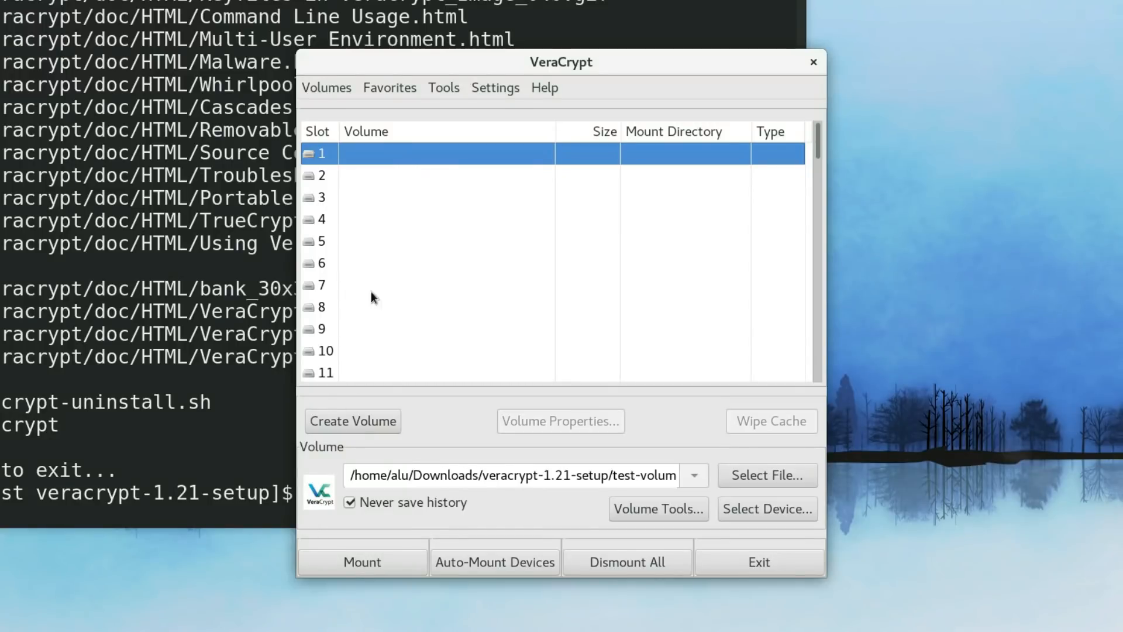
- Mount test-volume in slot 1 using its password plus the keyfile from the setup folder
left_click(362, 561)
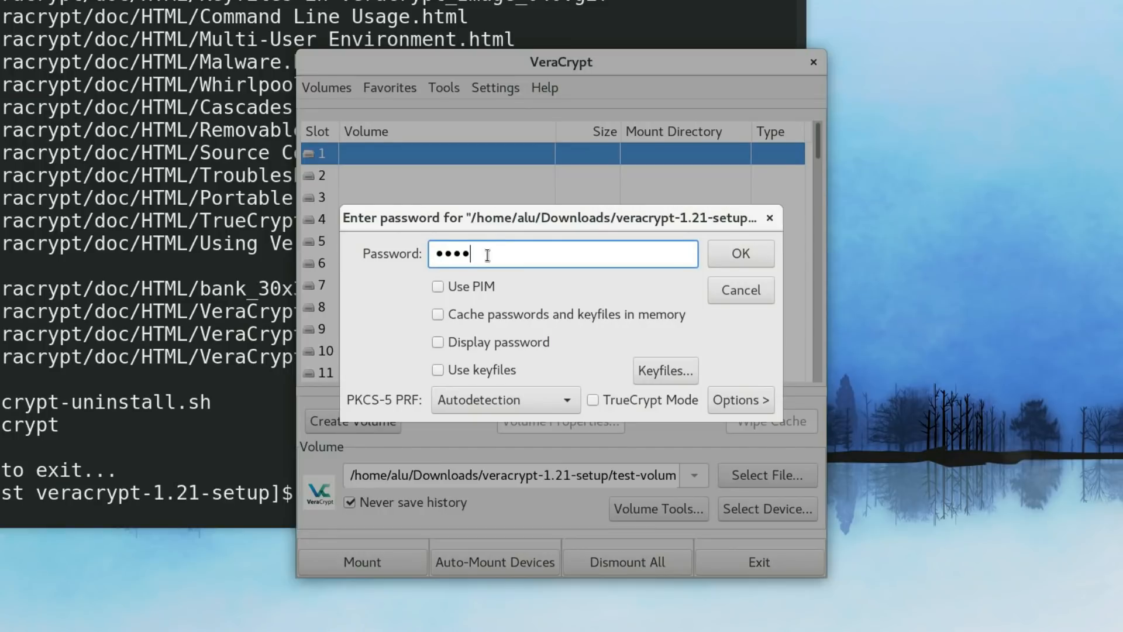
left_click(437, 370)
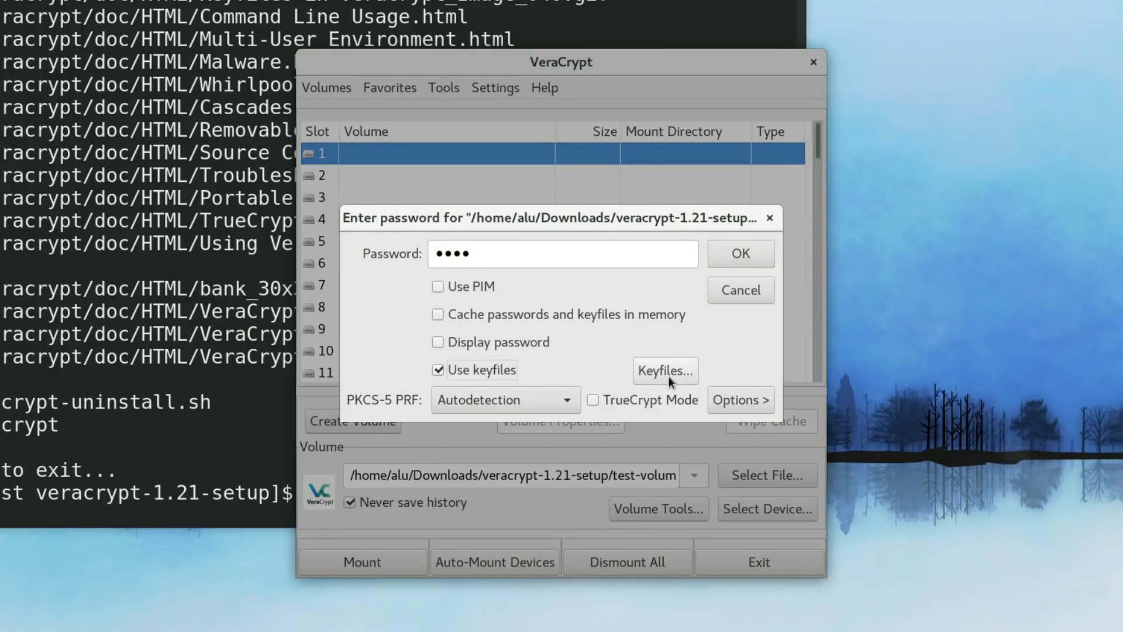
left_click(663, 370)
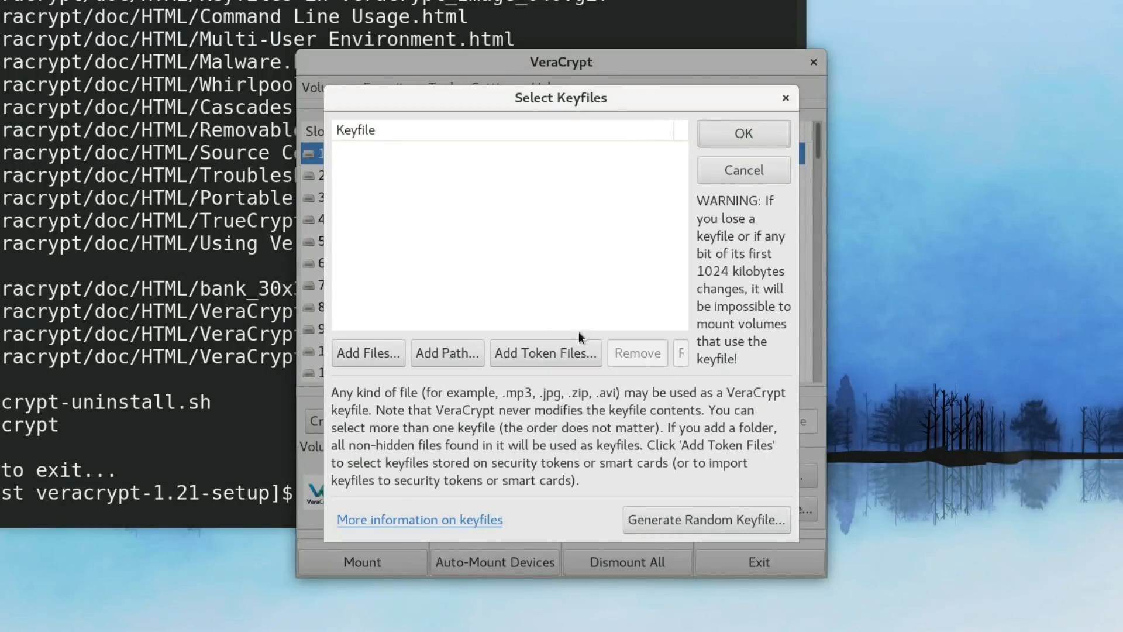
left_click(368, 352)
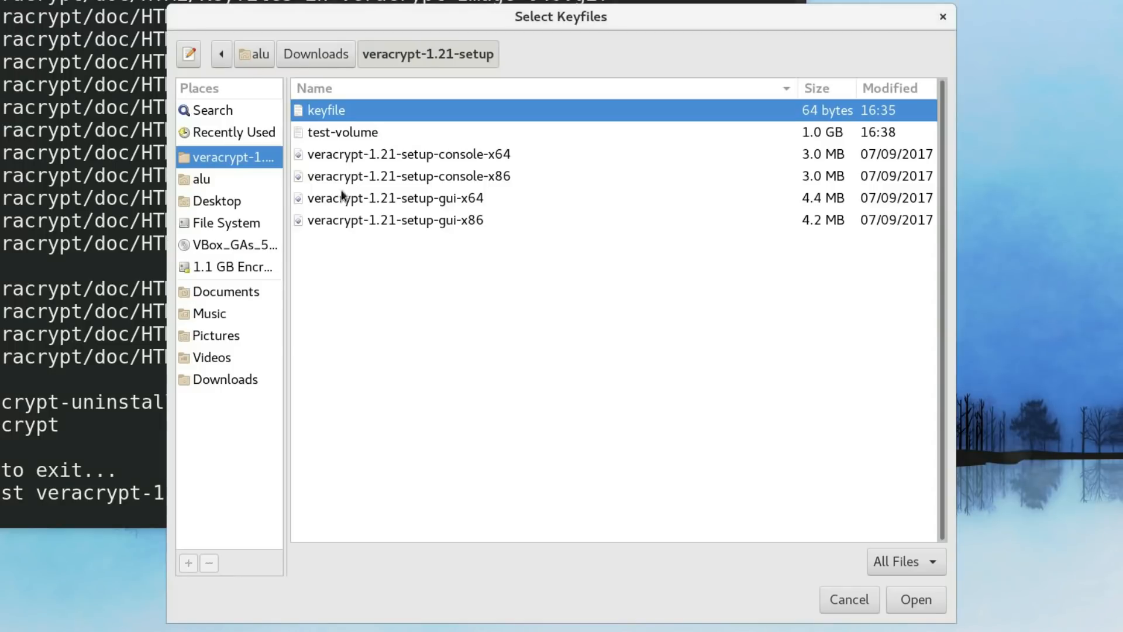
left_click(915, 599)
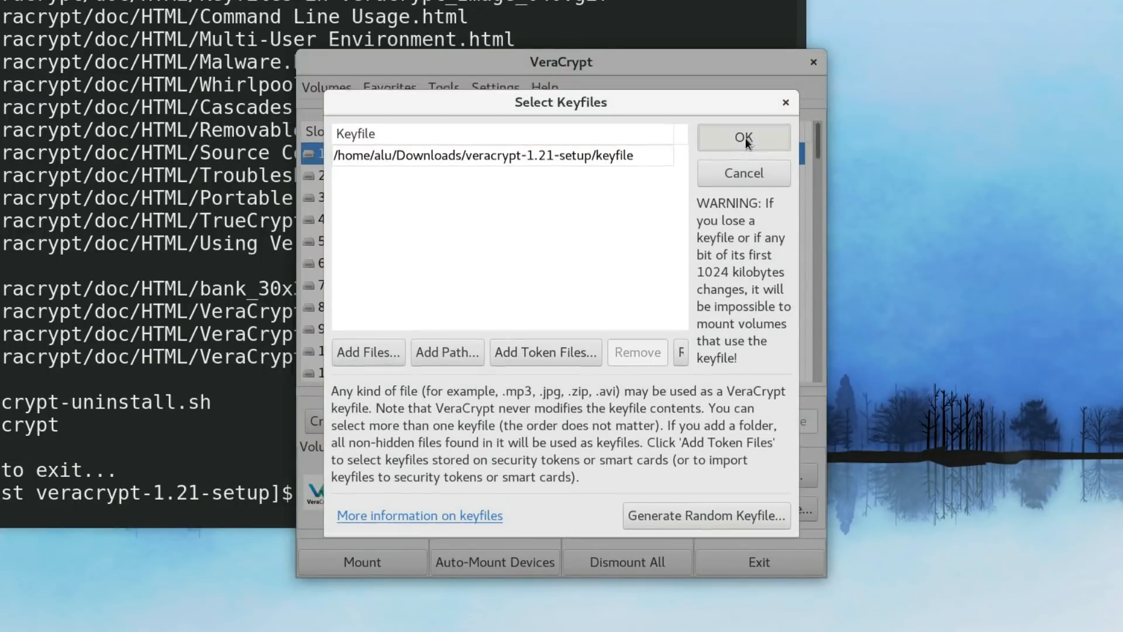
left_click(743, 137)
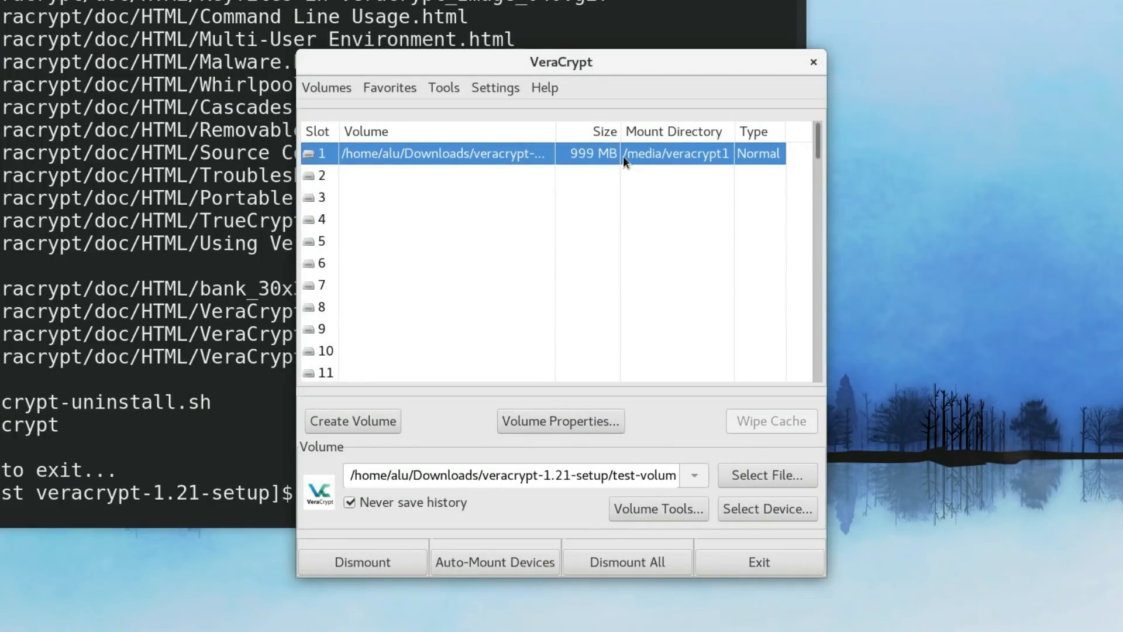
mouse_move(655, 162)
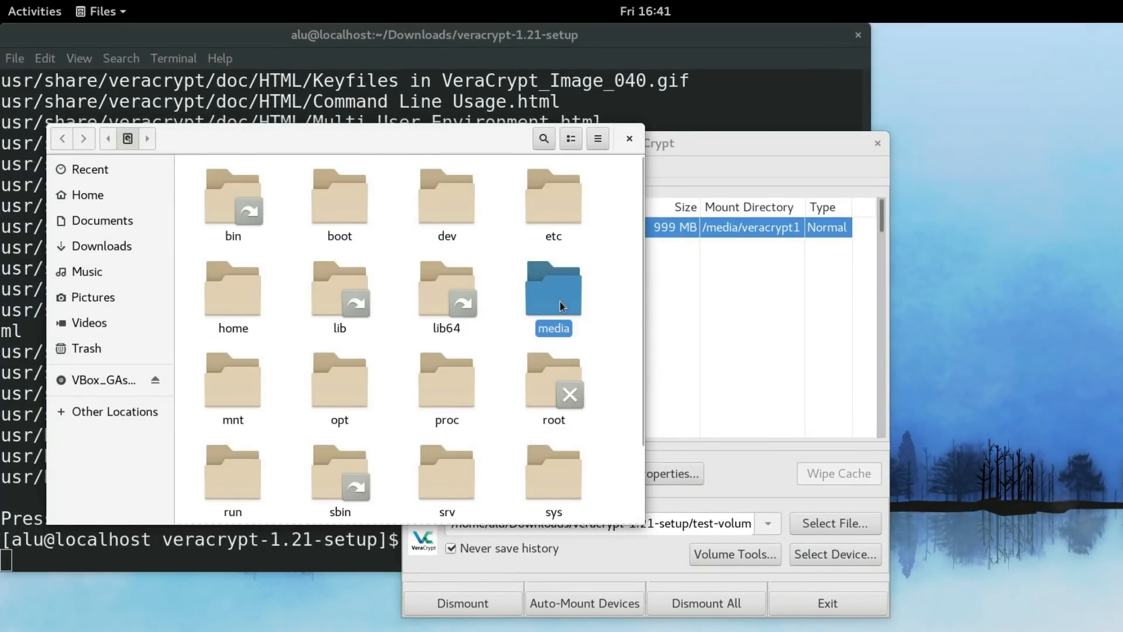
- Create a folder named test inside the mounted volume and close Files
double_click(553, 290)
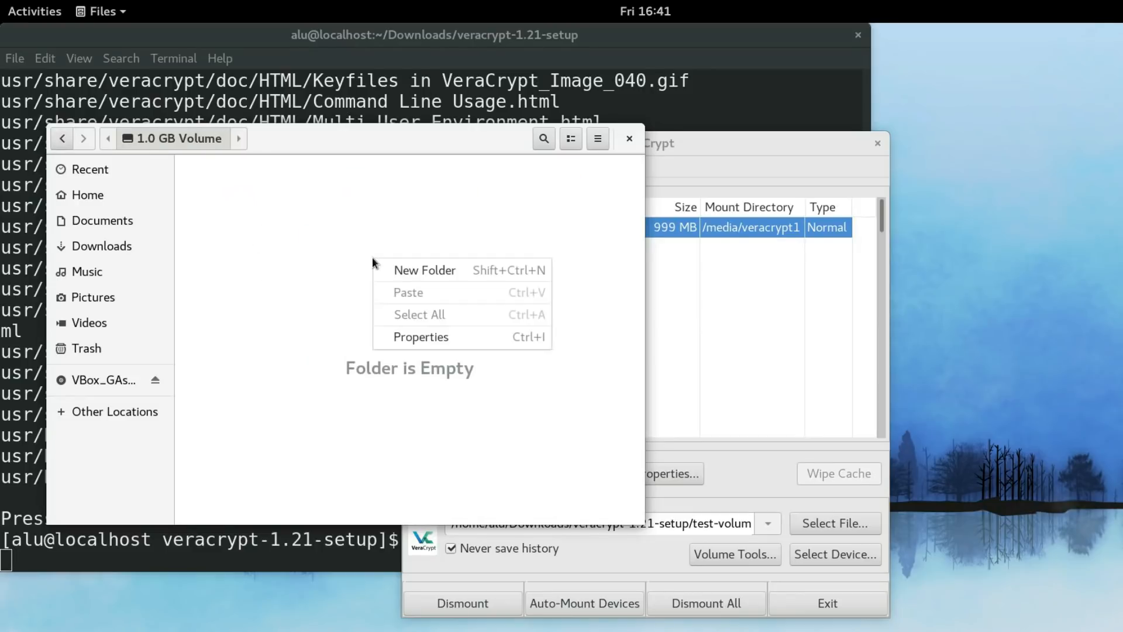
left_click(424, 270)
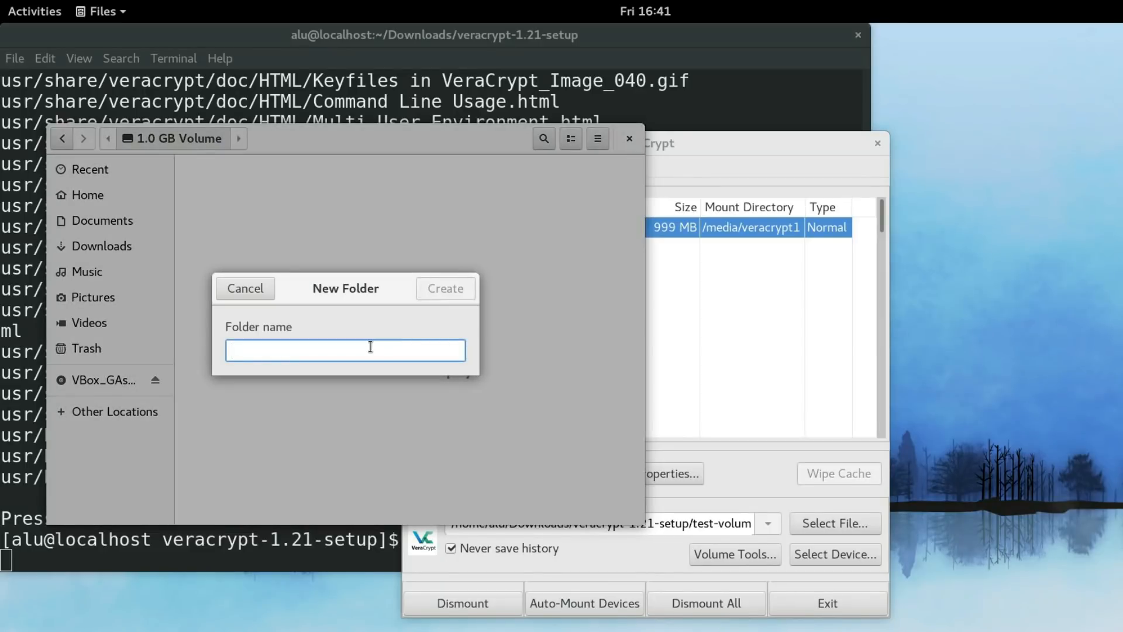
type("test")
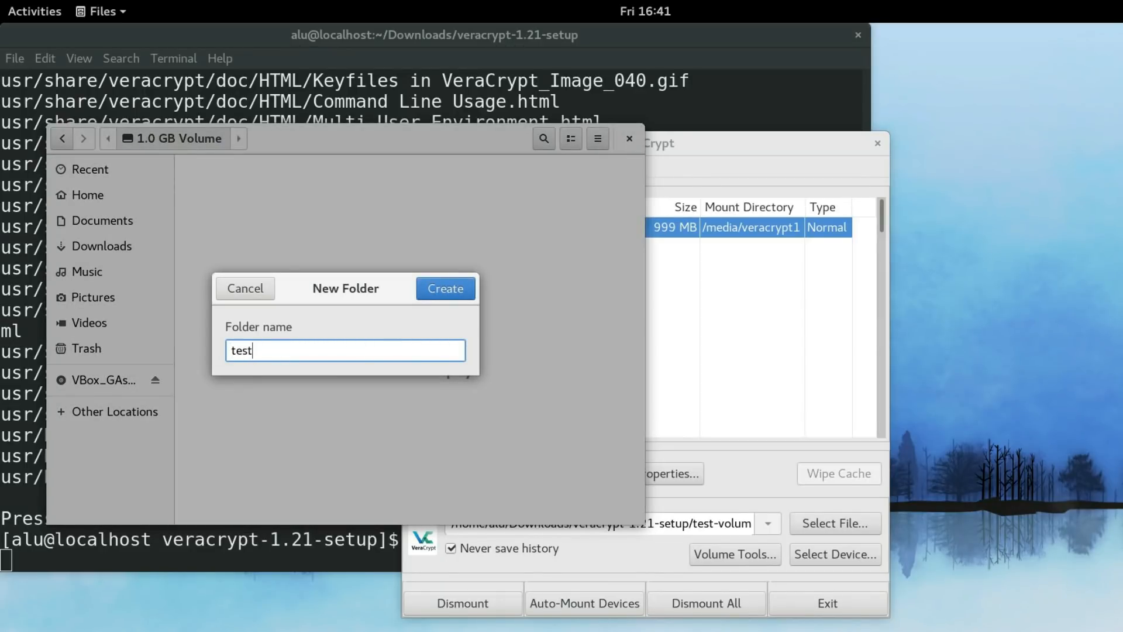
left_click(444, 288)
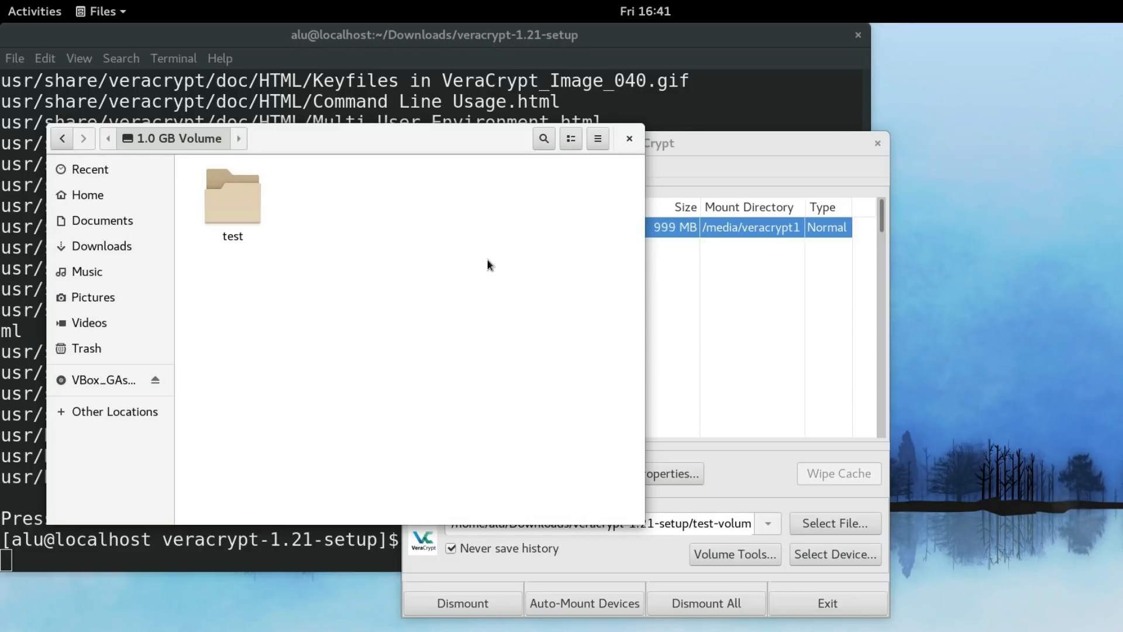
left_click(628, 138)
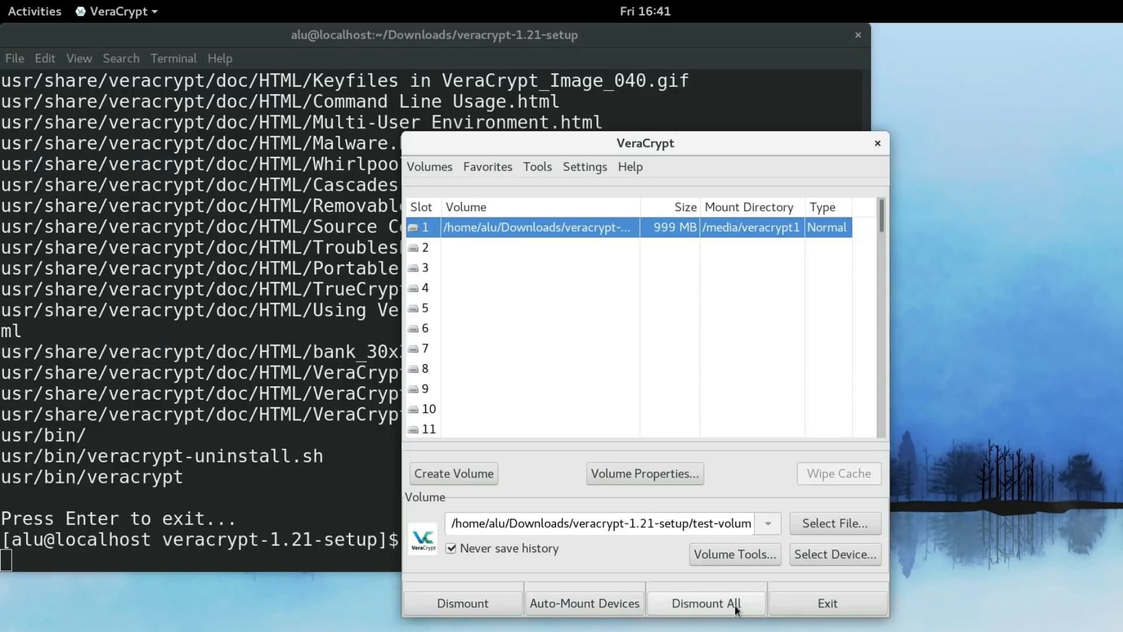
- Dismount all volumes and exit VeraCrypt
left_click(705, 602)
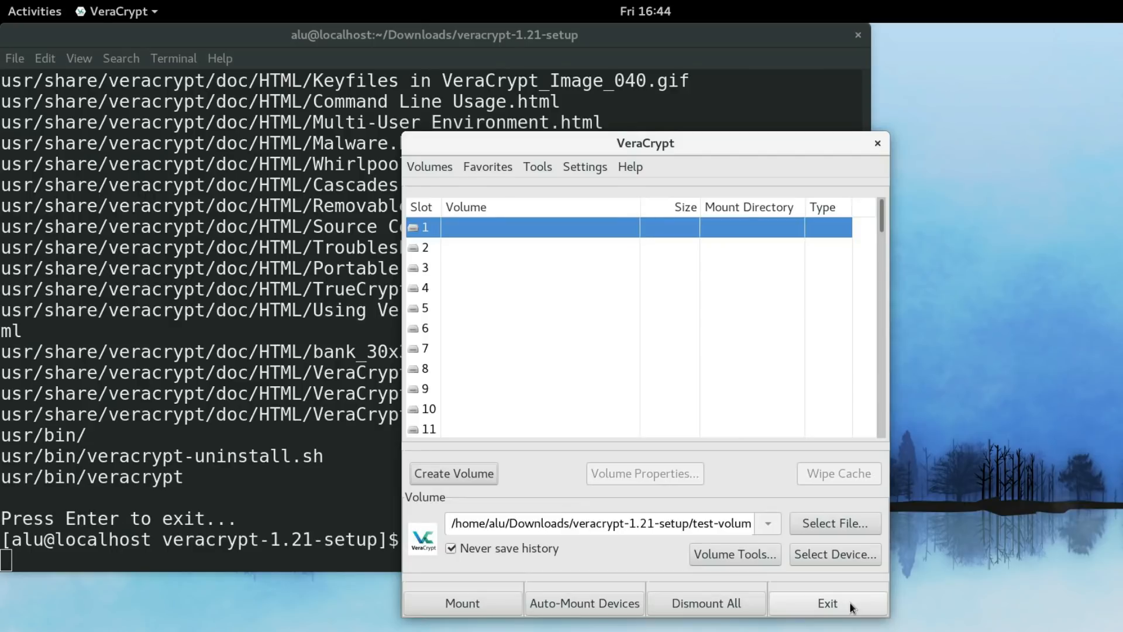
left_click(826, 603)
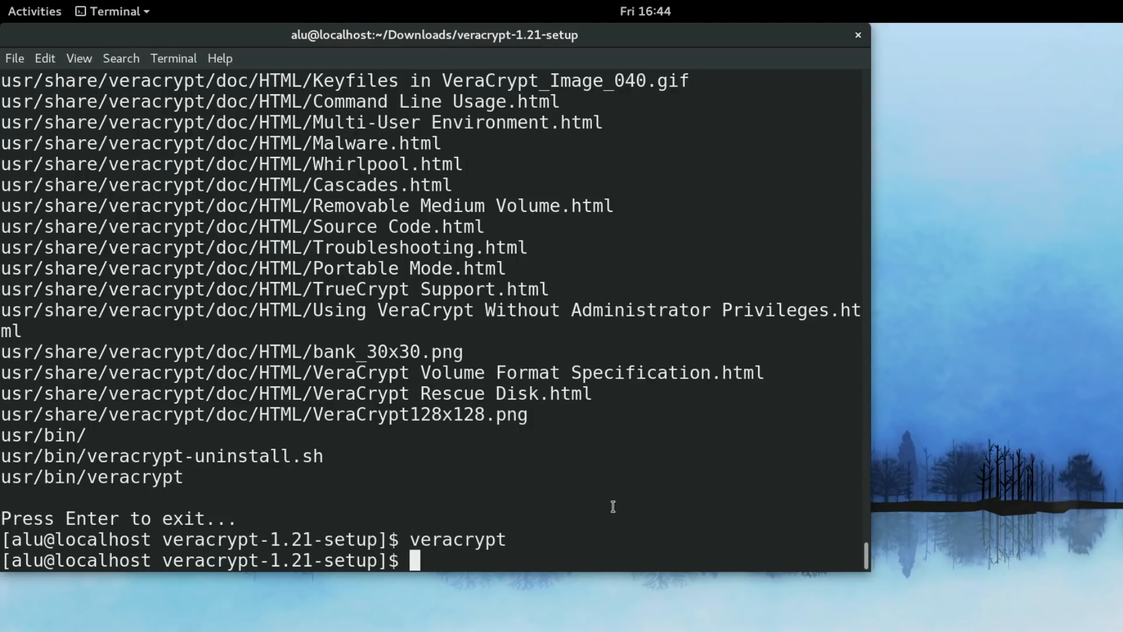
- Run sudo veracrypt-uninstall.sh in the terminal to uninstall VeraCrypt
type("s")
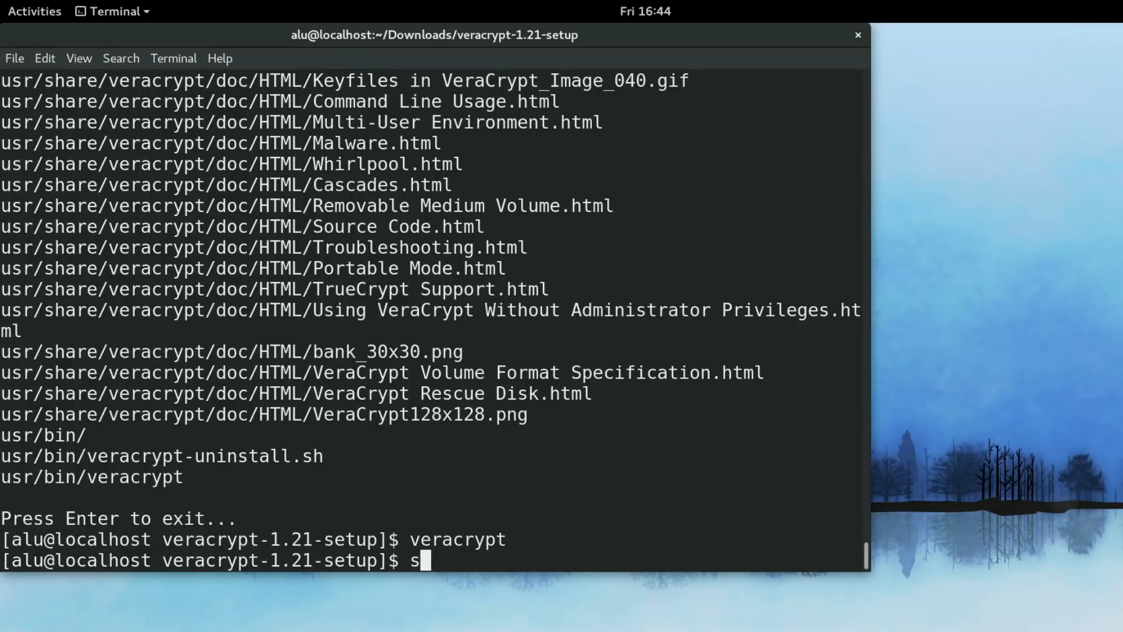
type("udo ver")
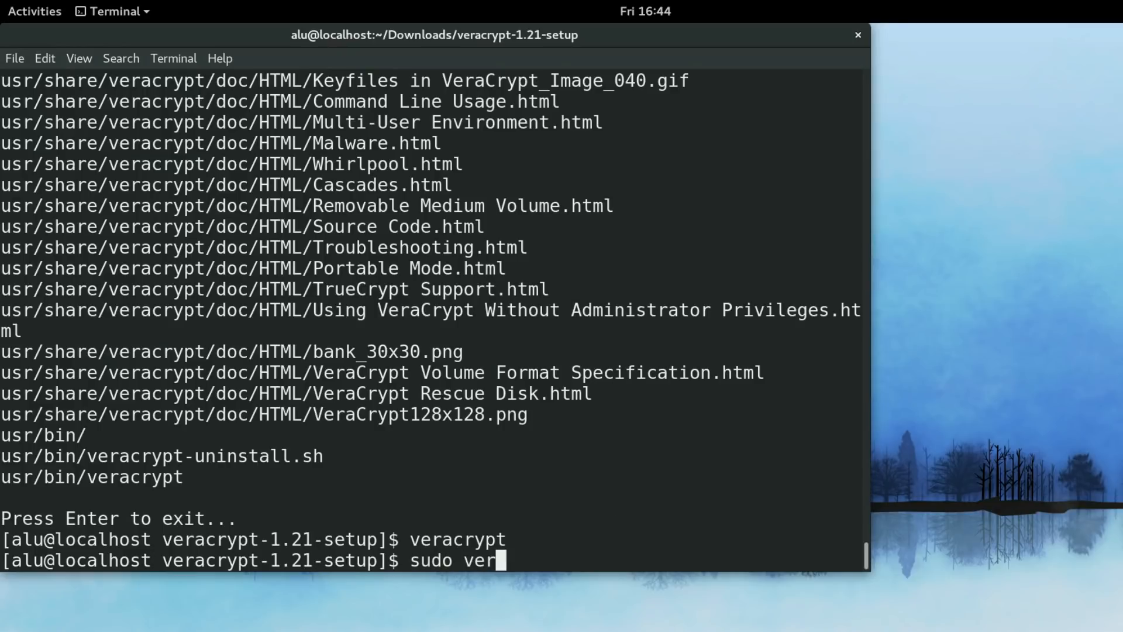
type("acrypt-uninstall.sh")
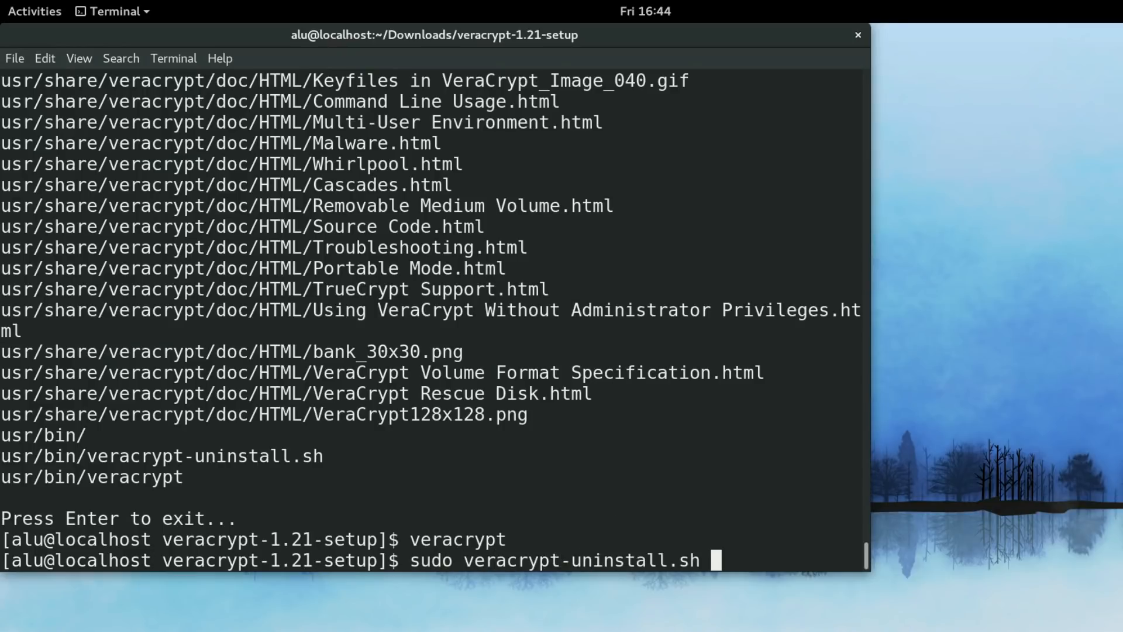
key("Return")
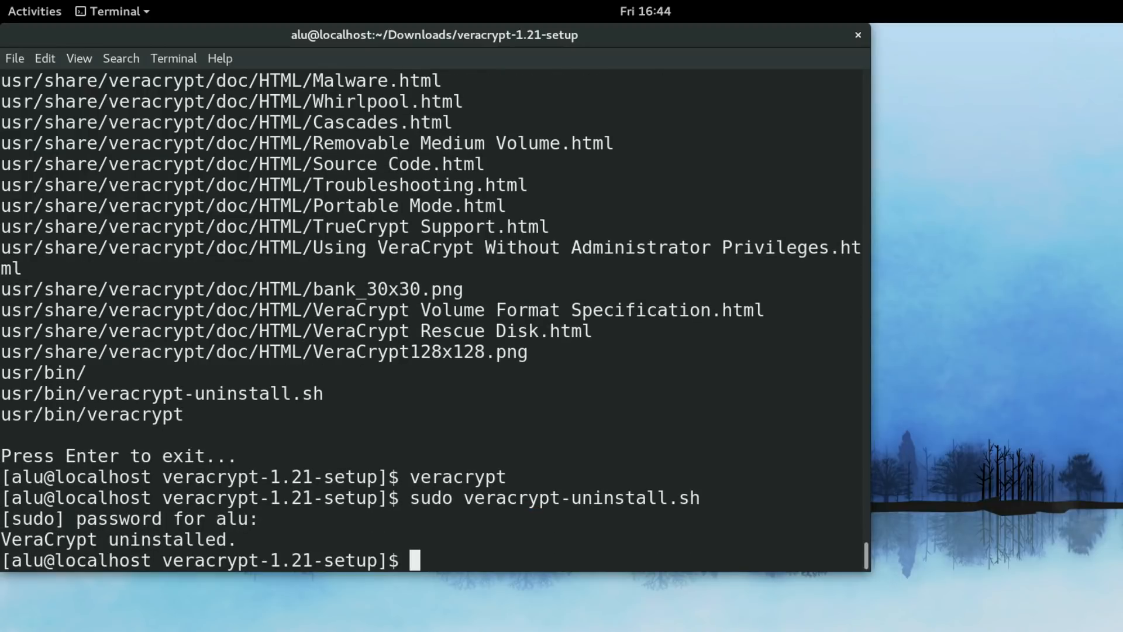
mouse_move(463, 410)
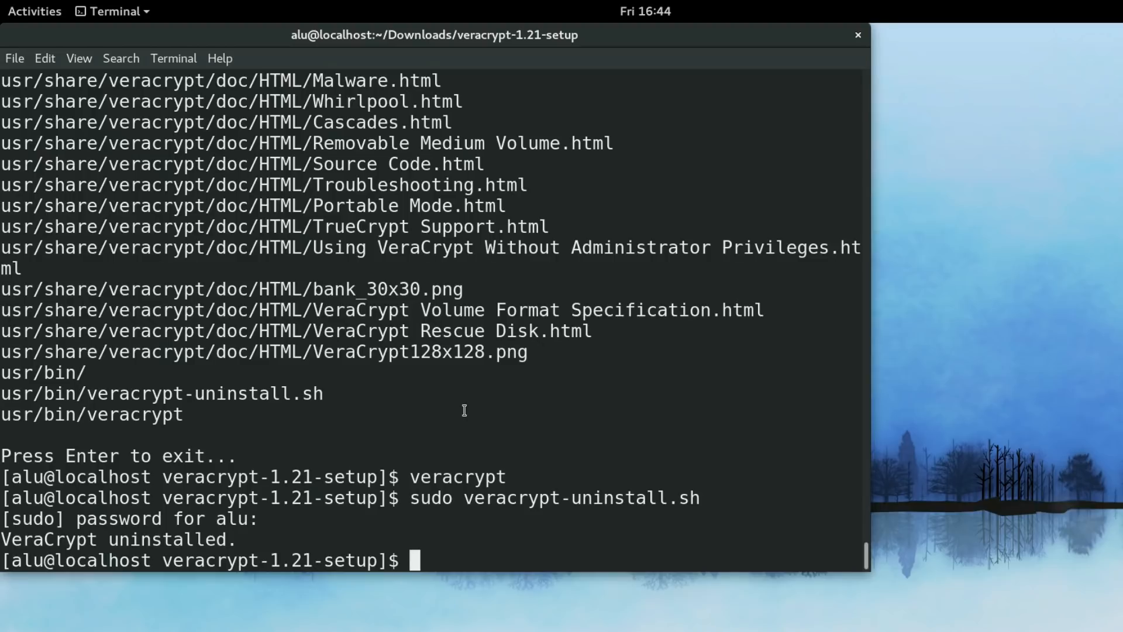